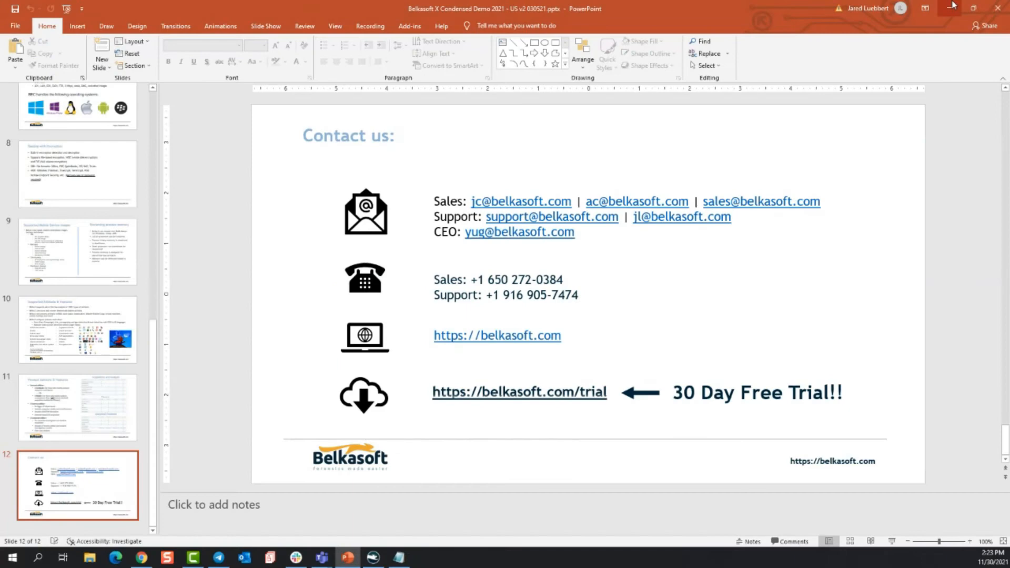
# Switch from PowerPoint to Belkasoft Evidence Center X using its taskbar icon.
pyautogui.click(373, 556)
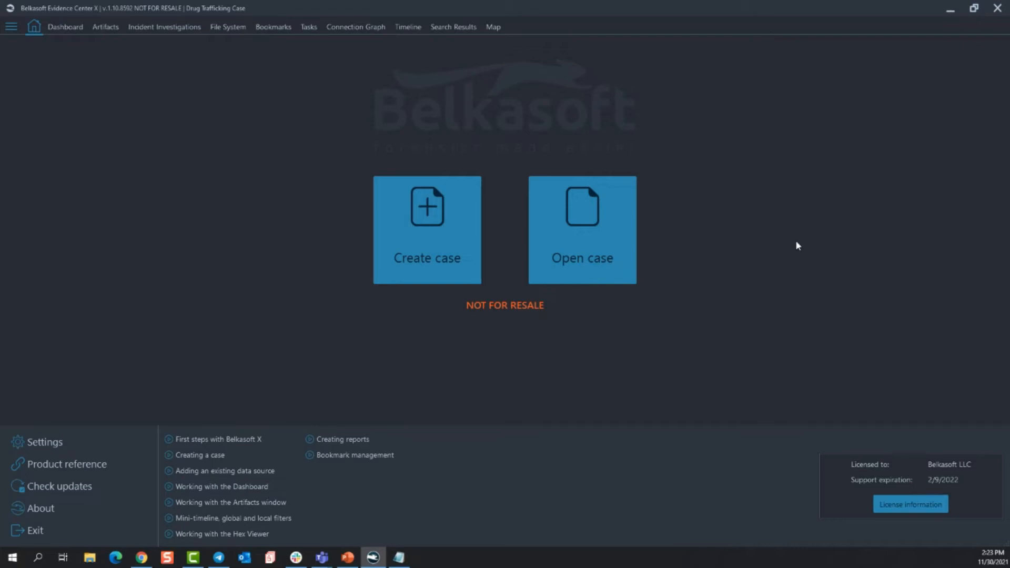
pyautogui.moveTo(576, 413)
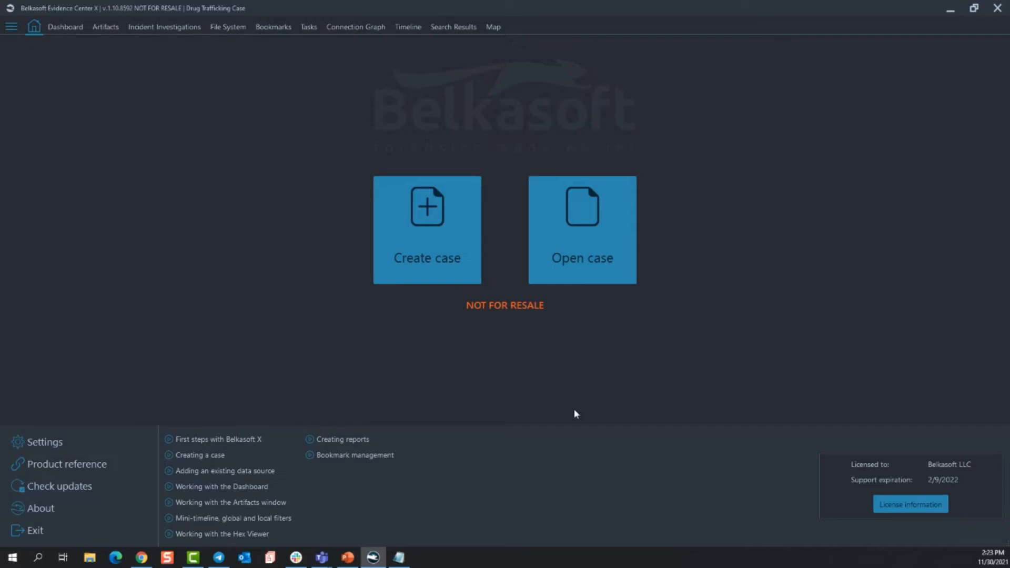
pyautogui.moveTo(551, 371)
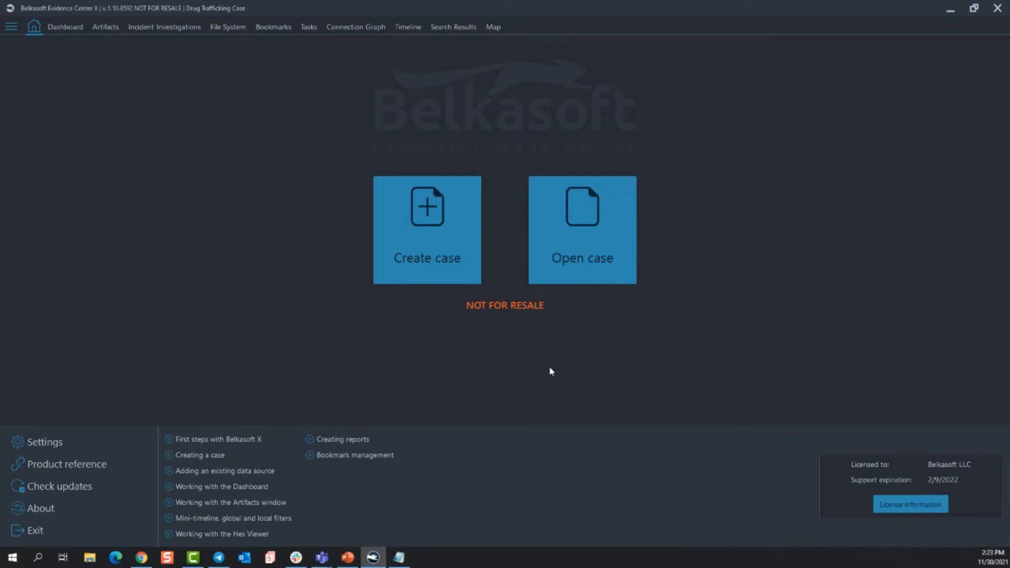
pyautogui.moveTo(587, 248)
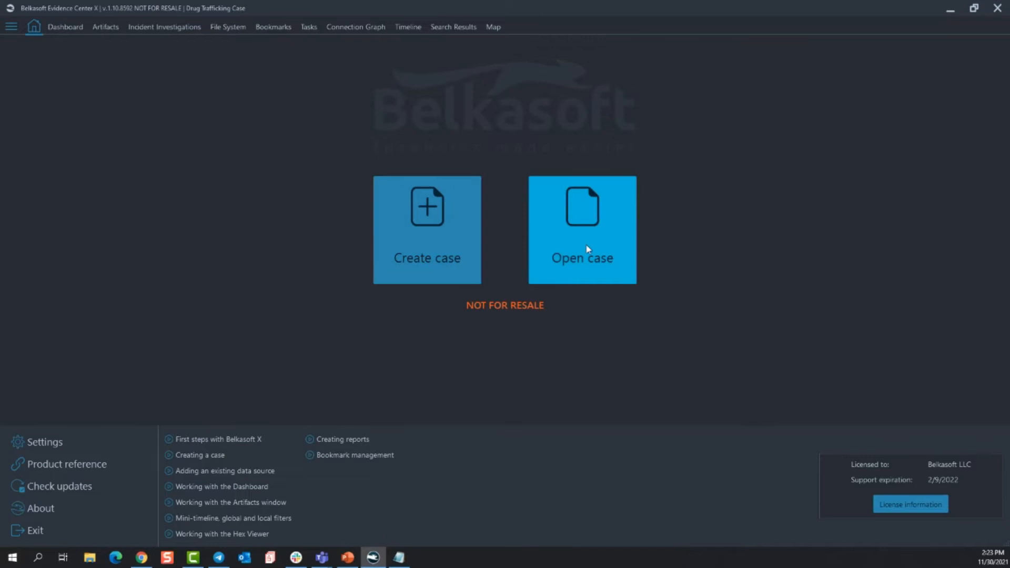
# Open the Create case form from the start screen tile.
pyautogui.click(427, 231)
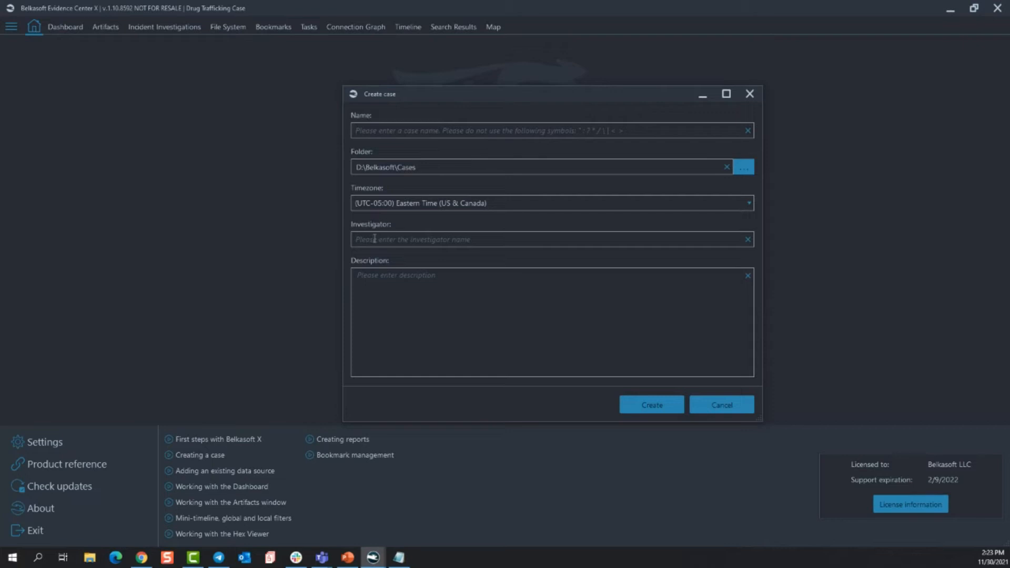
pyautogui.moveTo(481, 166)
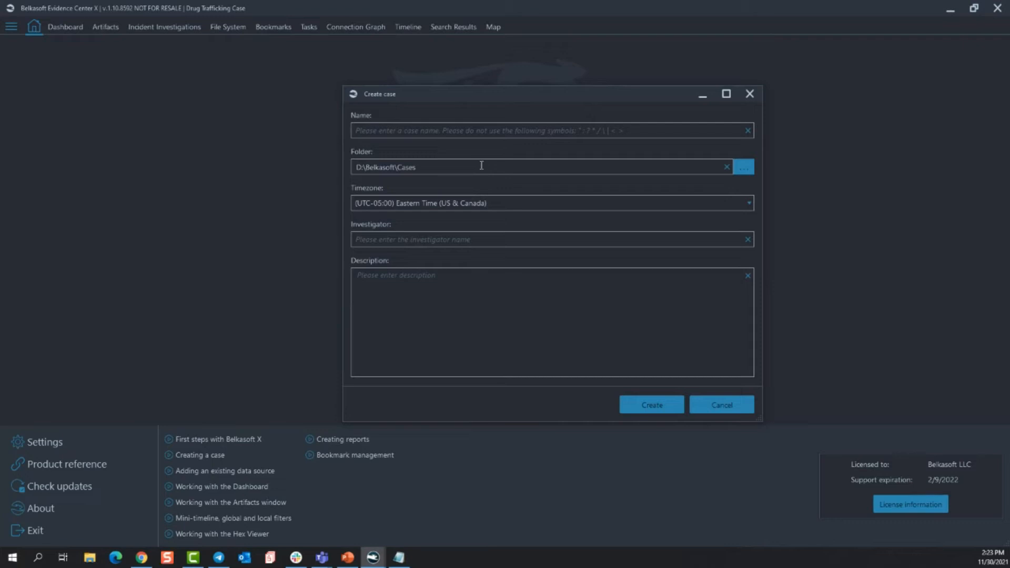
pyautogui.moveTo(716, 411)
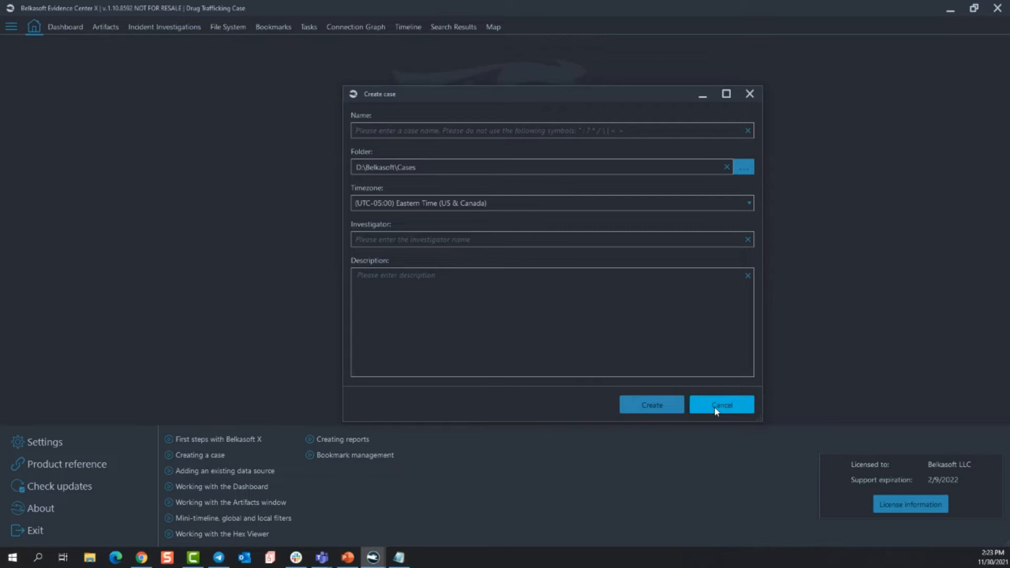
# Cancel the new case form, scroll through Recent cases, then cancel without opening one.
pyautogui.click(721, 404)
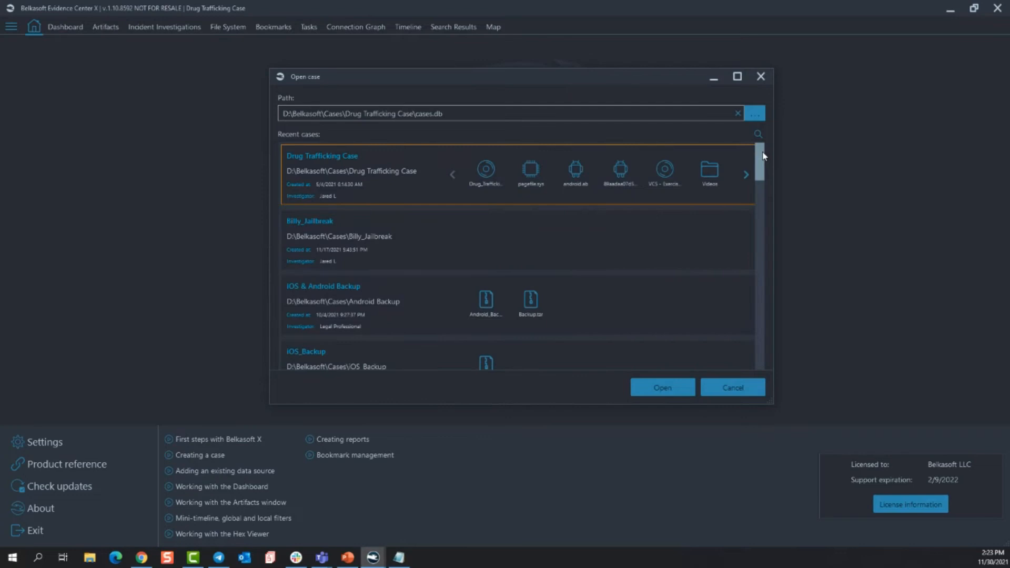
pyautogui.scroll(-3)
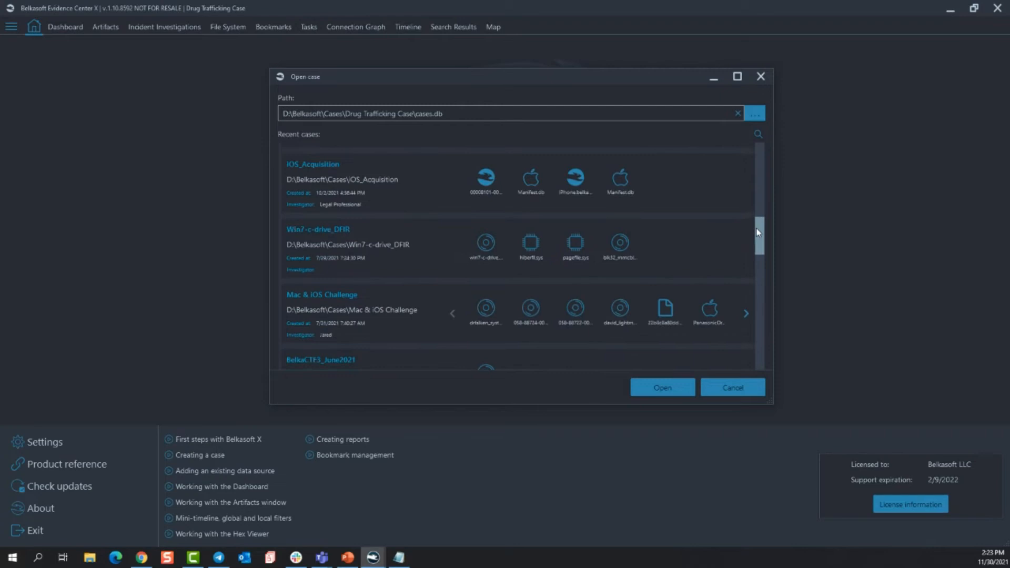
pyautogui.scroll(-3)
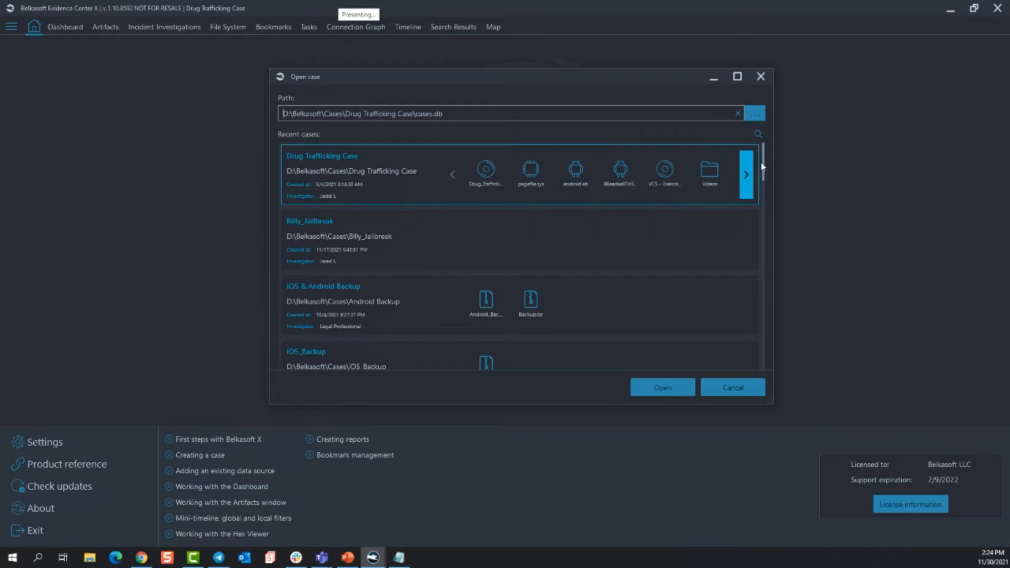
pyautogui.scroll(-3)
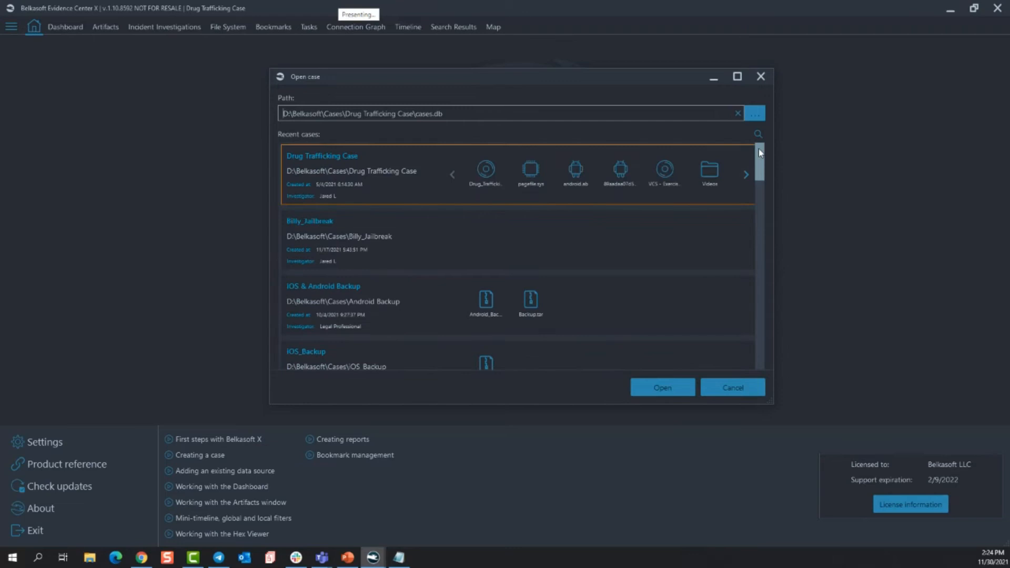
pyautogui.click(732, 387)
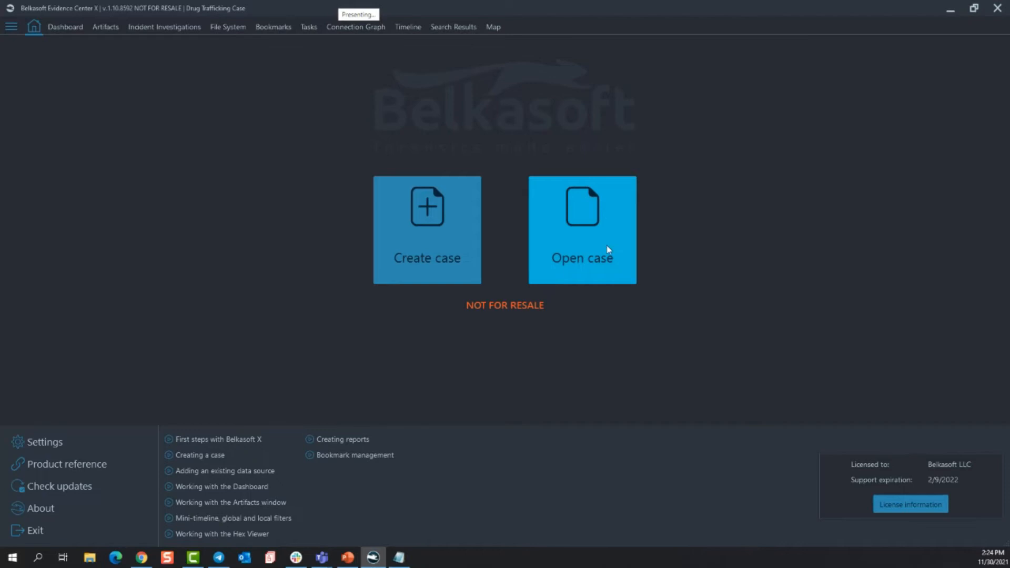
pyautogui.moveTo(132, 396)
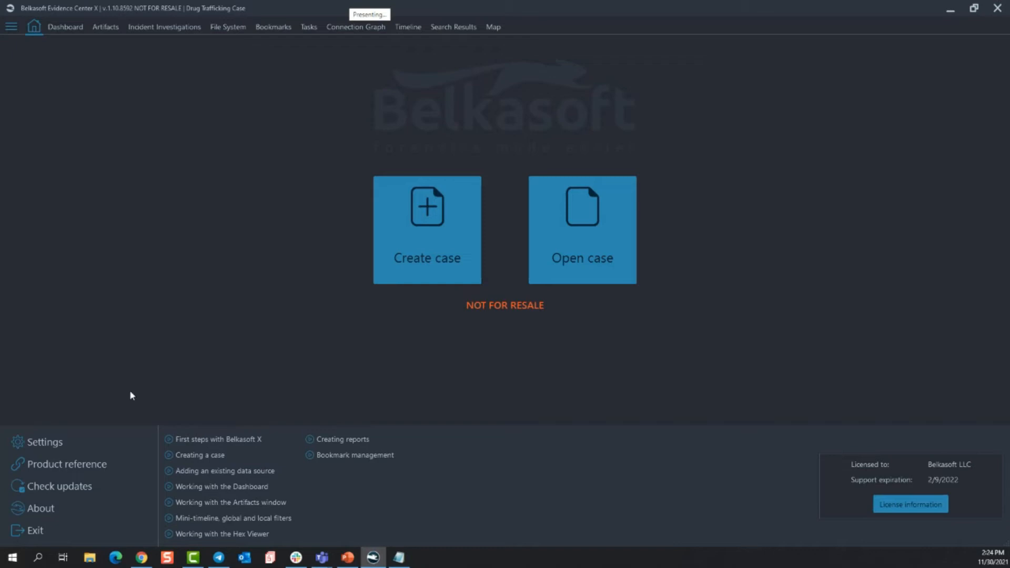
# Open Settings from the start screen's lower-left panel, landing on the General tab.
pyautogui.click(45, 442)
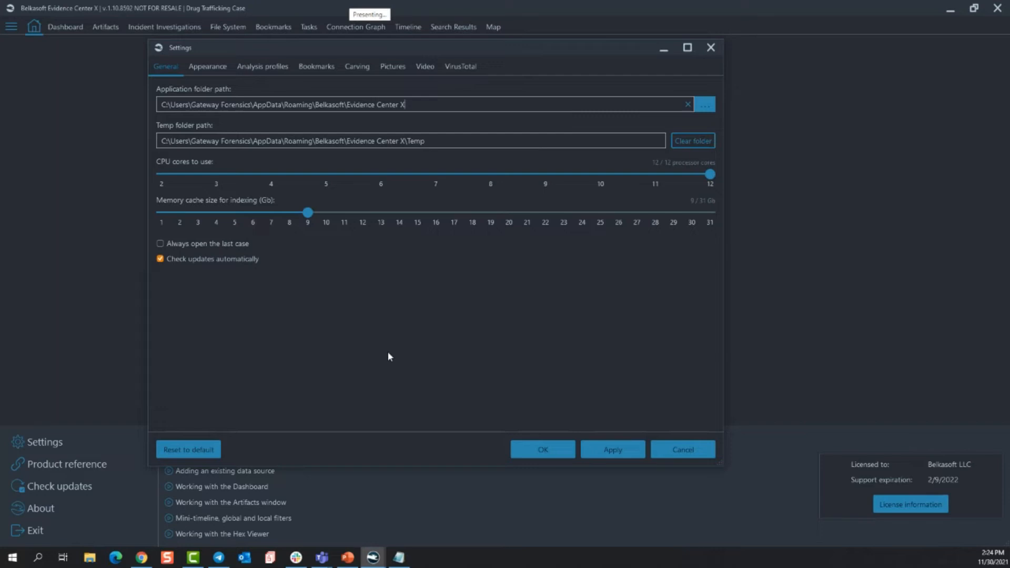
pyautogui.moveTo(206, 164)
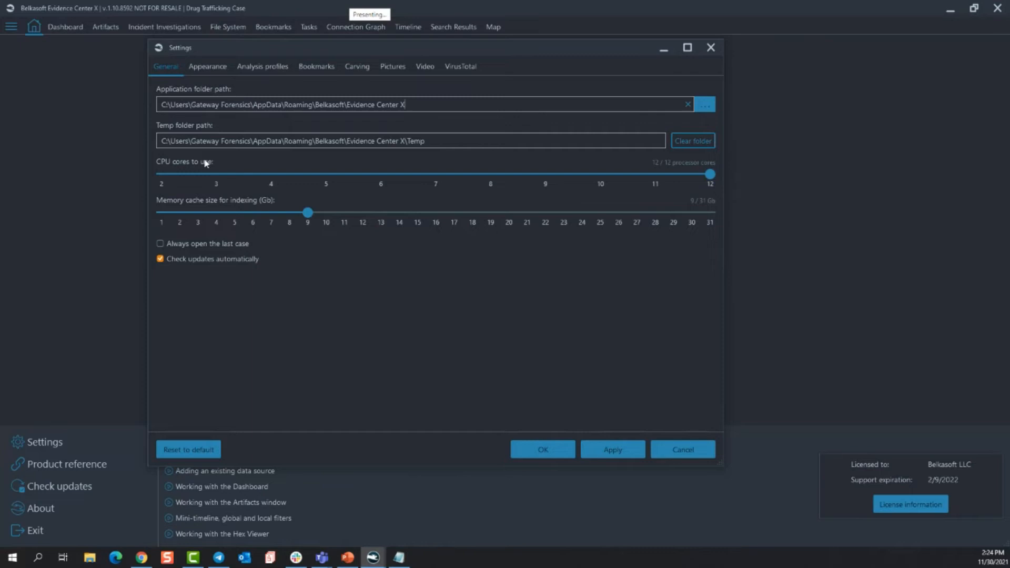
pyautogui.moveTo(463, 162)
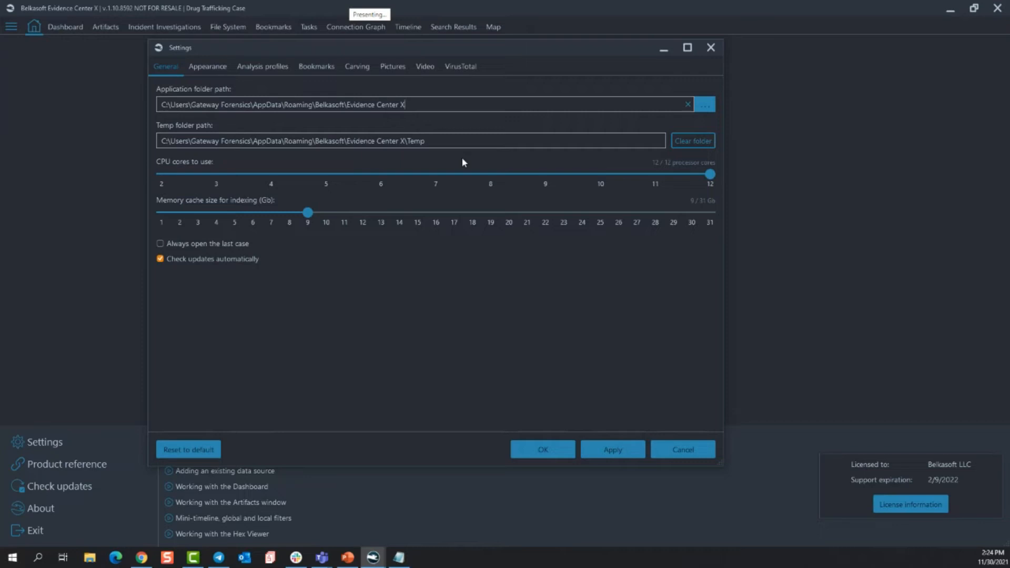
pyautogui.moveTo(329, 214)
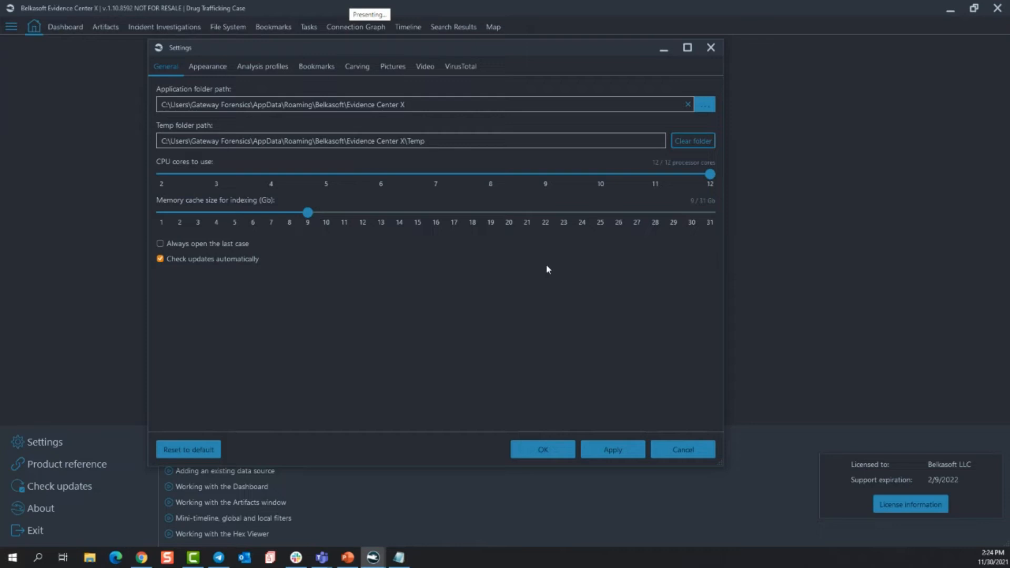
pyautogui.moveTo(698, 225)
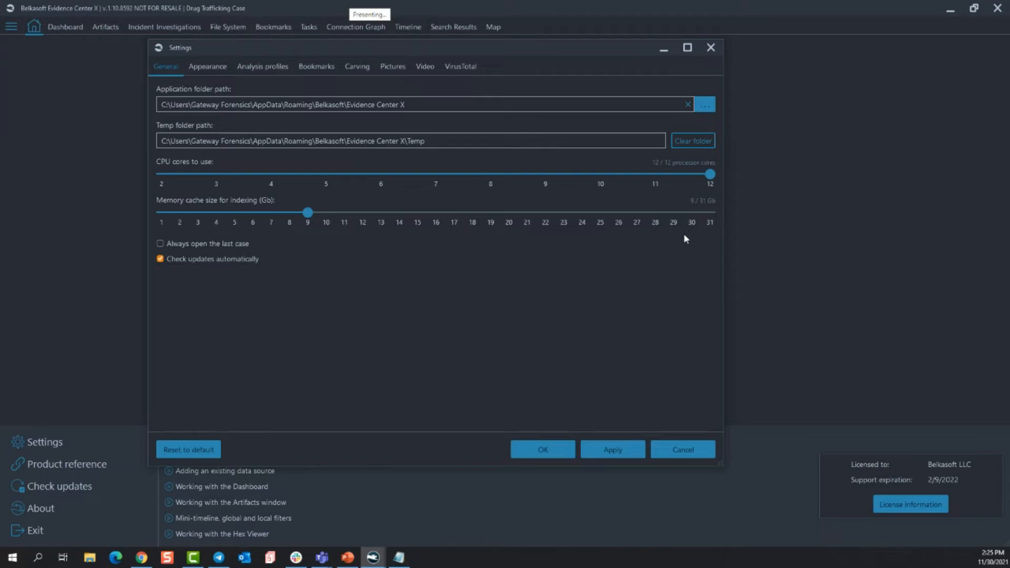
# Raise the indexing memory cache to 24 GB and show the Appearance settings.
pyautogui.click(409, 105)
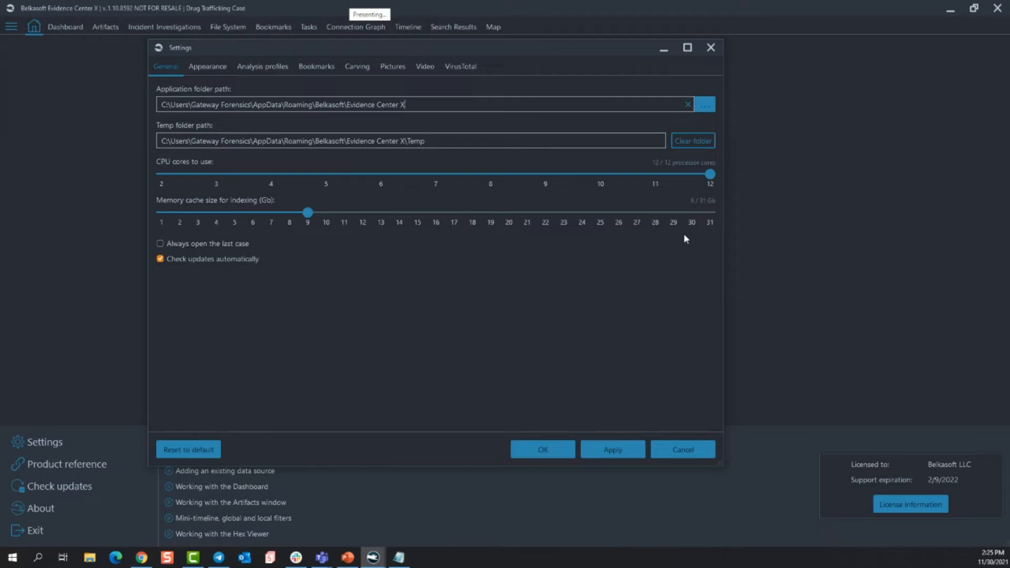
pyautogui.moveTo(307, 212); pyautogui.dragTo(581, 212)
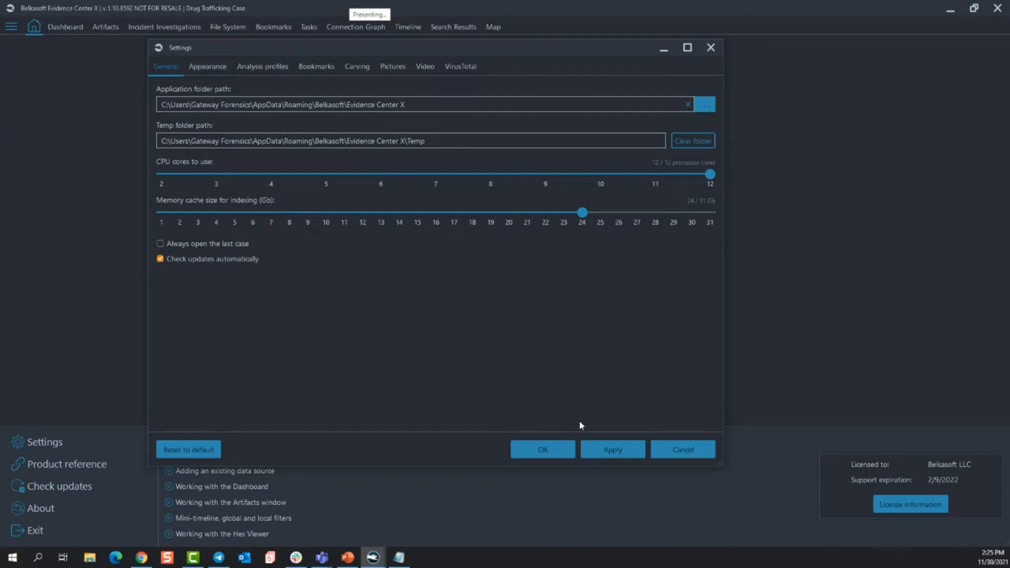
pyautogui.moveTo(607, 359)
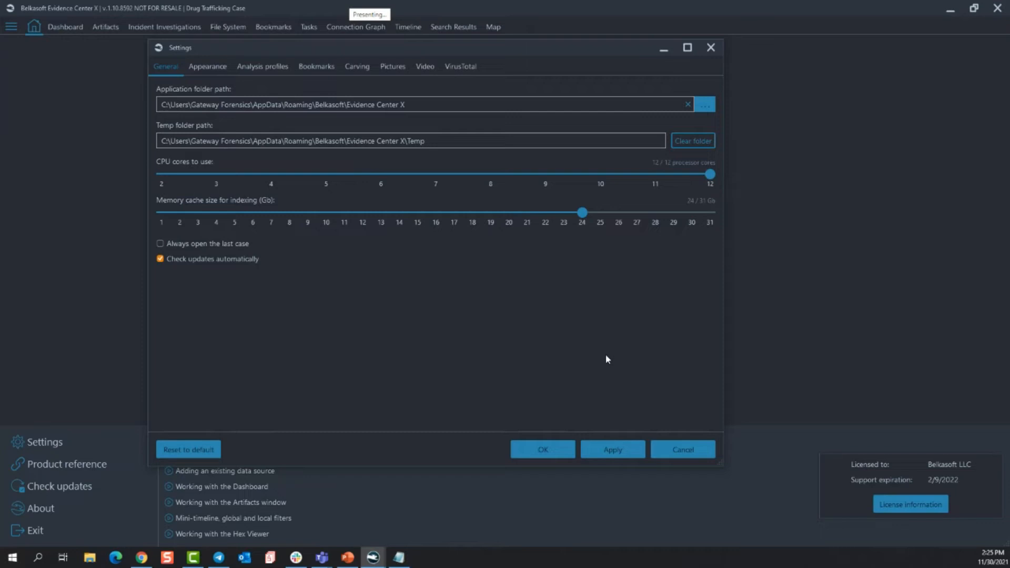
pyautogui.moveTo(617, 333)
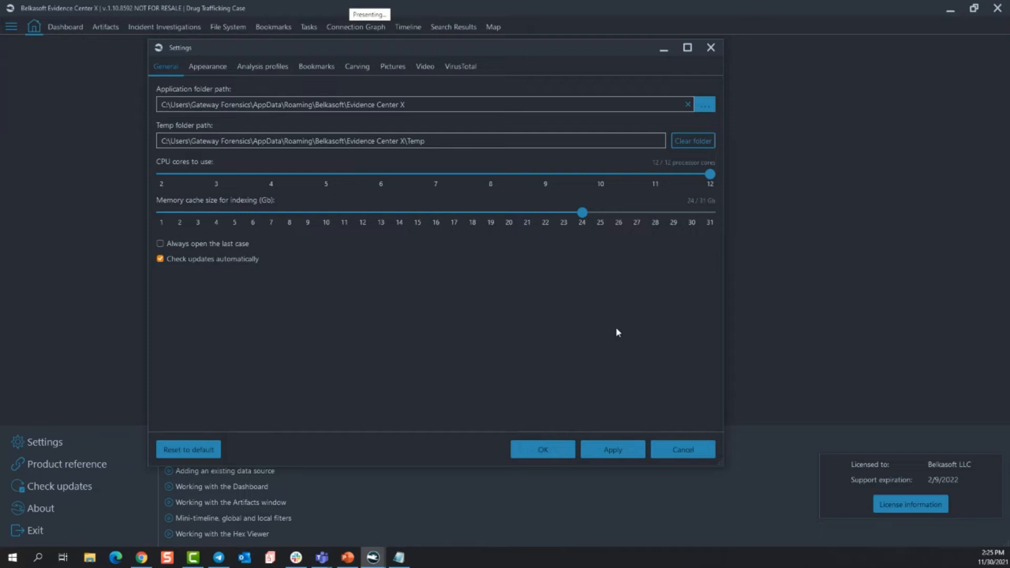
pyautogui.moveTo(229, 271)
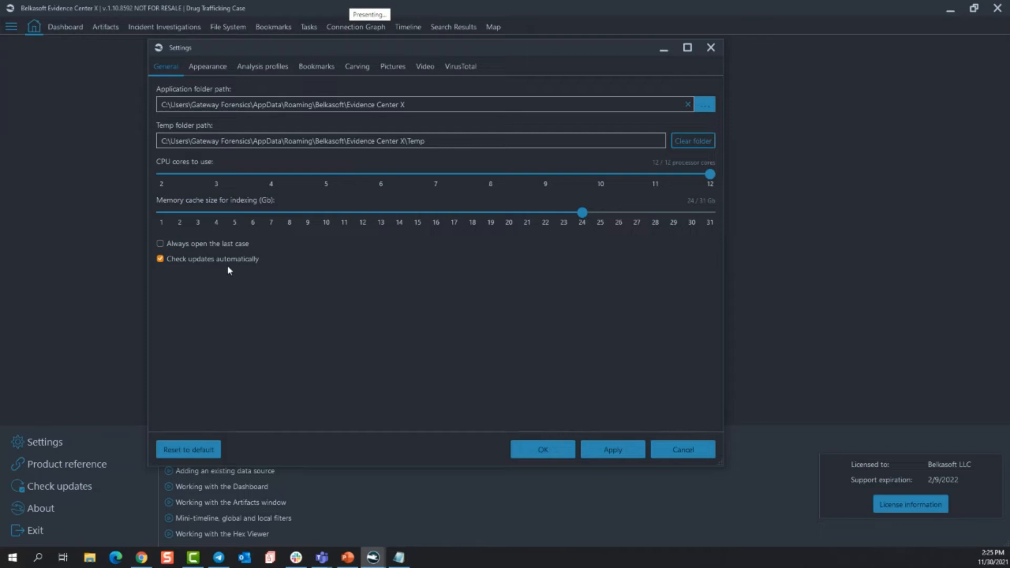
pyautogui.moveTo(659, 347)
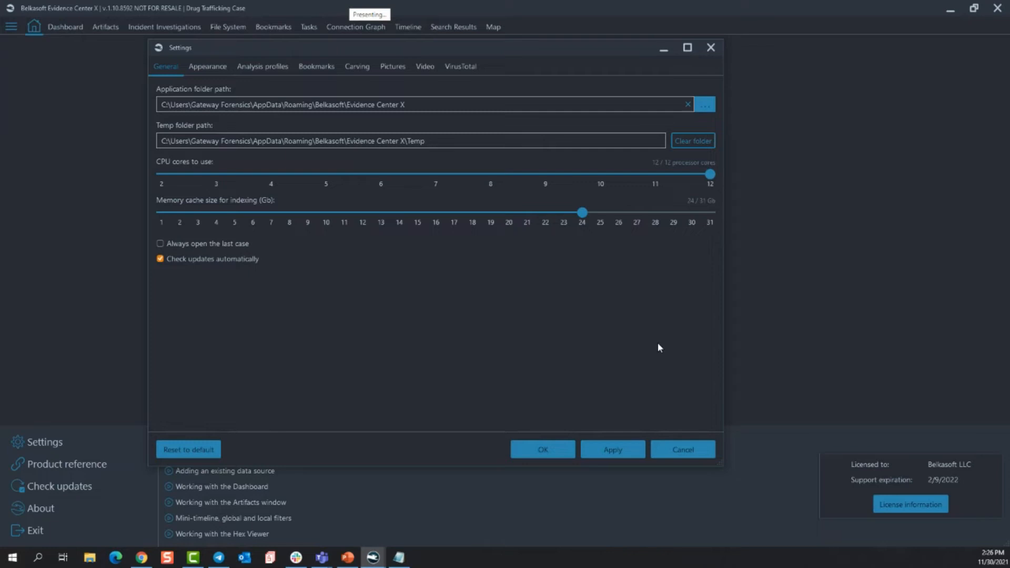
pyautogui.click(207, 67)
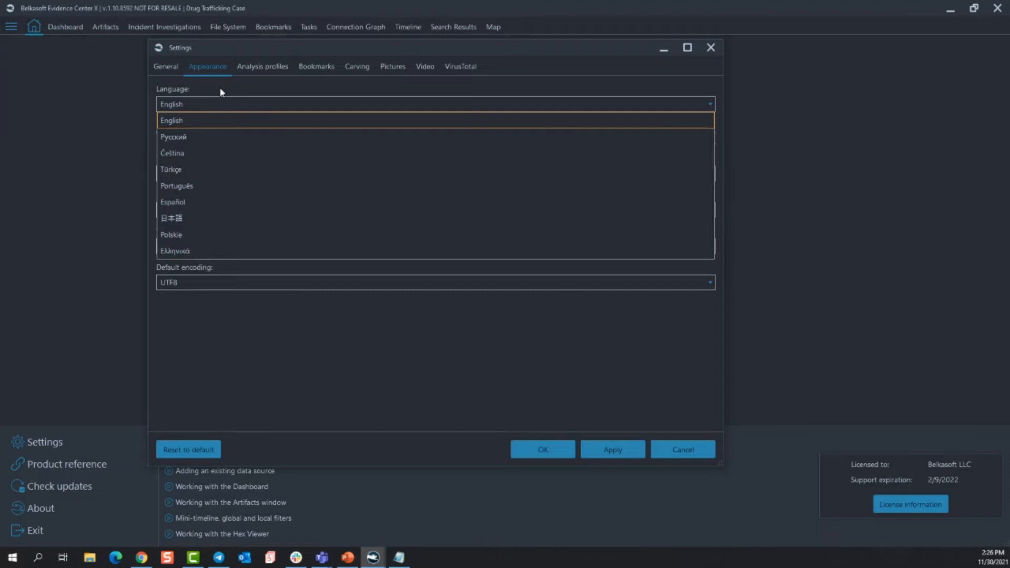
# Keep the Dark theme in Appearance and view the Analysis profiles list.
pyautogui.click(170, 120)
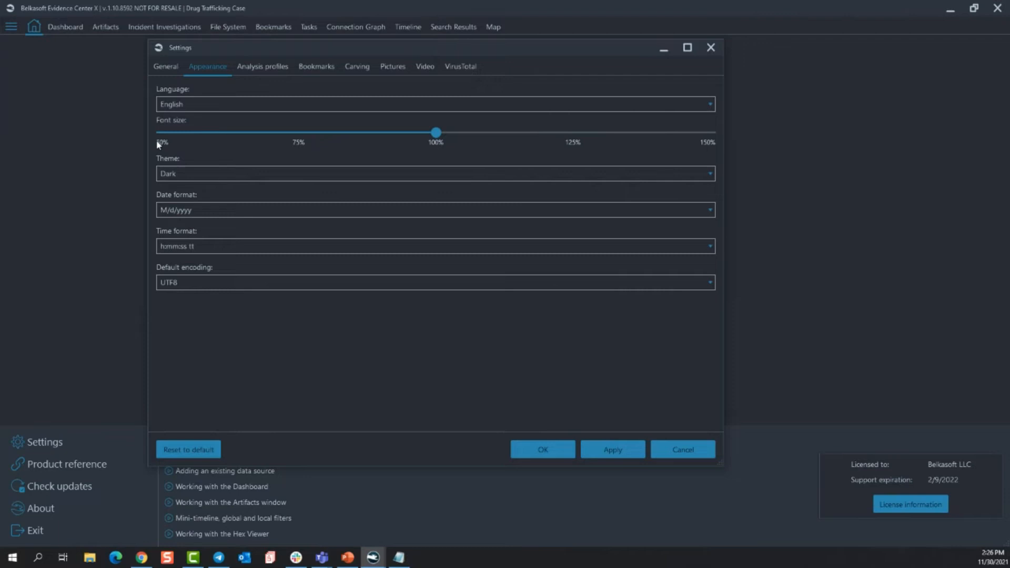
pyautogui.click(435, 181)
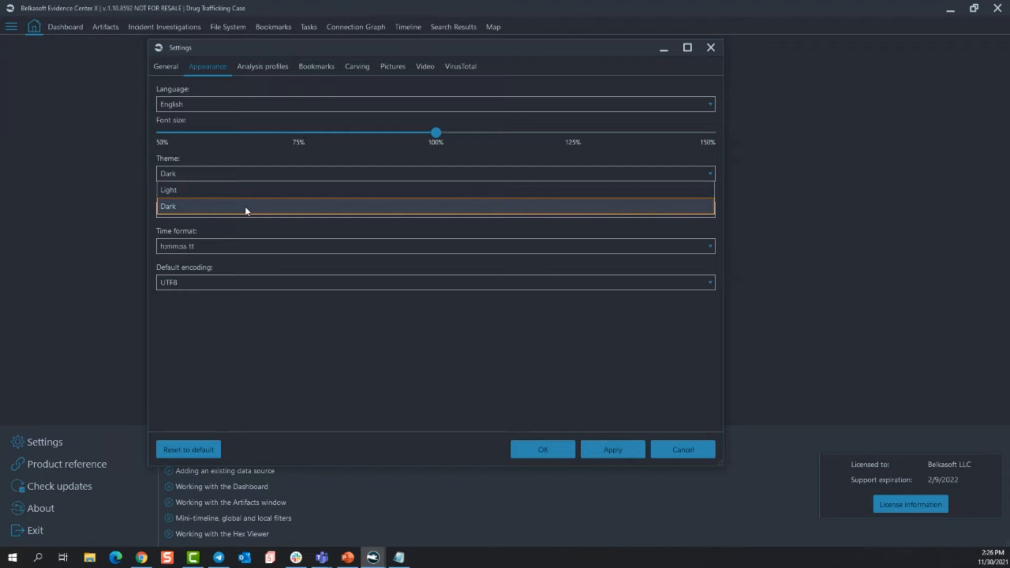
pyautogui.click(169, 206)
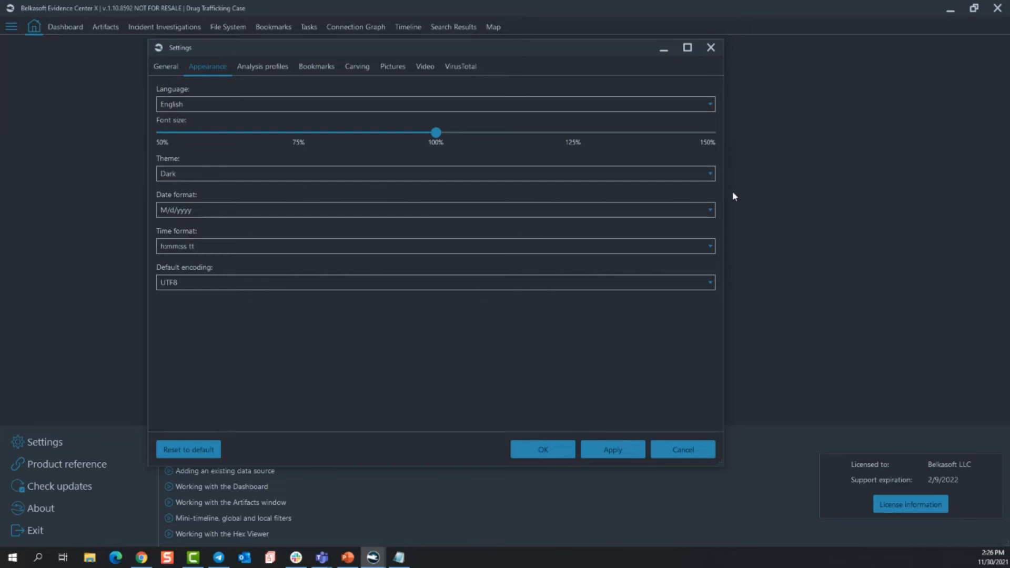
pyautogui.click(707, 246)
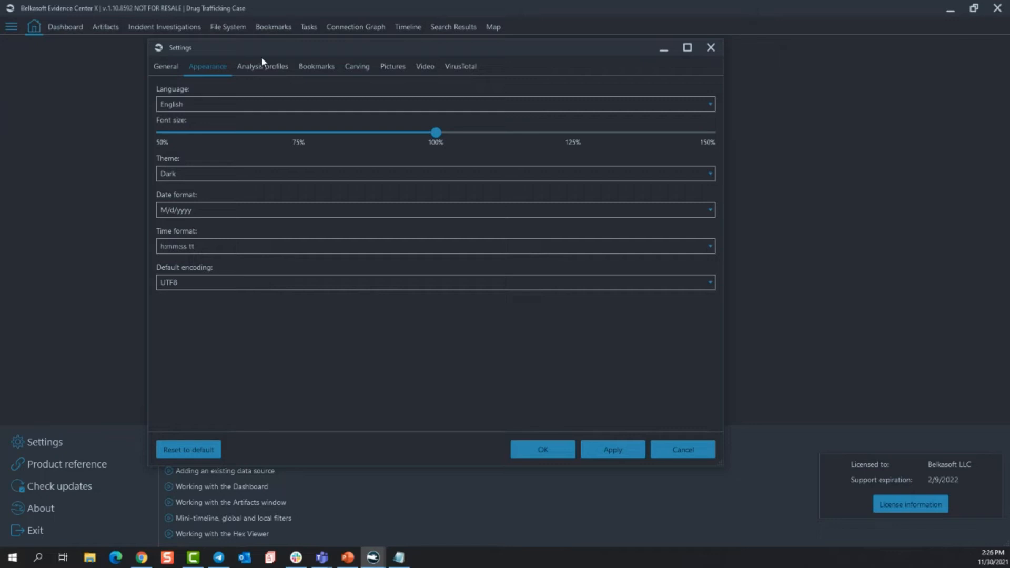
pyautogui.click(262, 67)
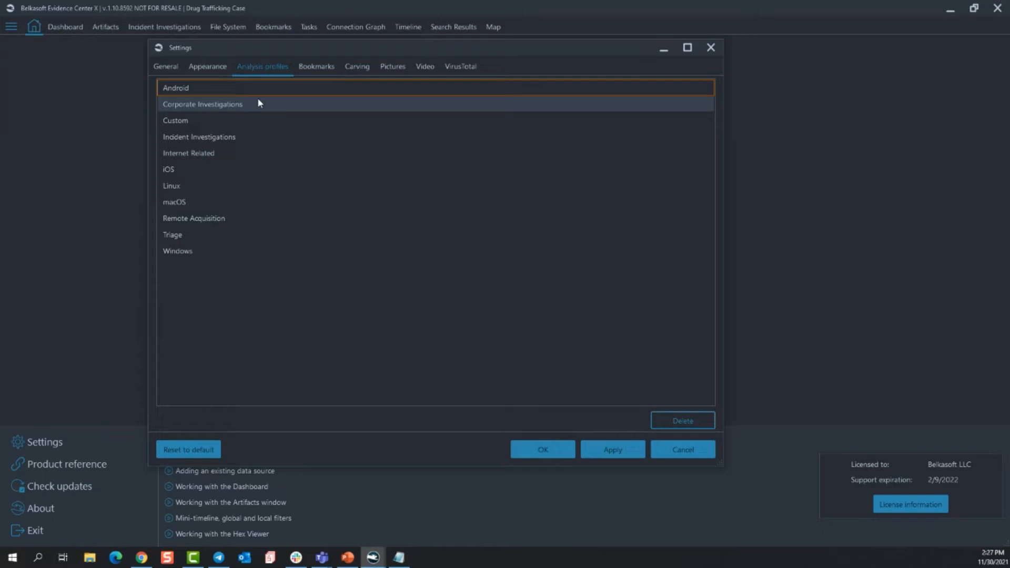
# View bookmark categories 1–10 with their colours and numeric hotkeys.
pyautogui.click(315, 66)
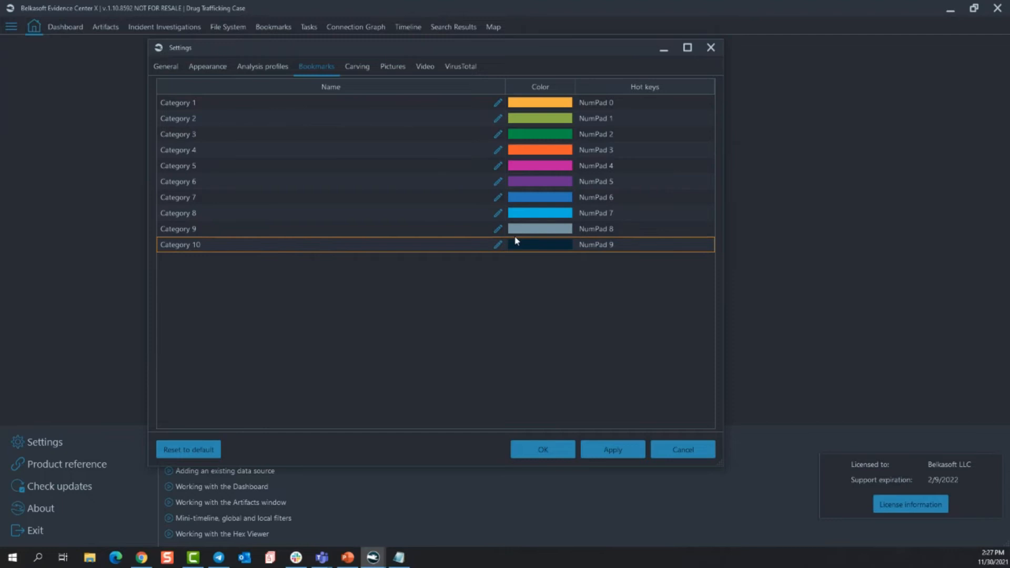
pyautogui.click(310, 102)
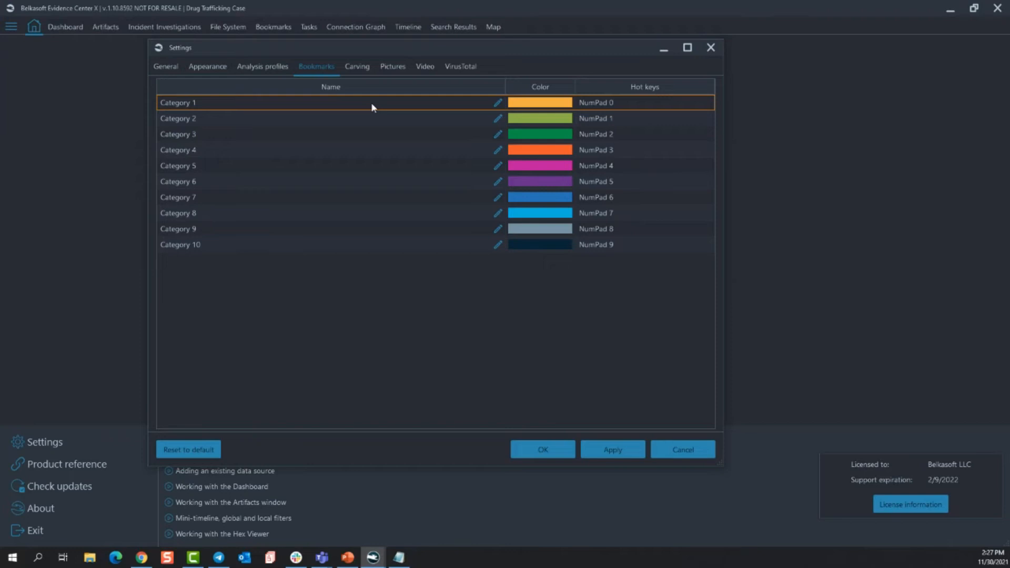
# Show the carving signatures and edit the Wallet Characteristics signature.
pyautogui.click(356, 66)
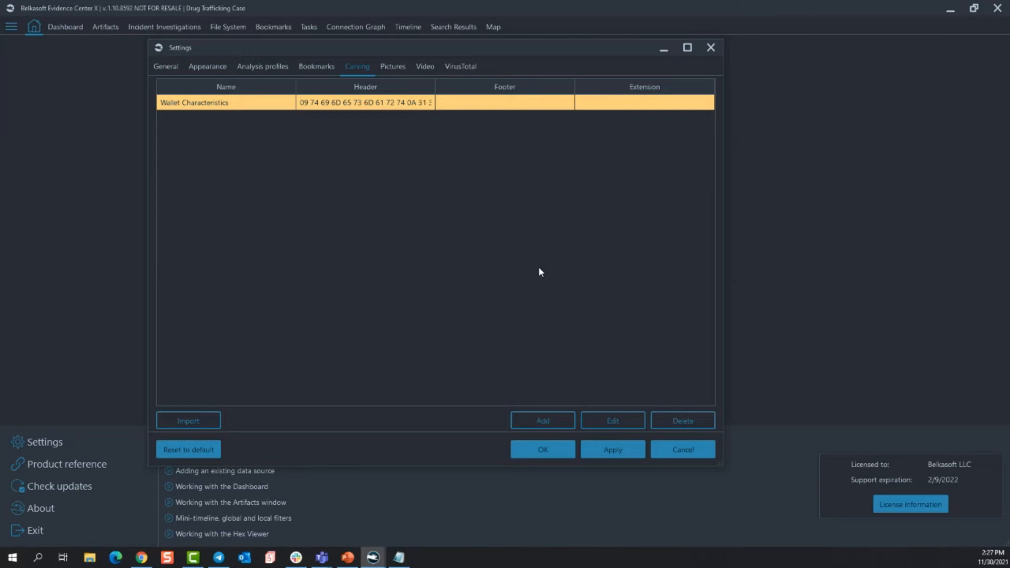
pyautogui.moveTo(580, 362)
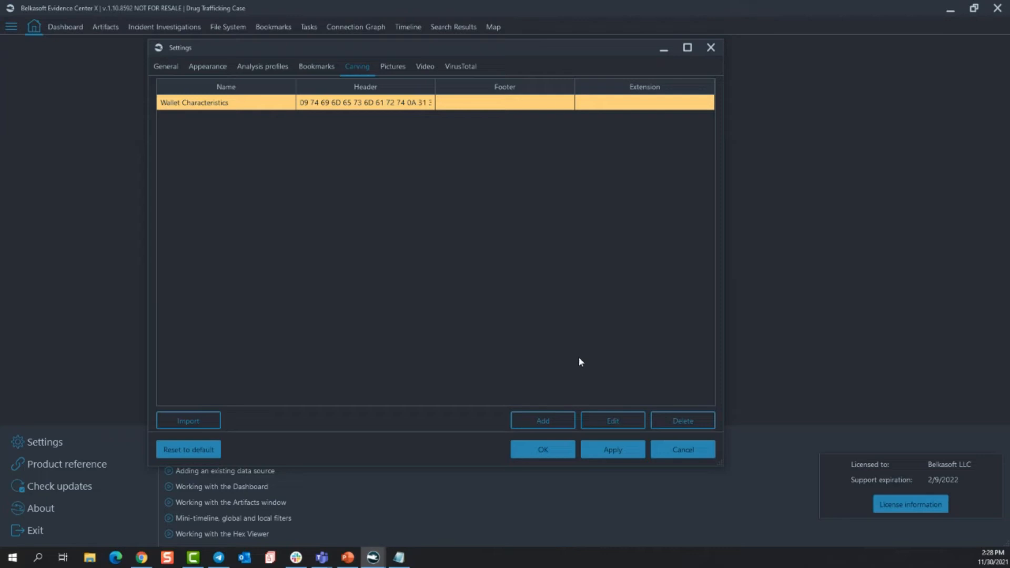
pyautogui.click(613, 420)
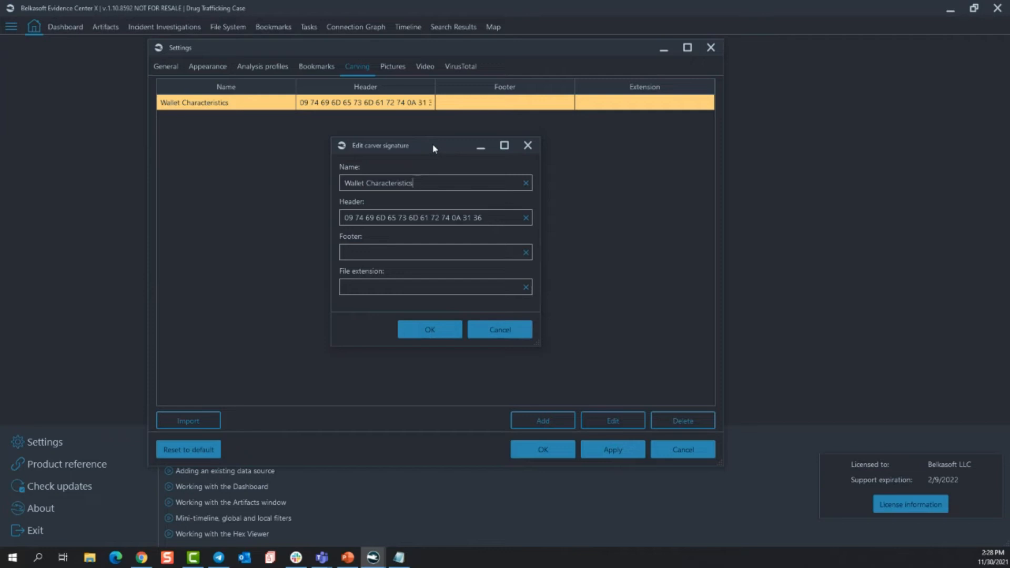
pyautogui.moveTo(496, 329)
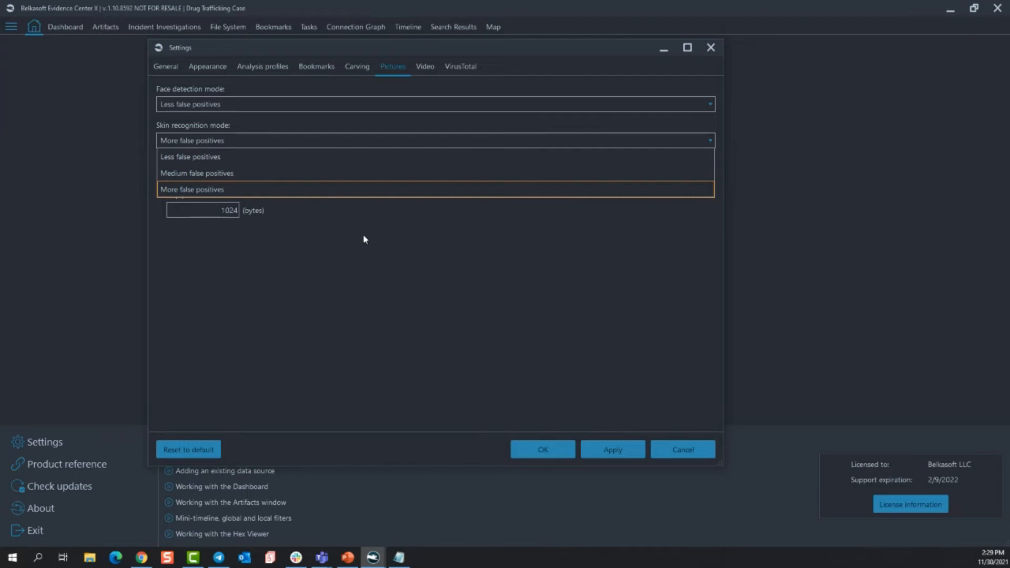
pyautogui.click(191, 189)
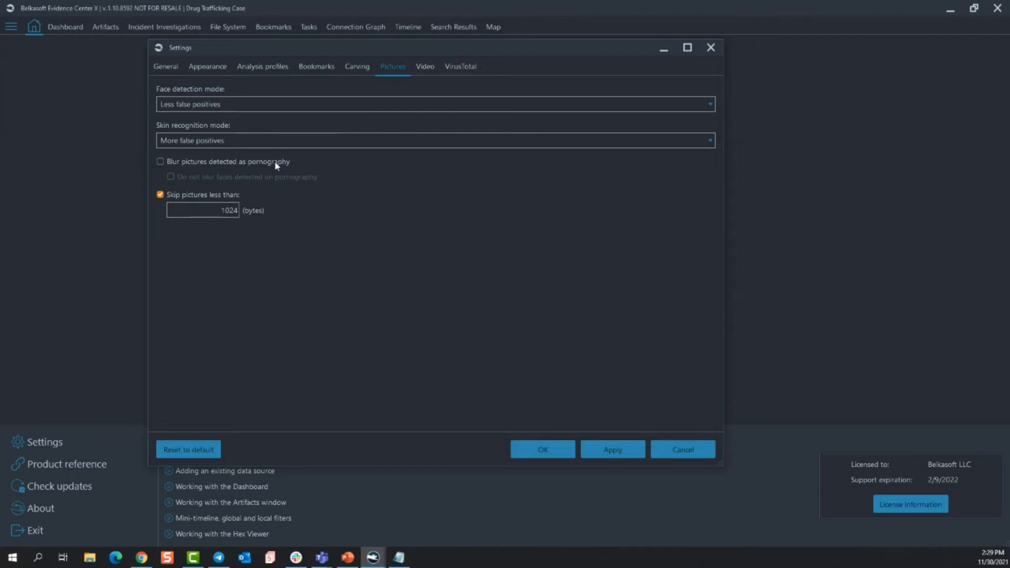
pyautogui.click(160, 162)
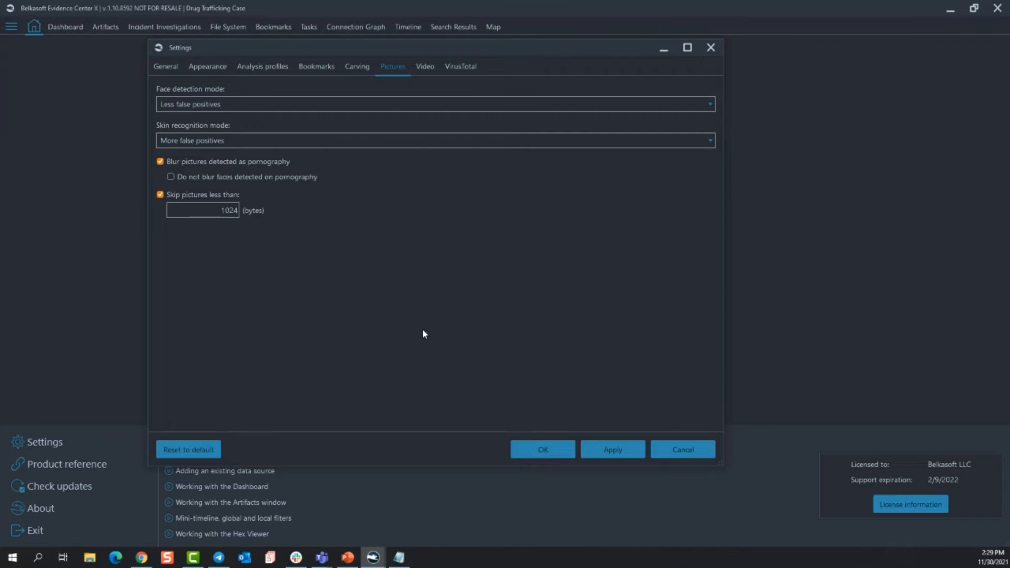
pyautogui.click(171, 176)
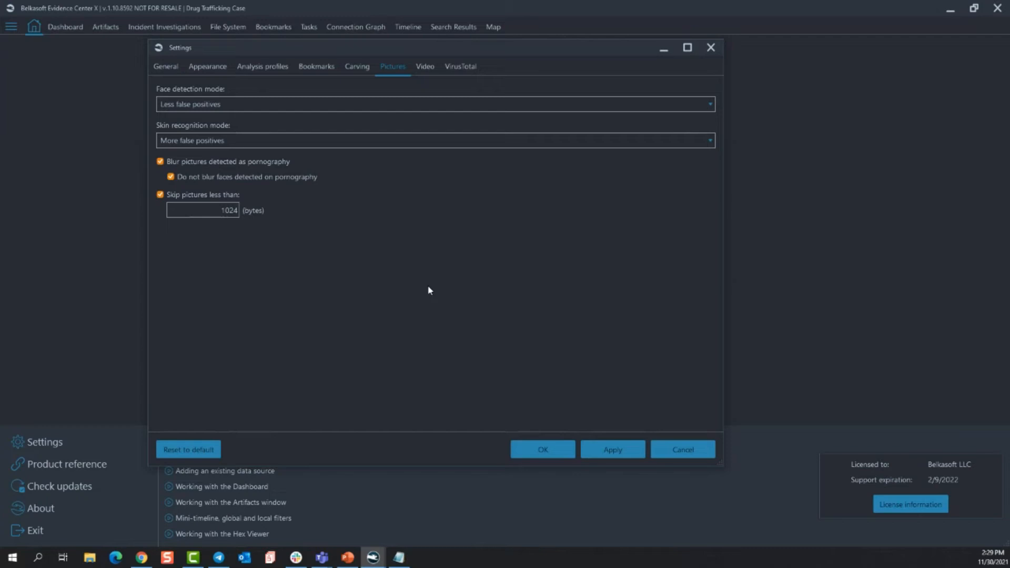
pyautogui.click(160, 161)
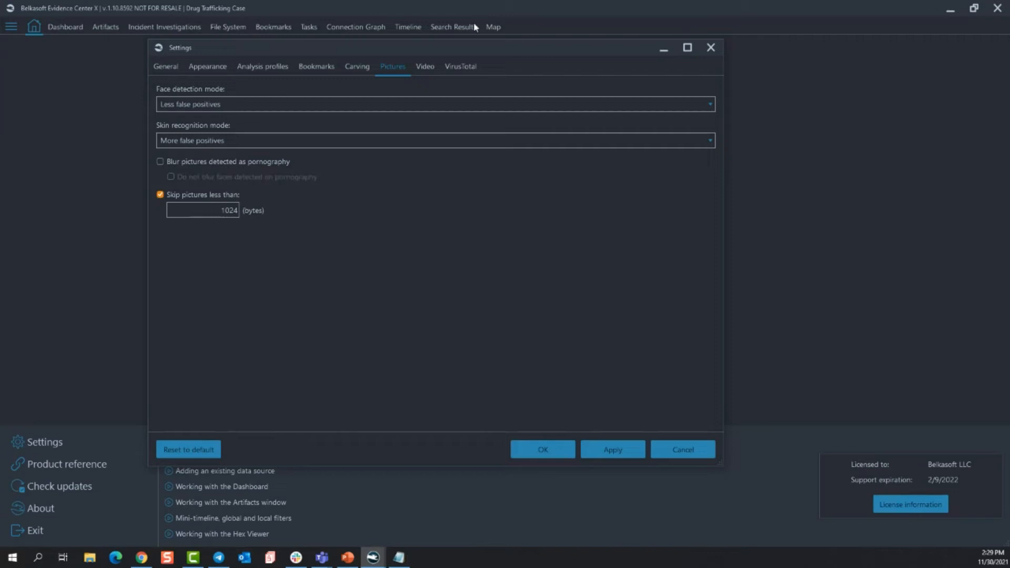
# View the Video frame extraction settings, then the VirusTotal API key page.
pyautogui.click(425, 67)
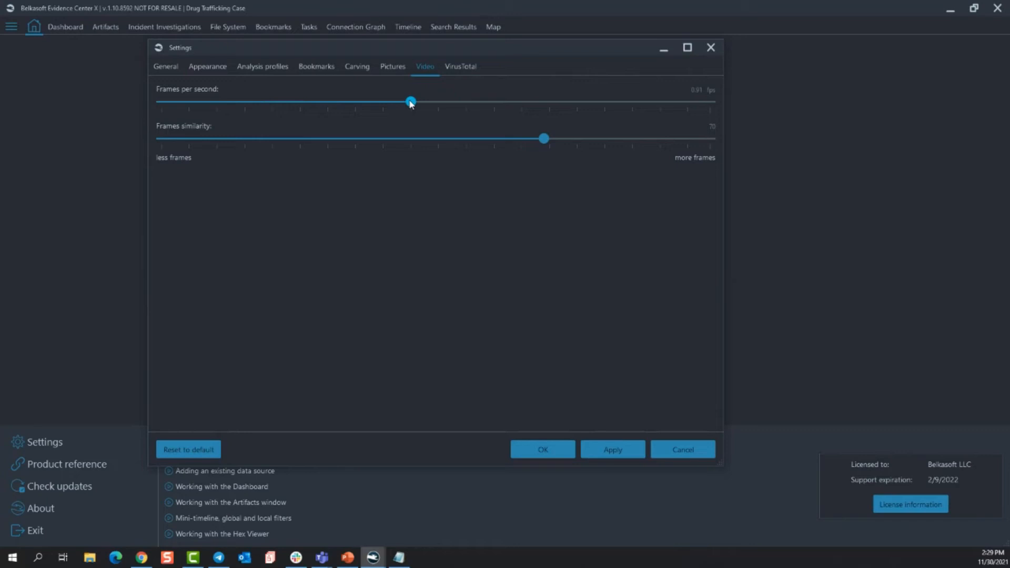
pyautogui.moveTo(438, 275)
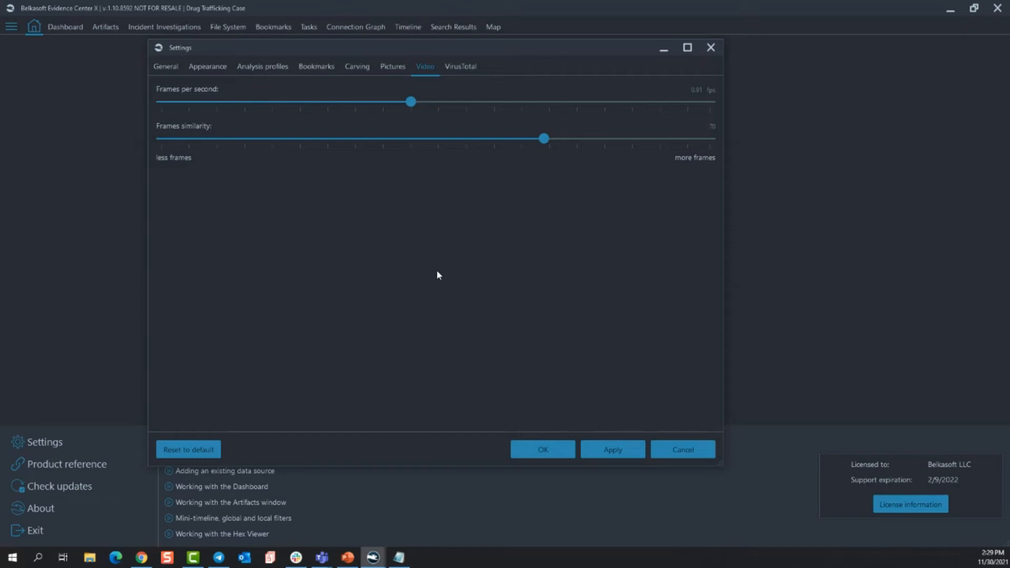
pyautogui.click(460, 66)
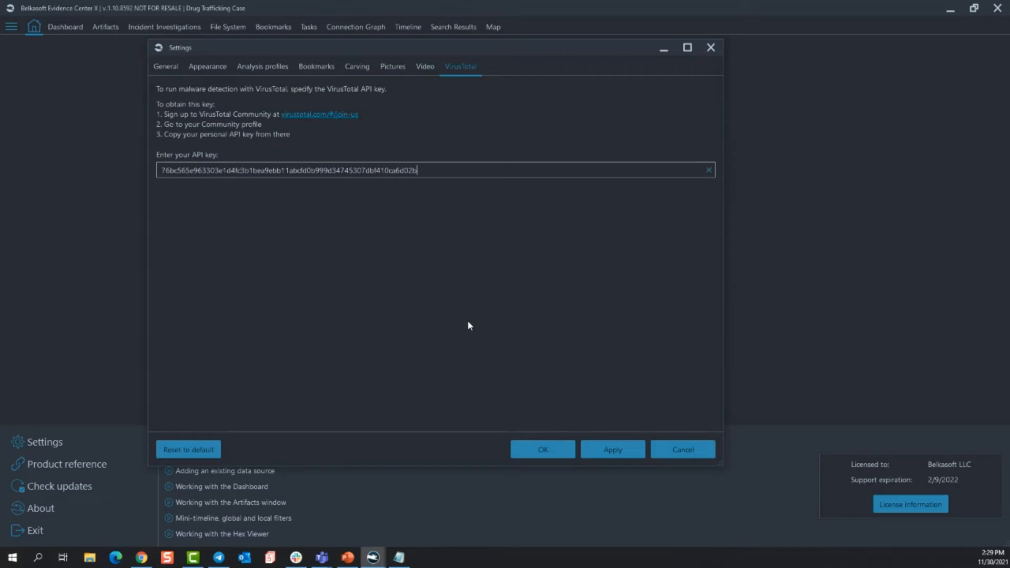
pyautogui.moveTo(436, 324)
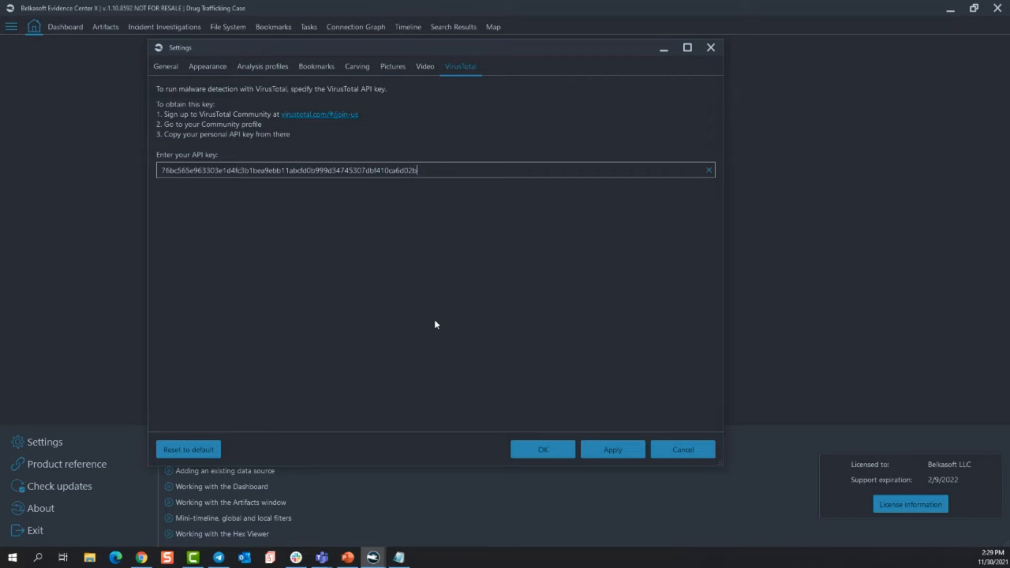
# Close Settings with OK, returning to the Drug Trafficking Case dashboard.
pyautogui.click(425, 67)
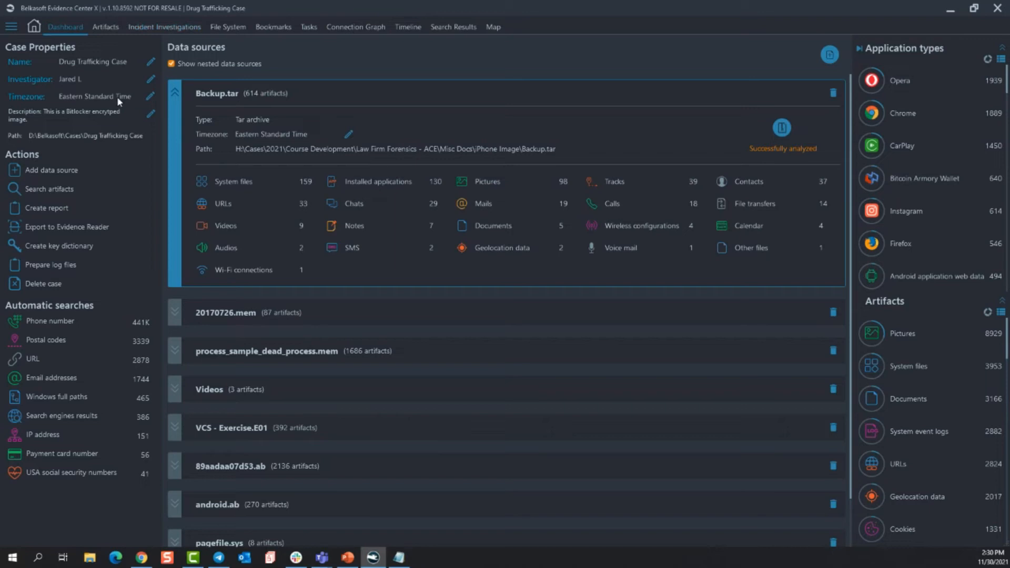
pyautogui.moveTo(103, 139)
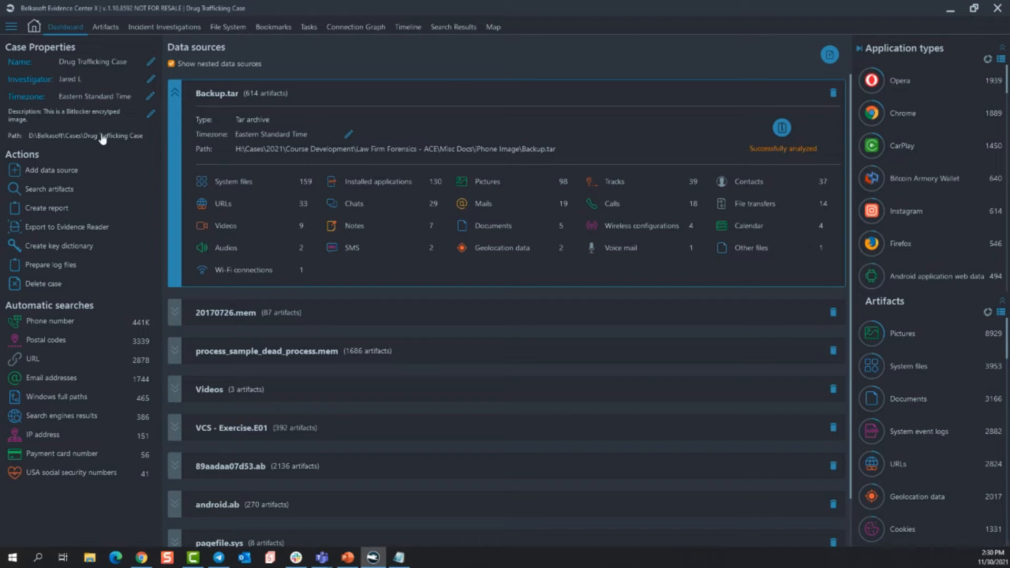
pyautogui.moveTo(61, 490)
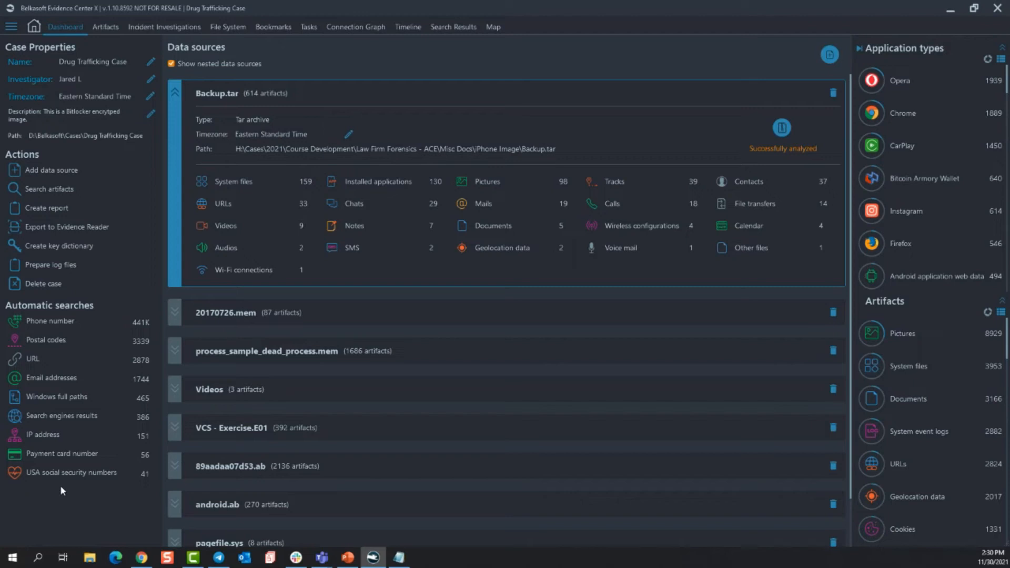
pyautogui.moveTo(242, 4)
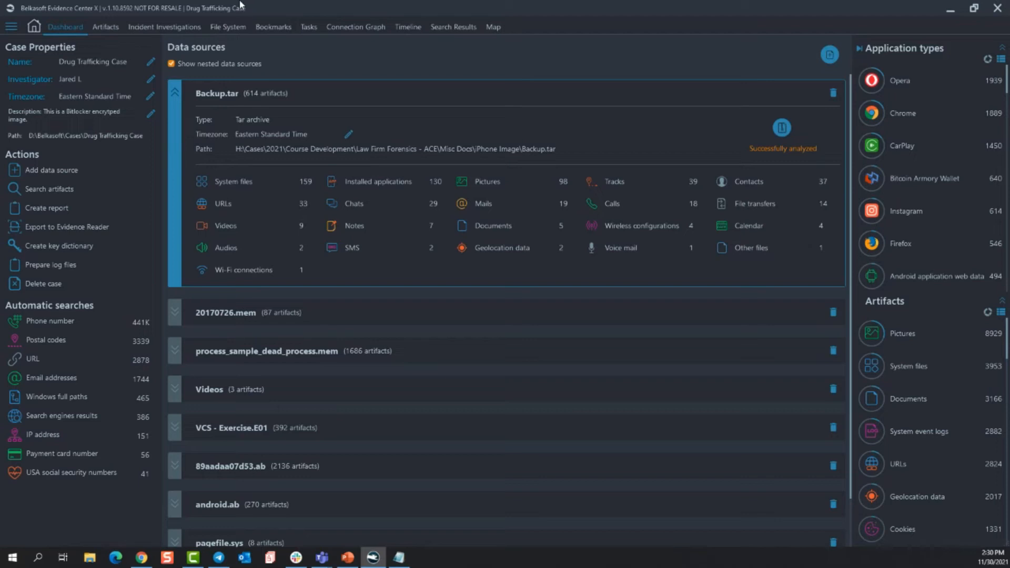
pyautogui.moveTo(491, 326)
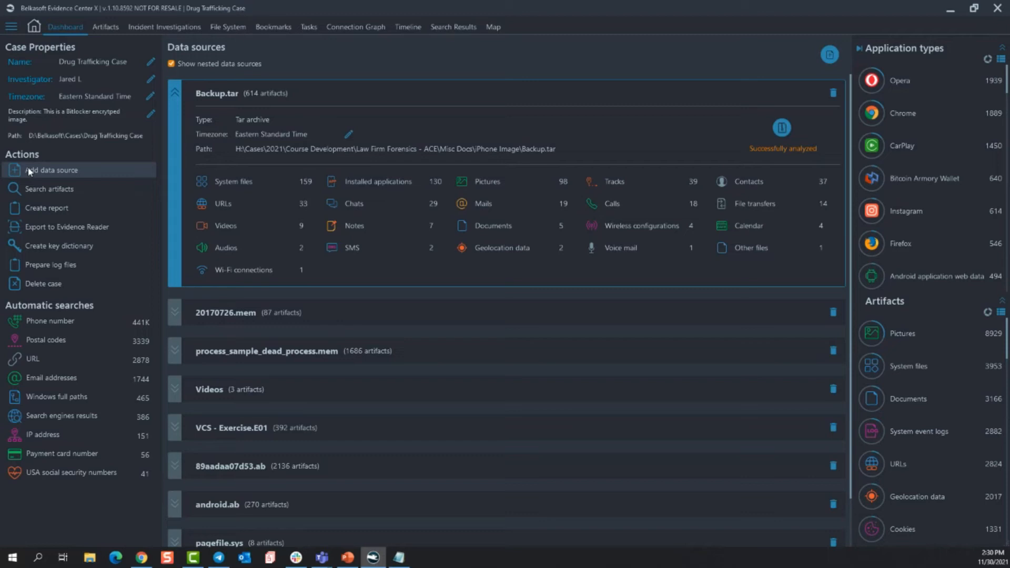
pyautogui.moveTo(704, 68)
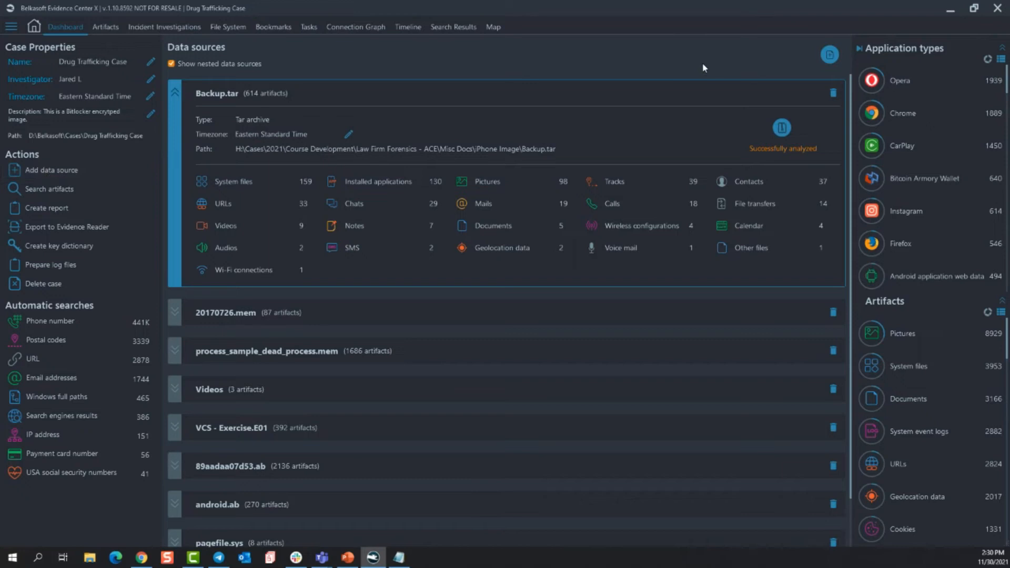
pyautogui.moveTo(793, 67)
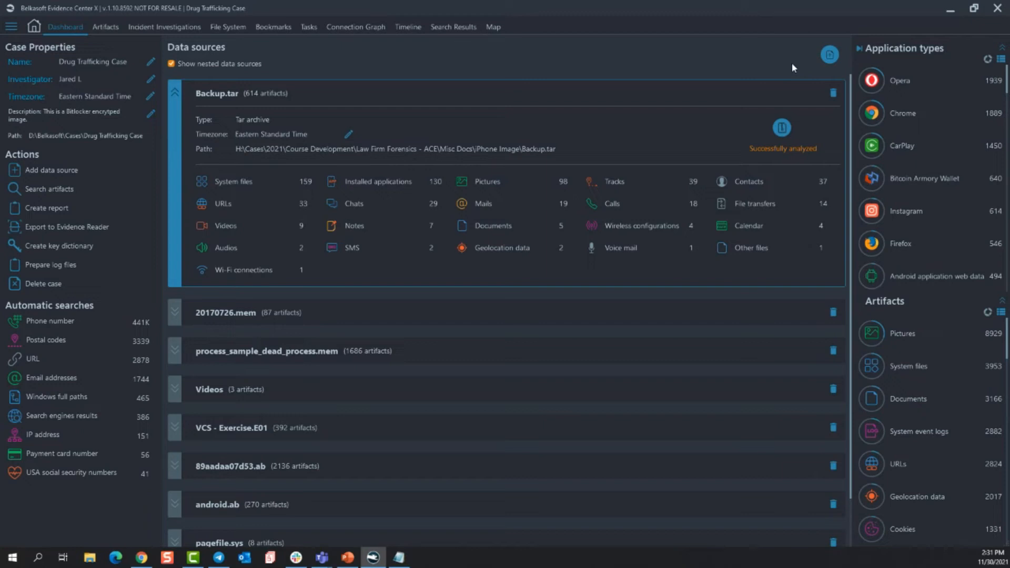
# Open the Add data source window with its add existing, triage and acquire options.
pyautogui.click(47, 170)
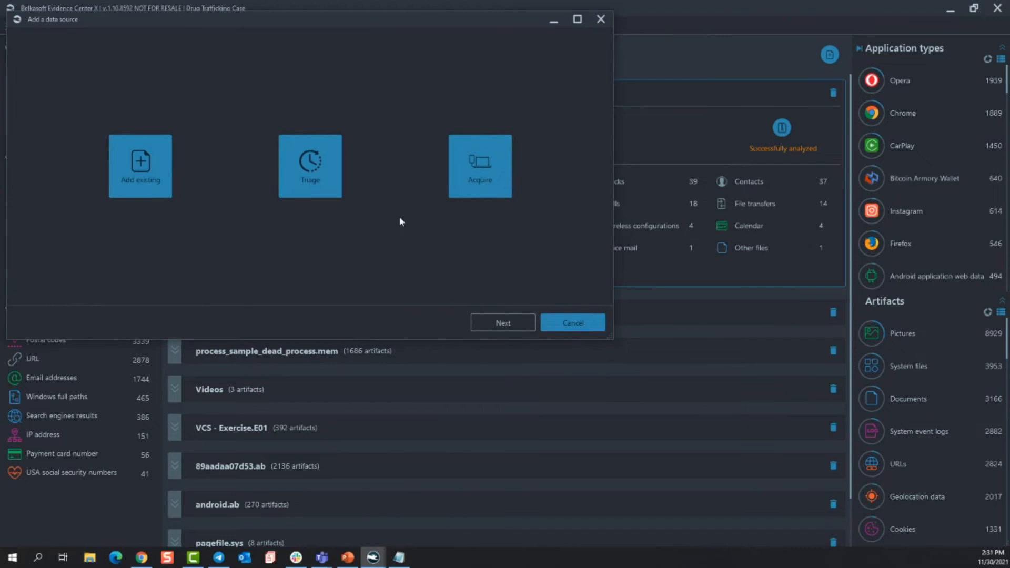
pyautogui.moveTo(438, 192)
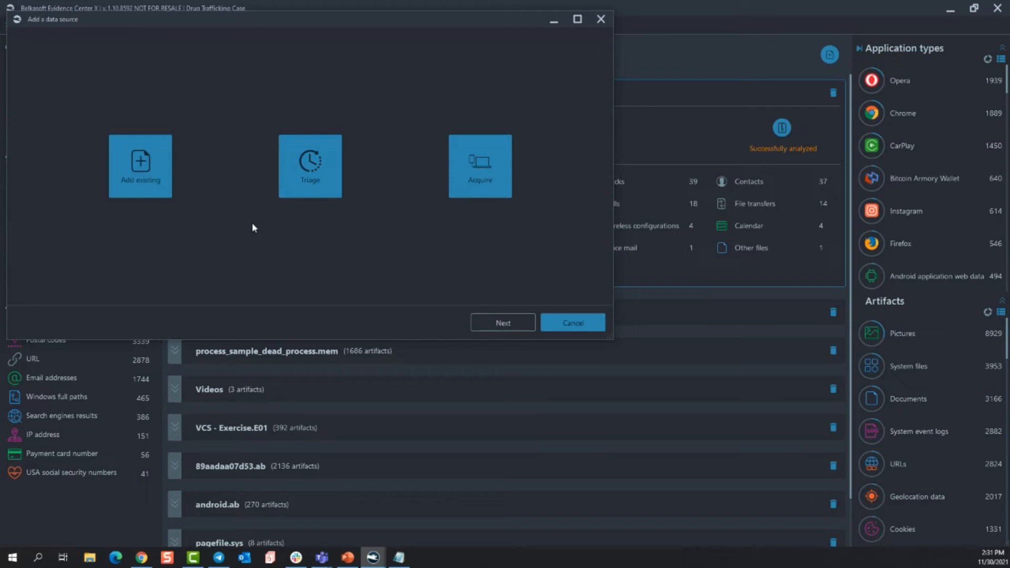
pyautogui.moveTo(300, 249)
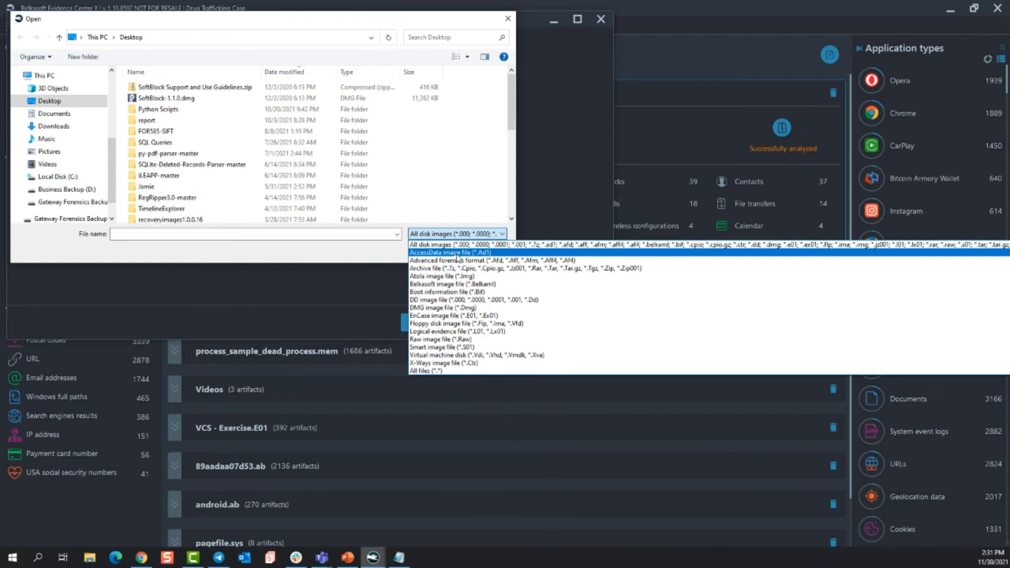
pyautogui.moveTo(472, 260)
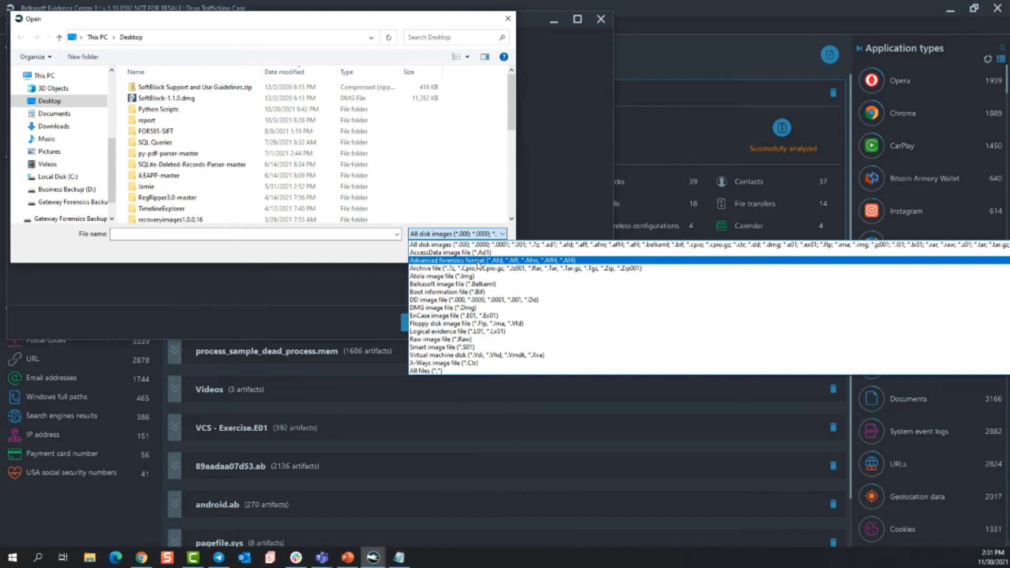
pyautogui.moveTo(492, 355)
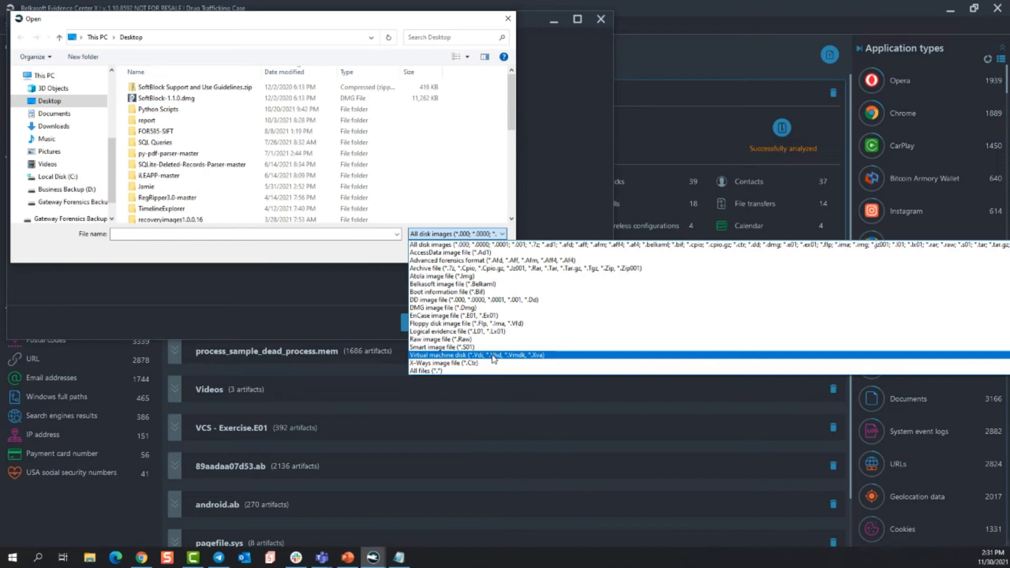
pyautogui.moveTo(486, 315)
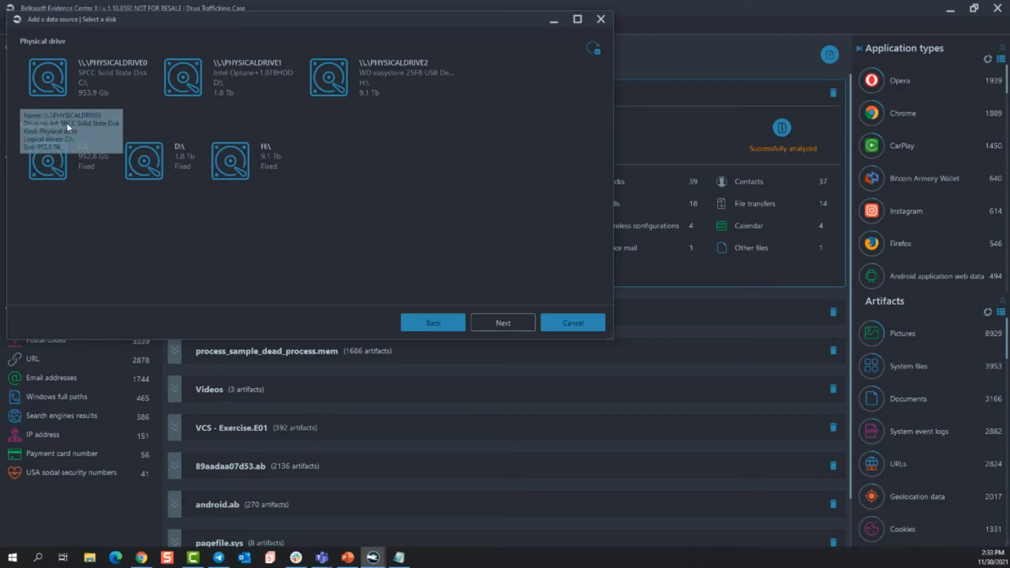
# Review the Disk drive and Mobile acquisition pages, stepping back to the source types.
pyautogui.click(432, 323)
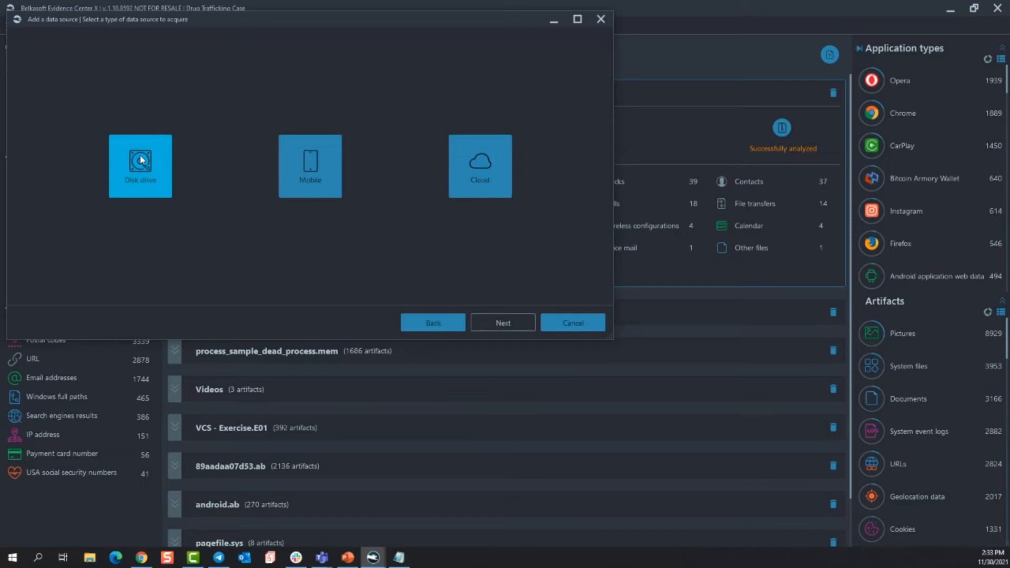
pyautogui.click(140, 165)
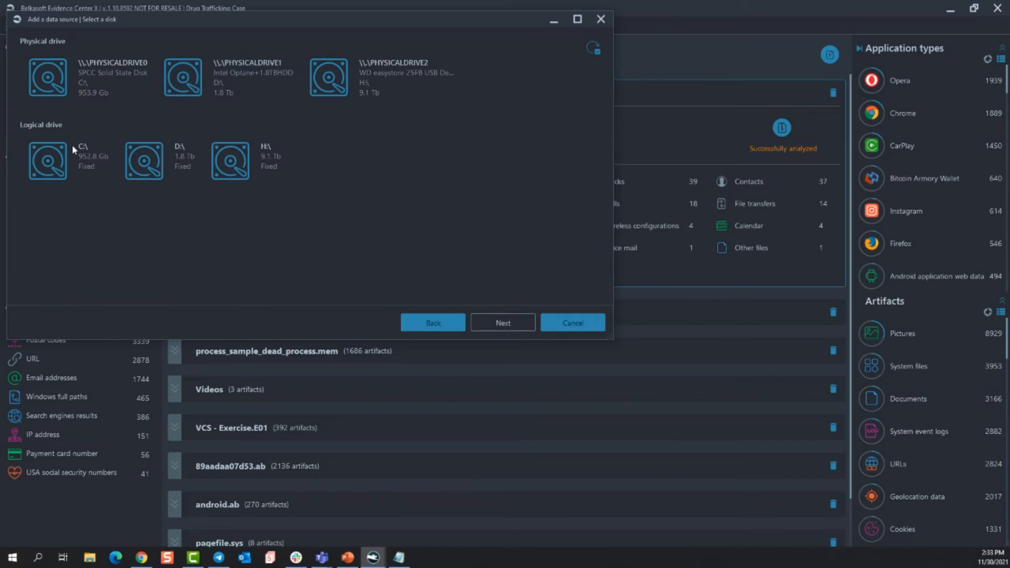
pyautogui.click(433, 322)
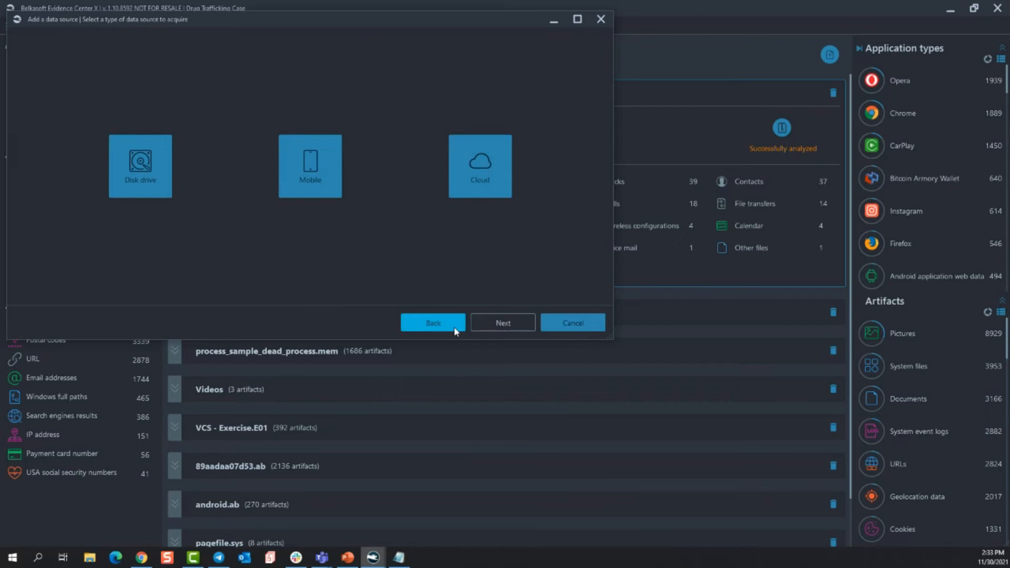
pyautogui.click(310, 166)
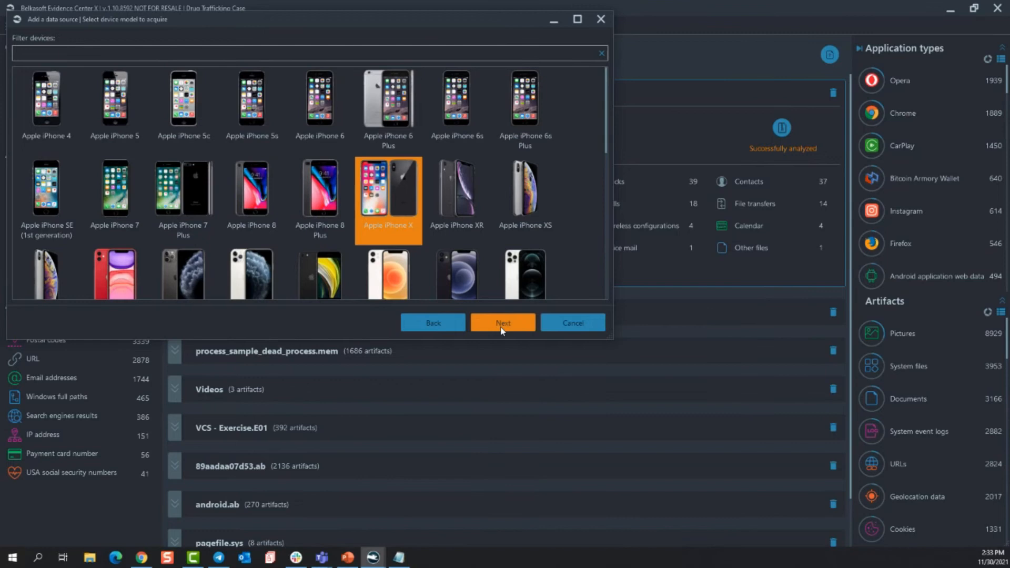
pyautogui.click(503, 322)
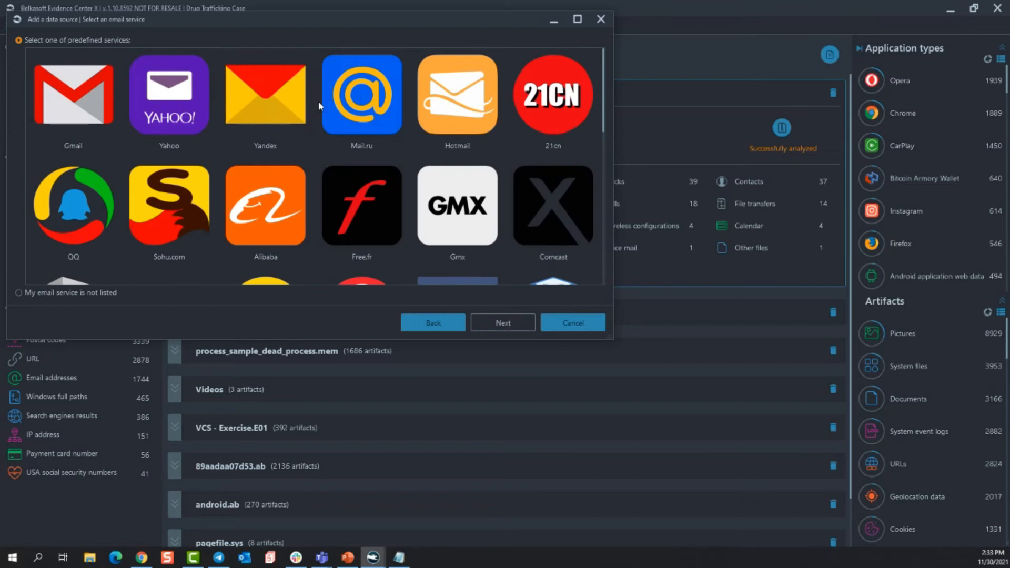
# Review the unlisted email account details and the Microsoft Office 365 cloud option, then cancel.
pyautogui.click(18, 292)
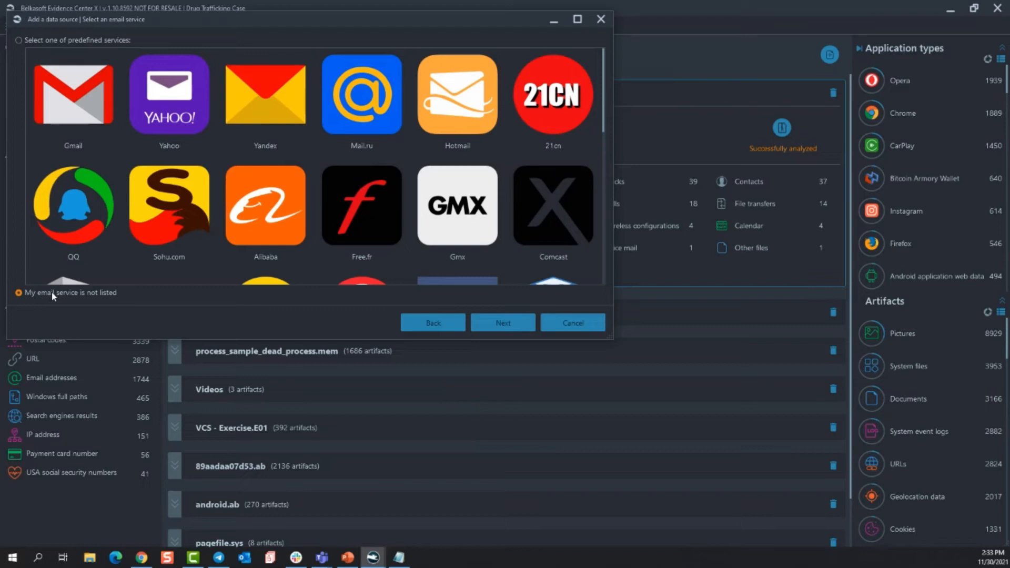
pyautogui.click(503, 322)
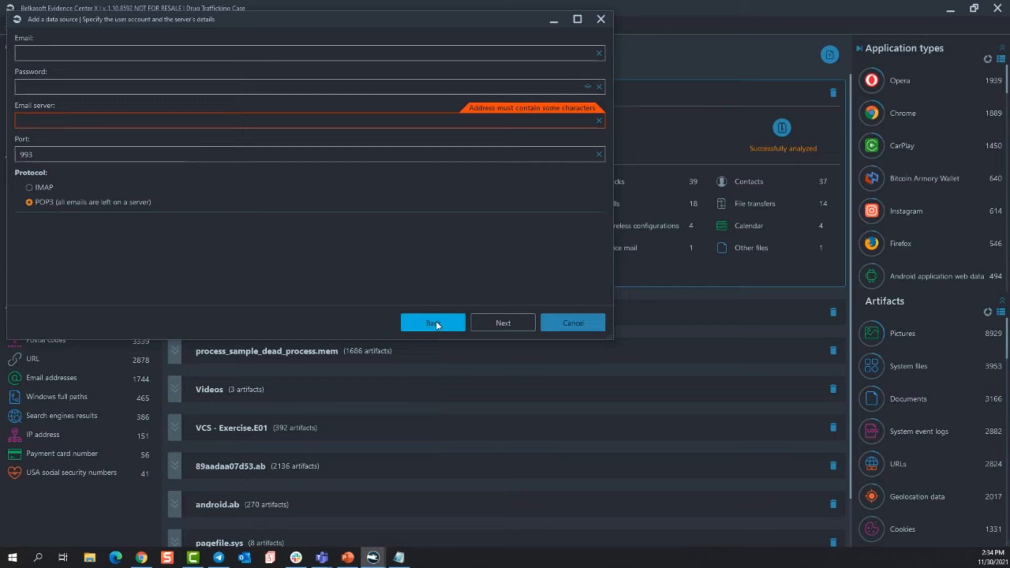
pyautogui.click(432, 322)
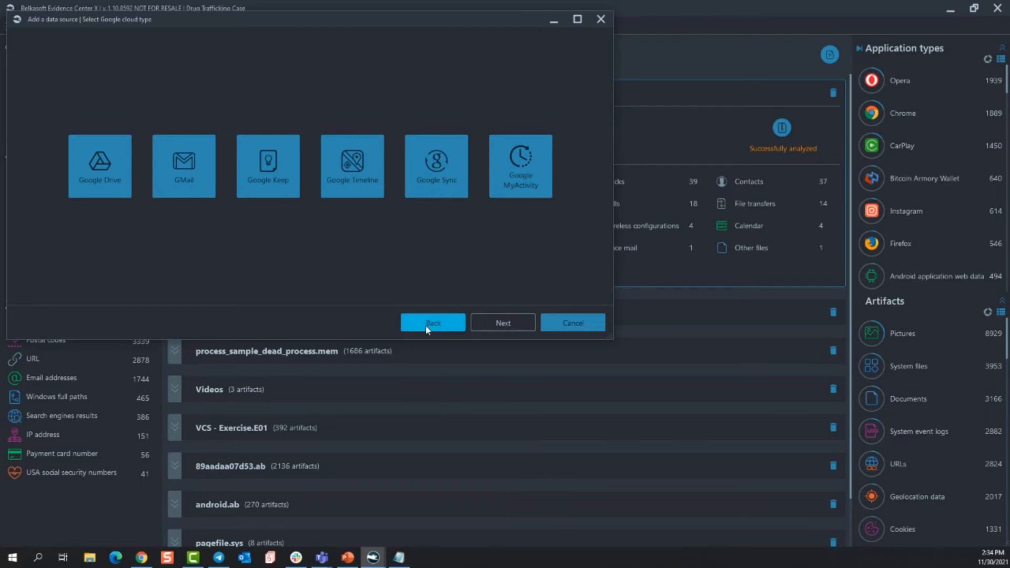
pyautogui.click(432, 323)
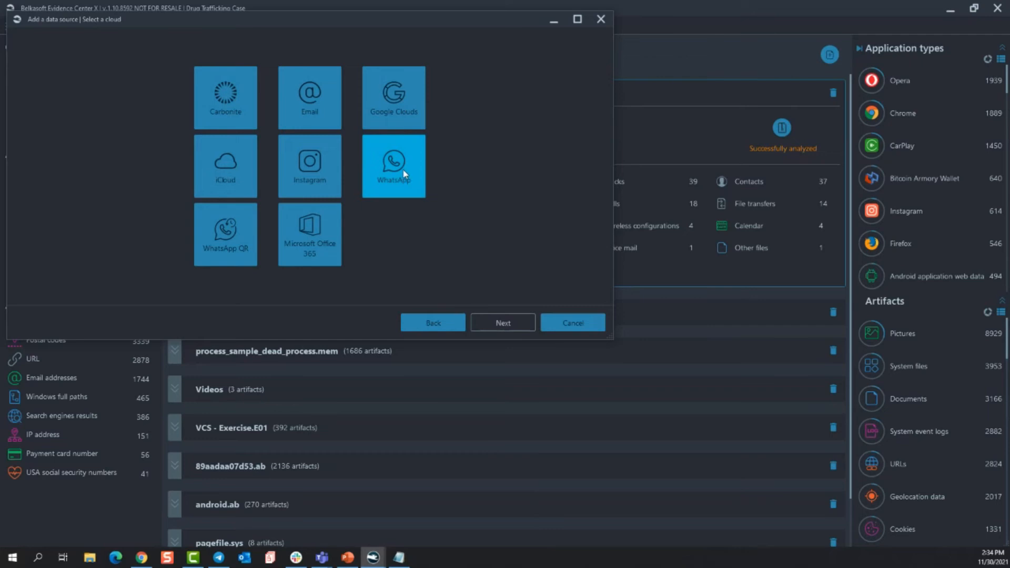
pyautogui.click(309, 234)
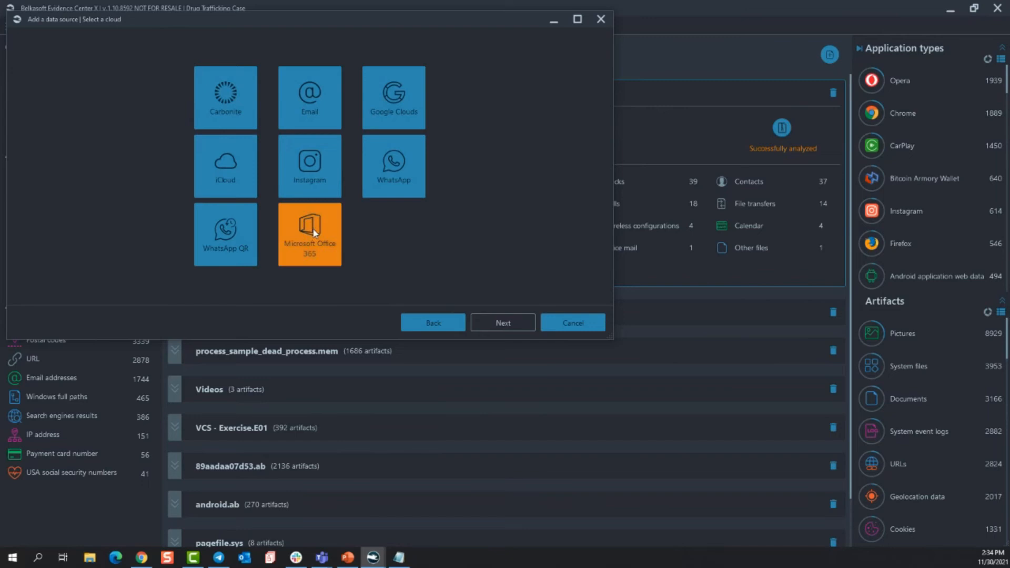
pyautogui.click(573, 323)
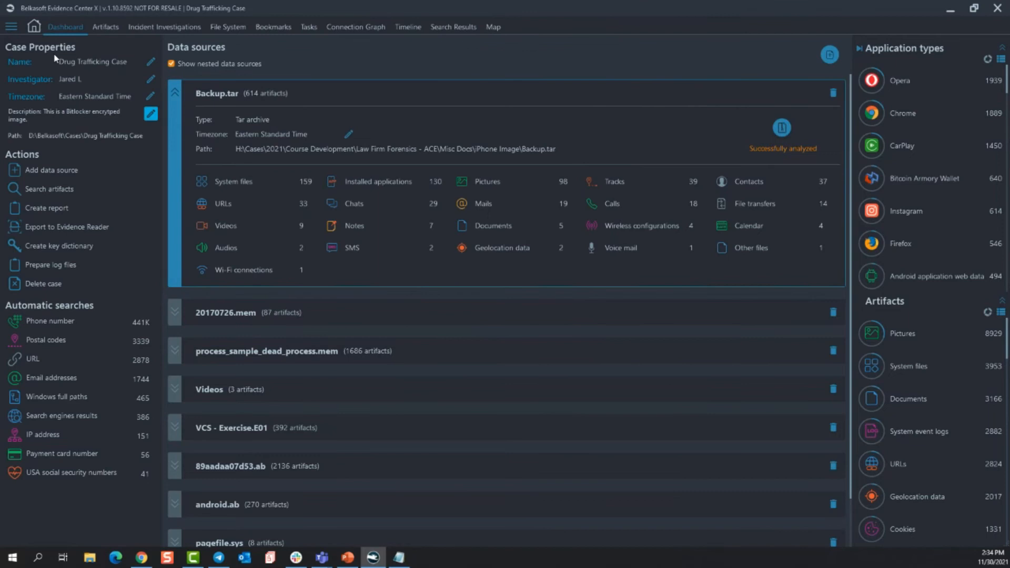
# Start a predefined artifact search on 20170726.mem and open the artifact types list.
pyautogui.click(41, 189)
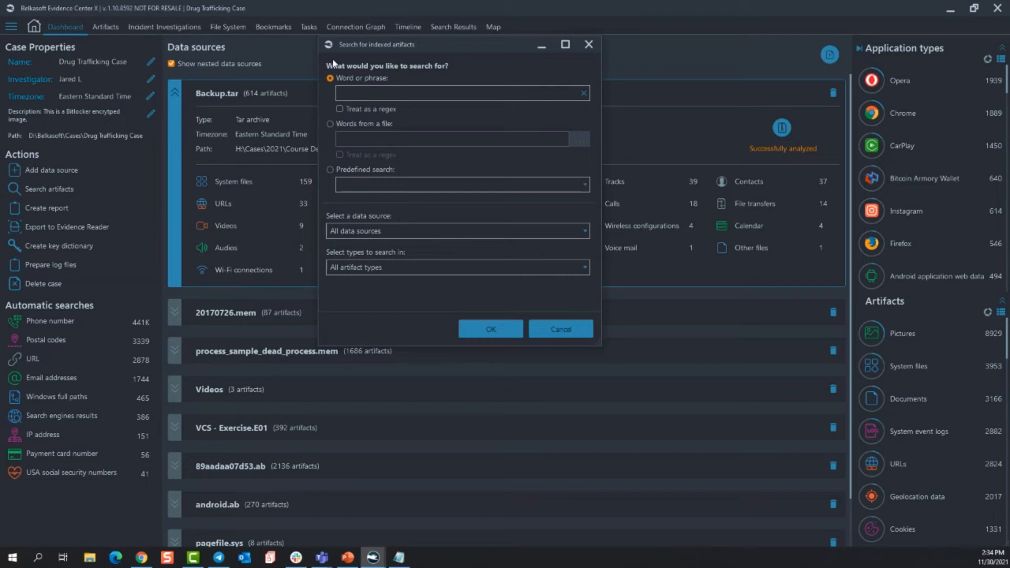
pyautogui.click(457, 93)
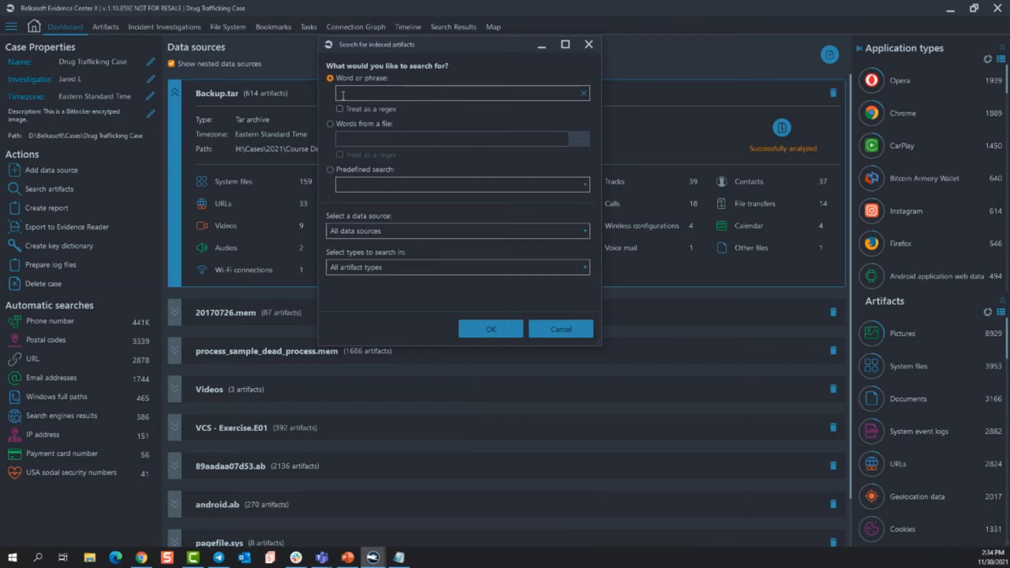
pyautogui.click(330, 169)
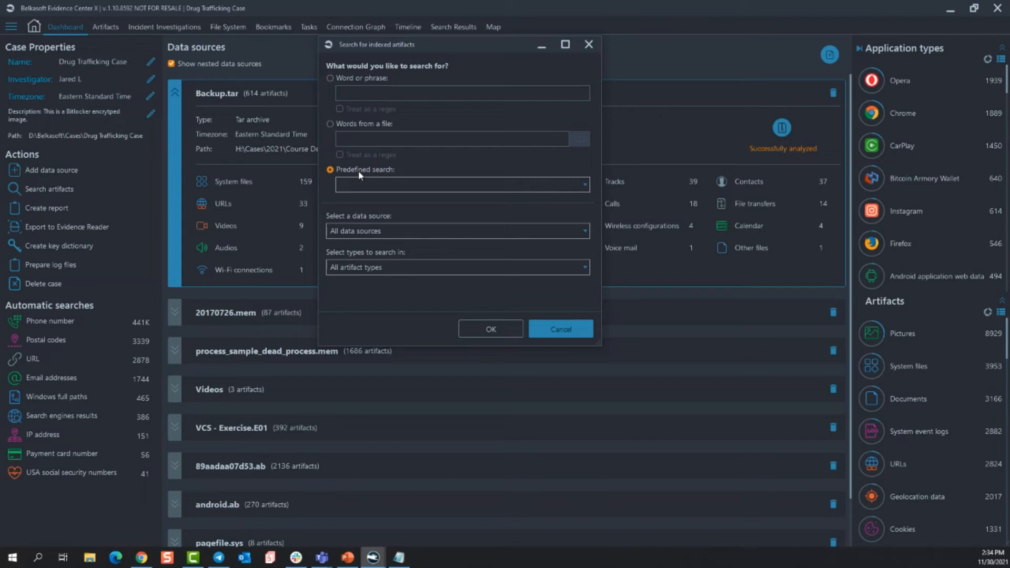
pyautogui.click(583, 184)
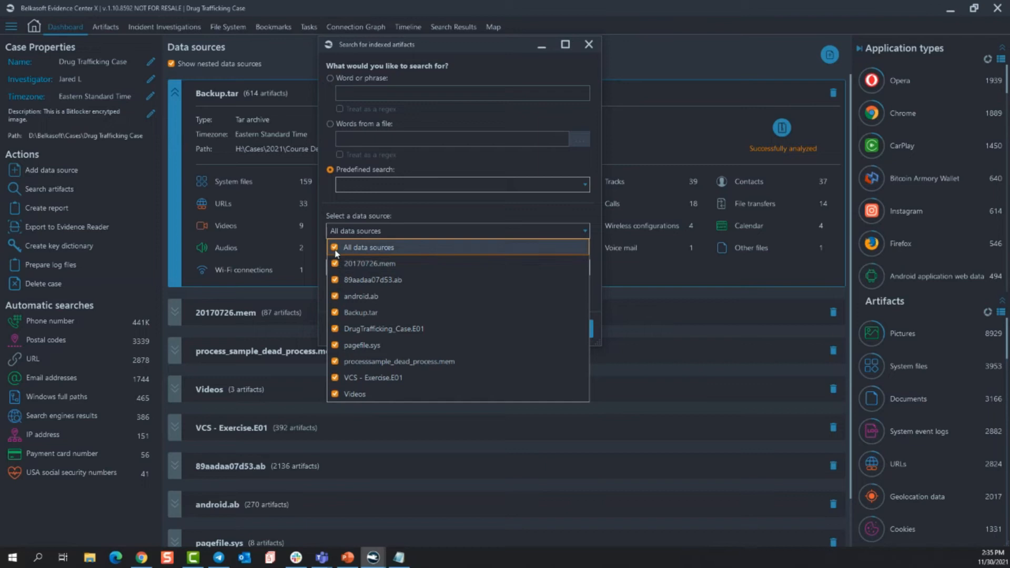
pyautogui.click(335, 247)
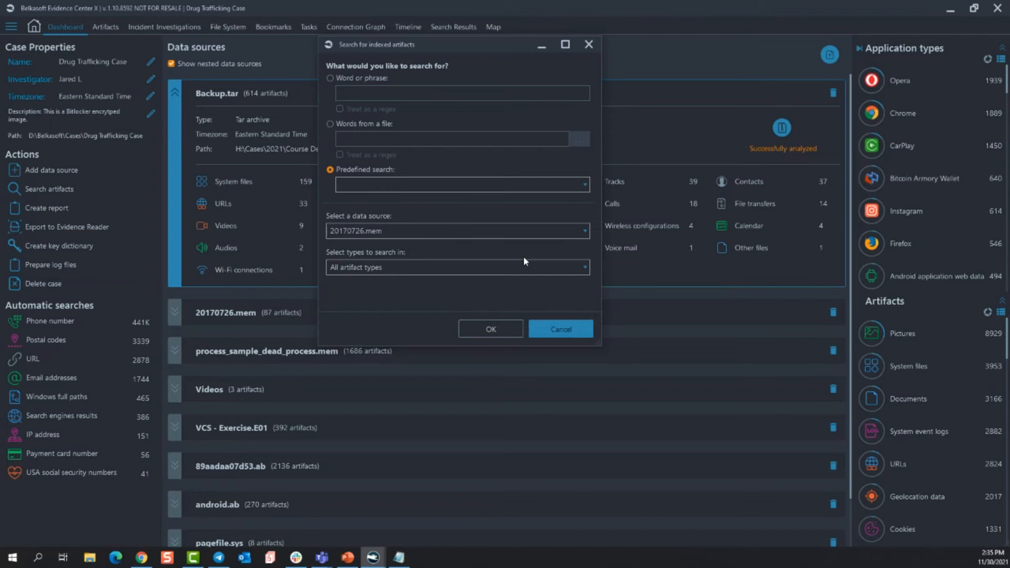
pyautogui.click(458, 267)
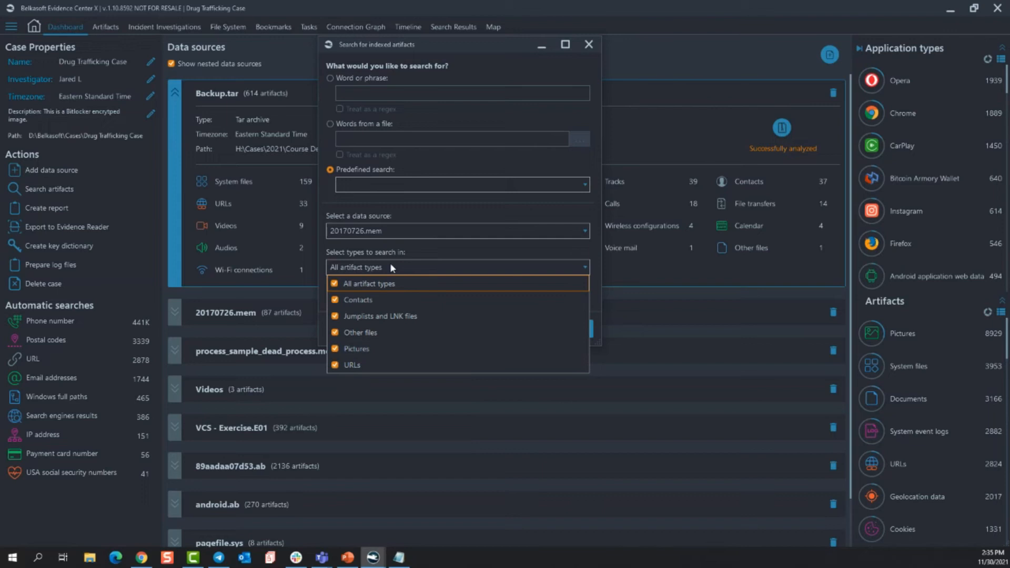
pyautogui.click(356, 348)
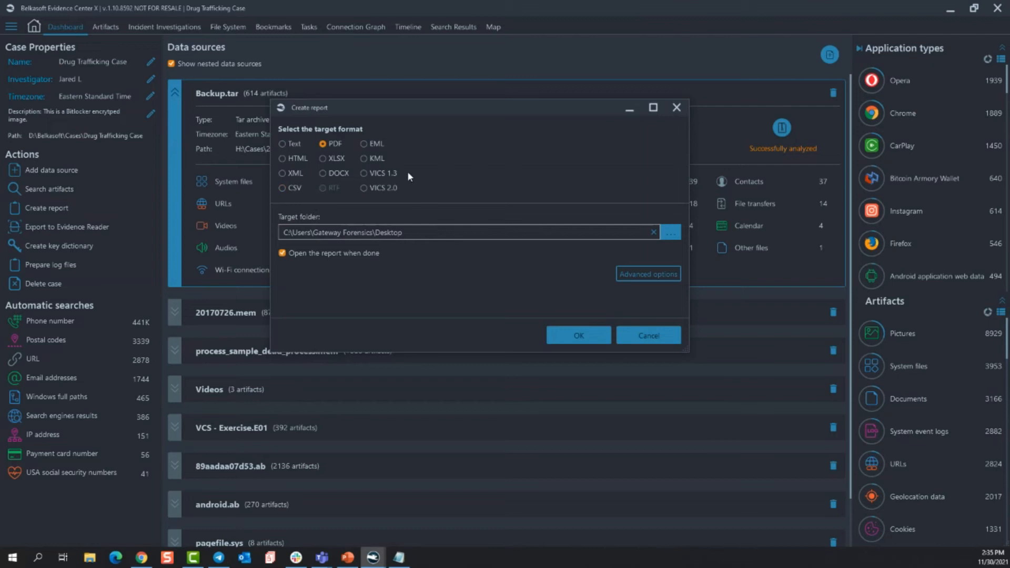
pyautogui.moveTo(323, 197)
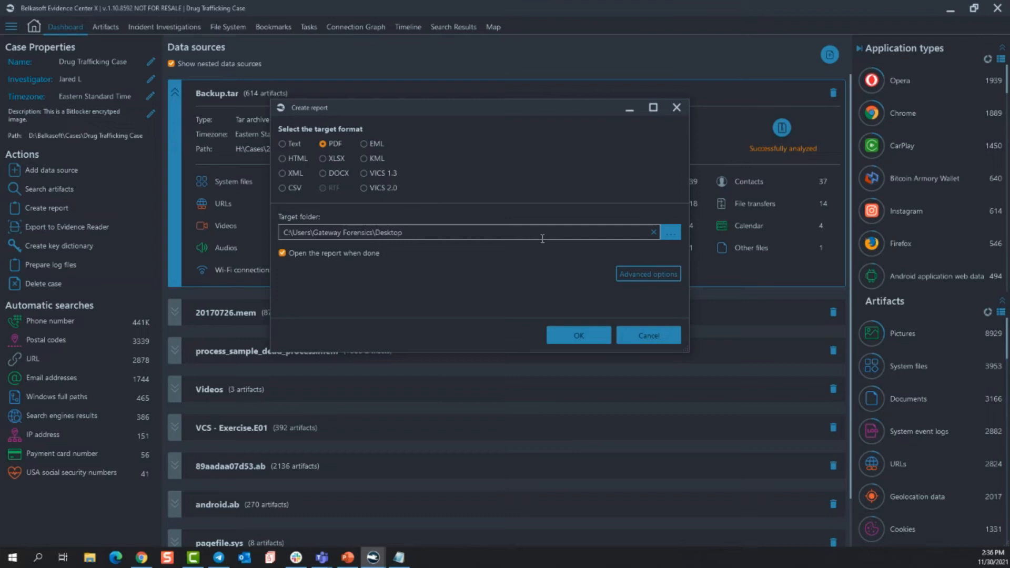
# Open the PDF report's Advanced options on the Formatting tab.
pyautogui.click(648, 273)
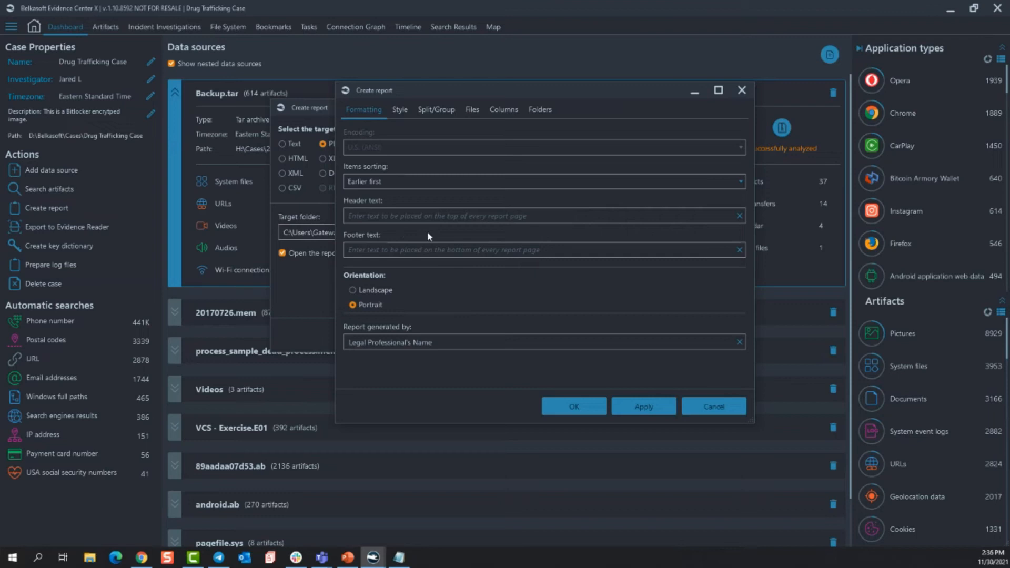
# Browse the Split/Group, Files and Columns tabs, showing Browser artifacts - Passwords columns.
pyautogui.click(399, 109)
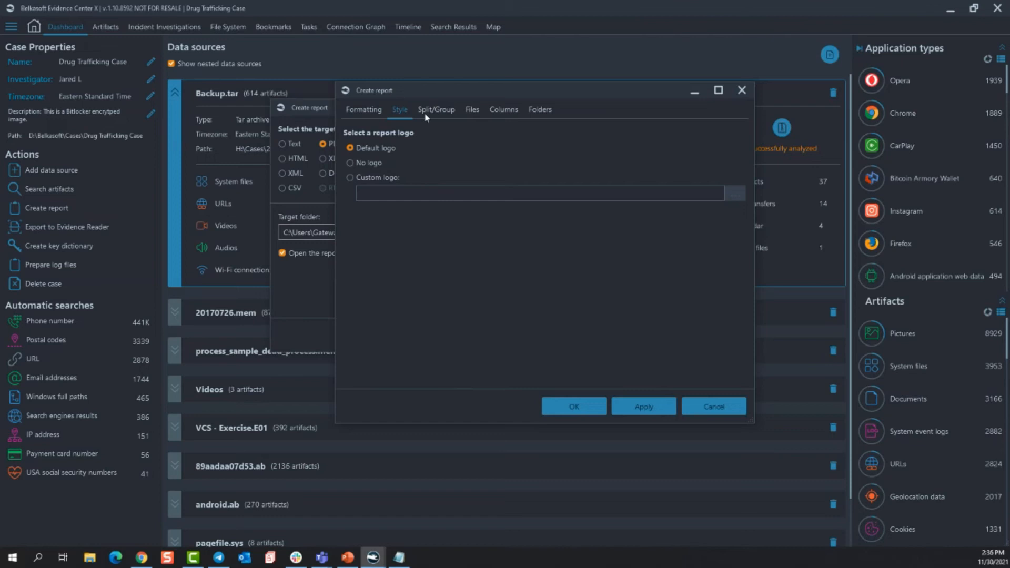
pyautogui.click(436, 109)
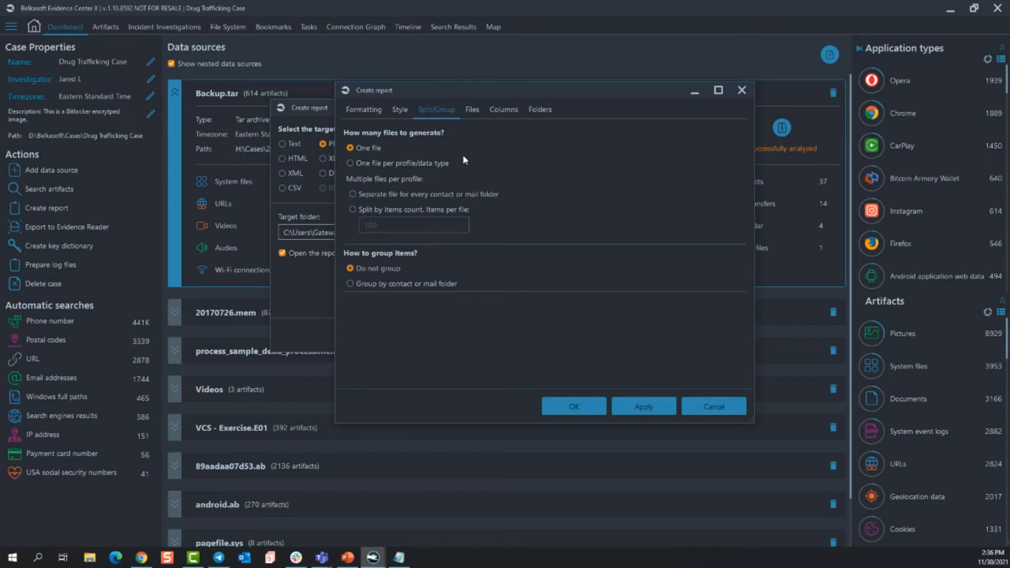
pyautogui.click(472, 109)
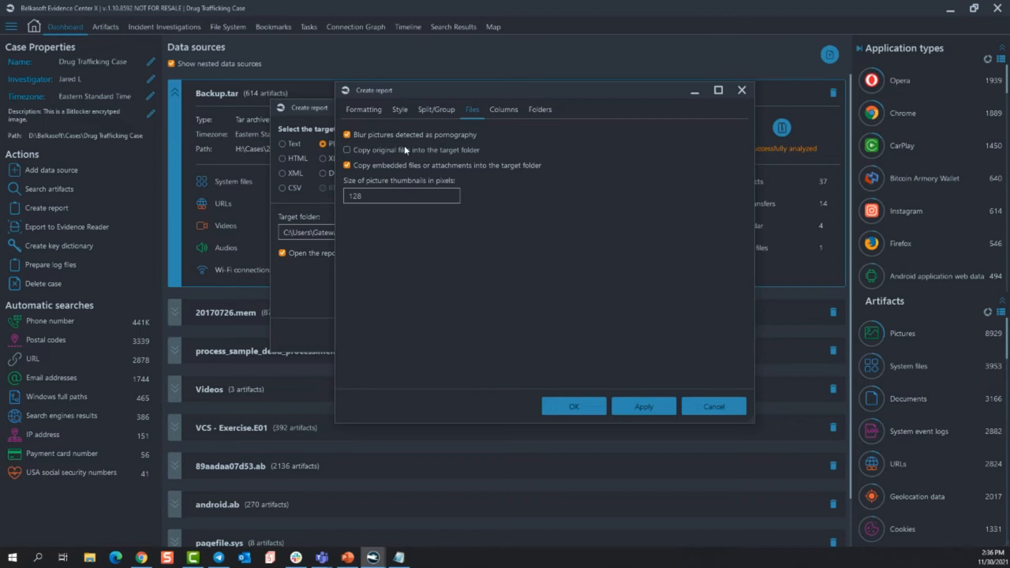
pyautogui.moveTo(572, 249)
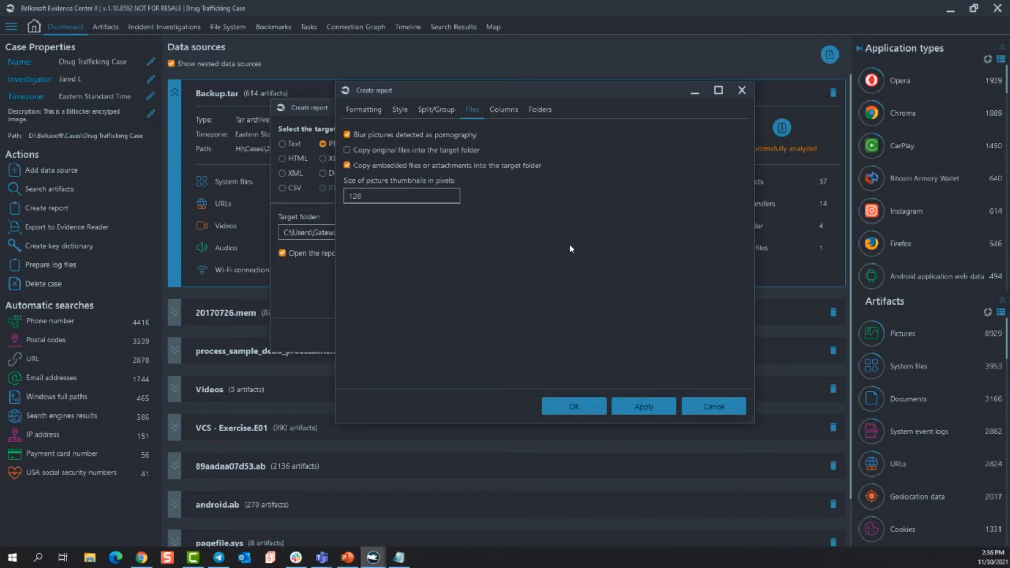
pyautogui.click(504, 110)
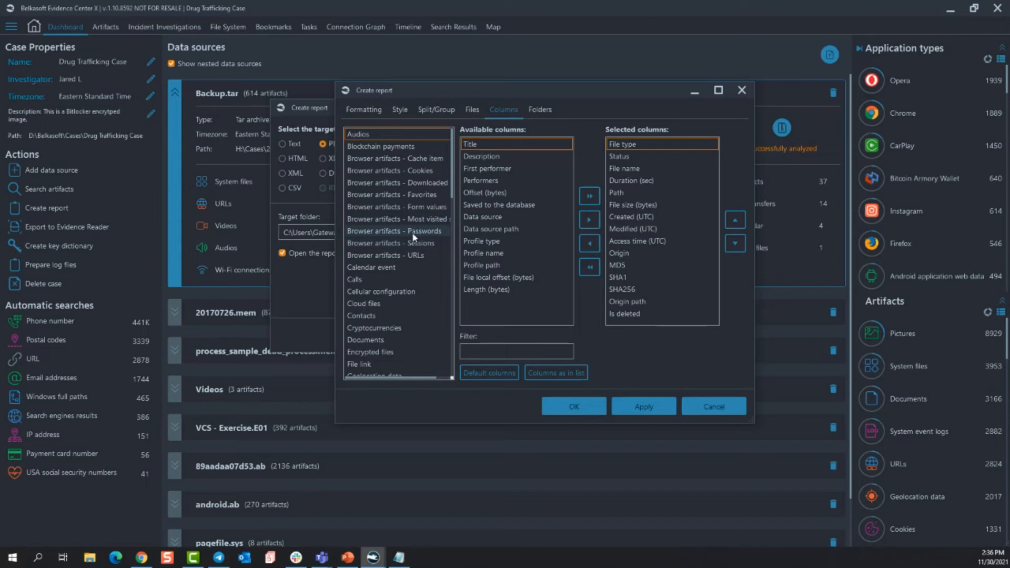
pyautogui.click(396, 231)
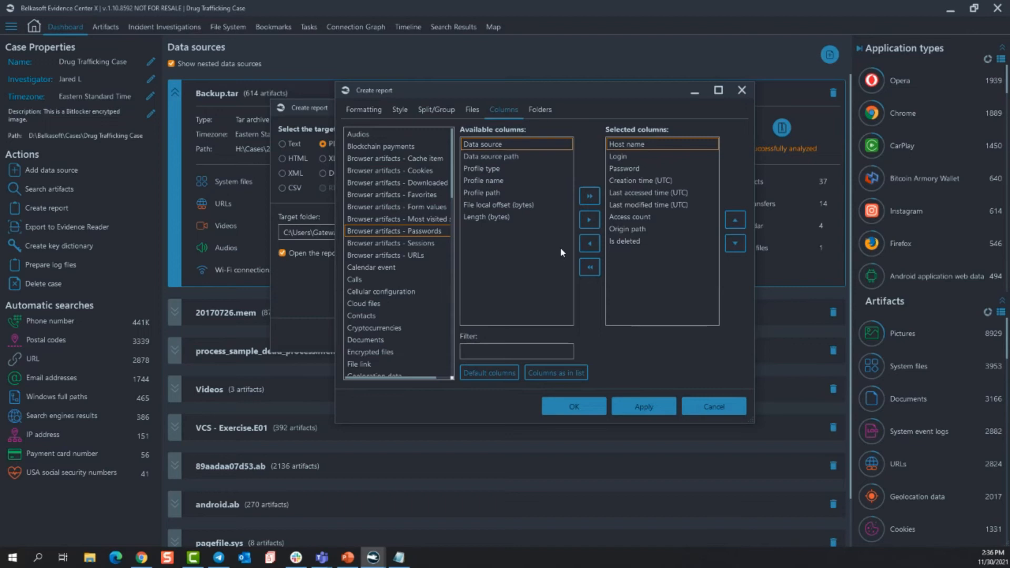
pyautogui.moveTo(601, 323)
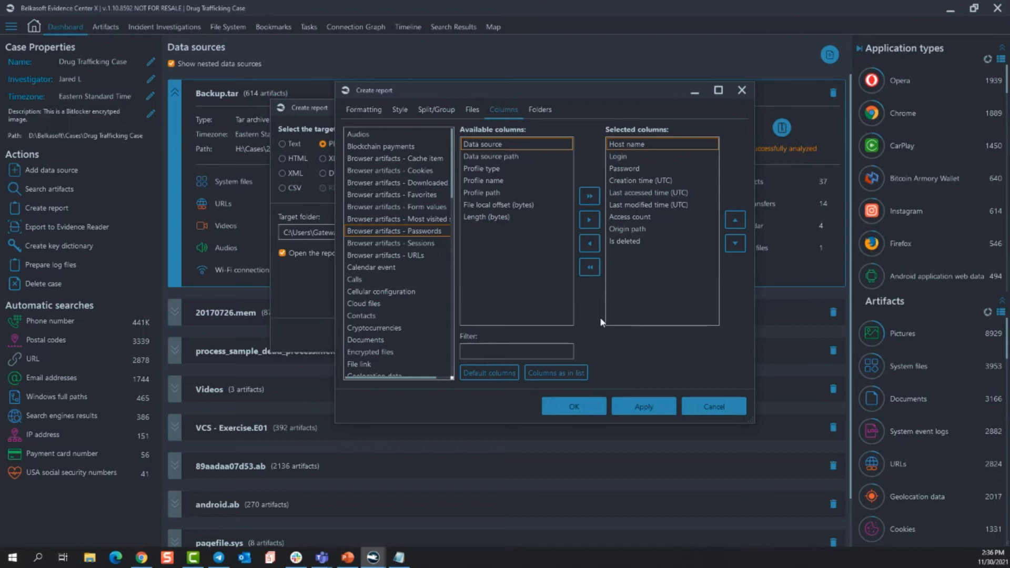
pyautogui.click(540, 109)
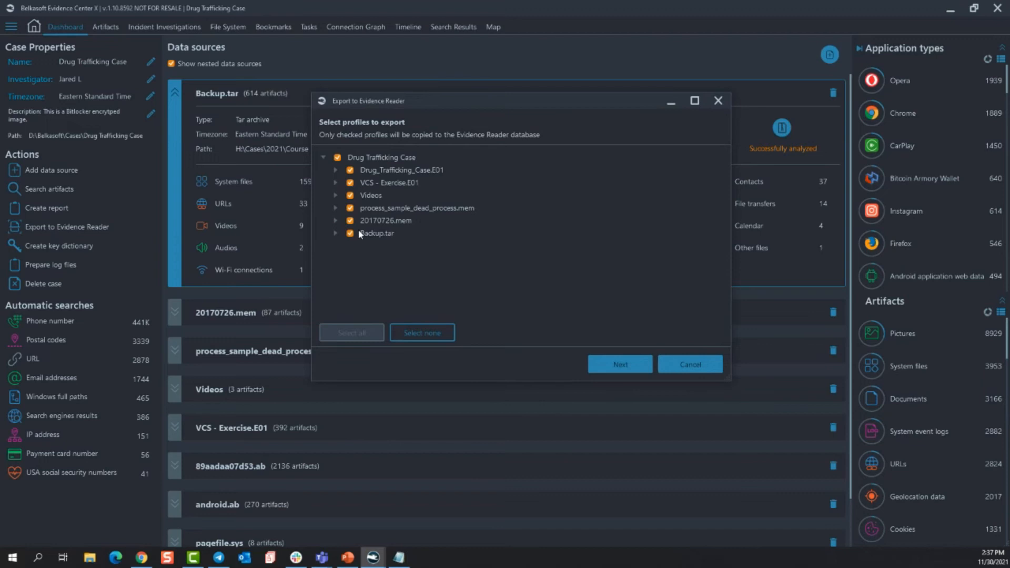
pyautogui.moveTo(337, 187)
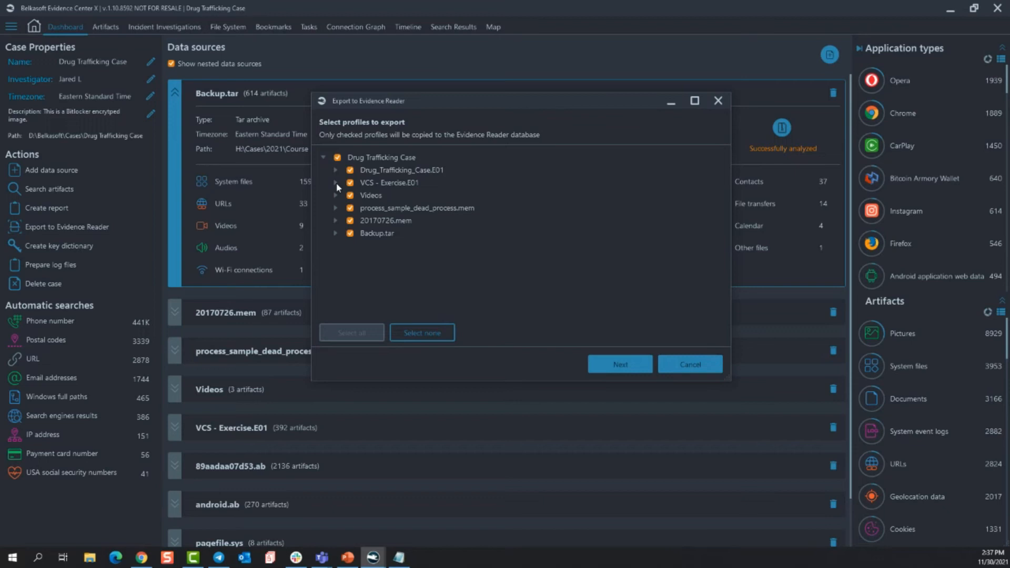
# Expand VCS - Exercise.E01 in the Evidence Reader export, toggle a profile, then cancel.
pyautogui.click(336, 183)
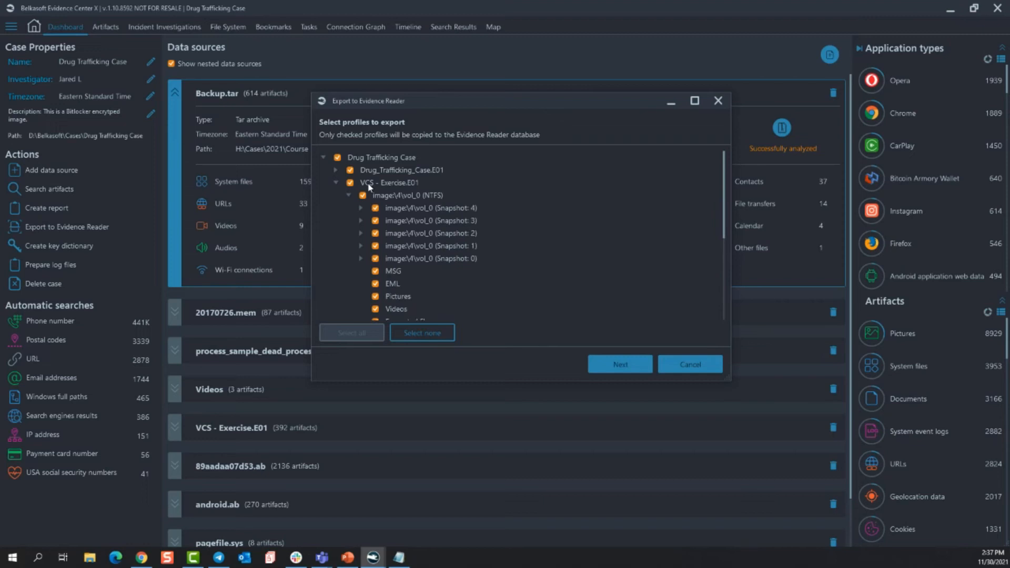
pyautogui.click(349, 170)
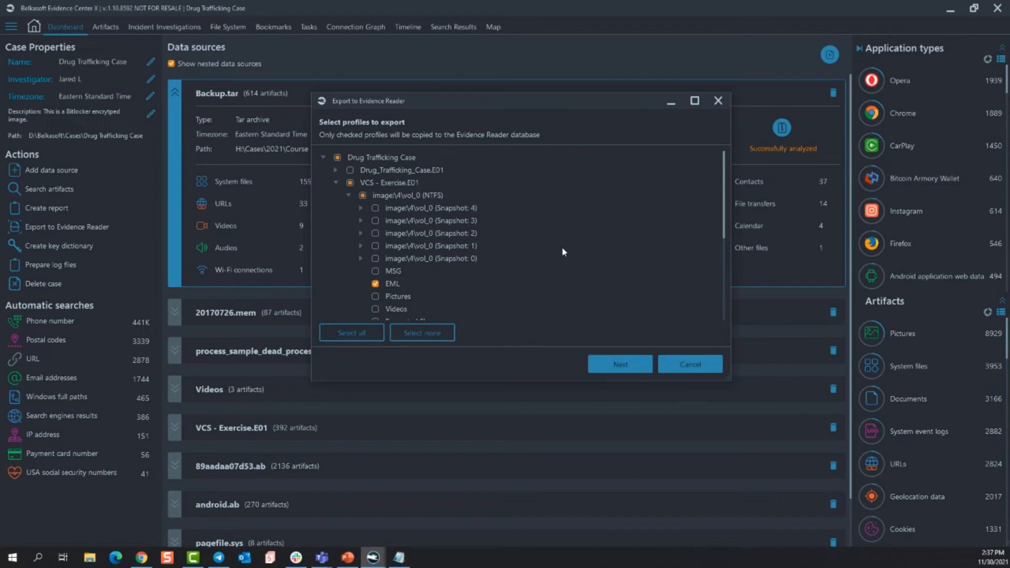
pyautogui.click(690, 364)
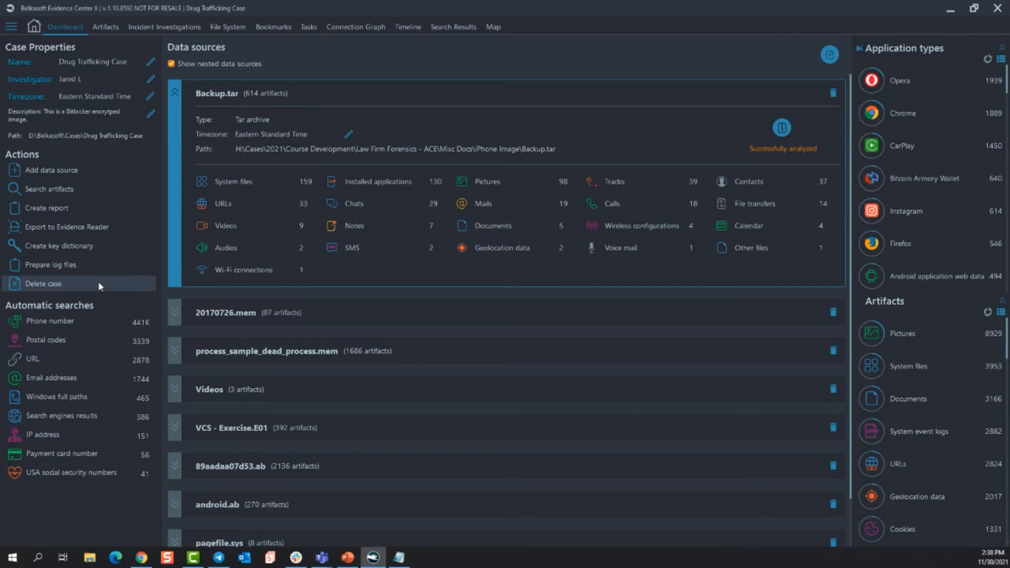
pyautogui.moveTo(246, 356)
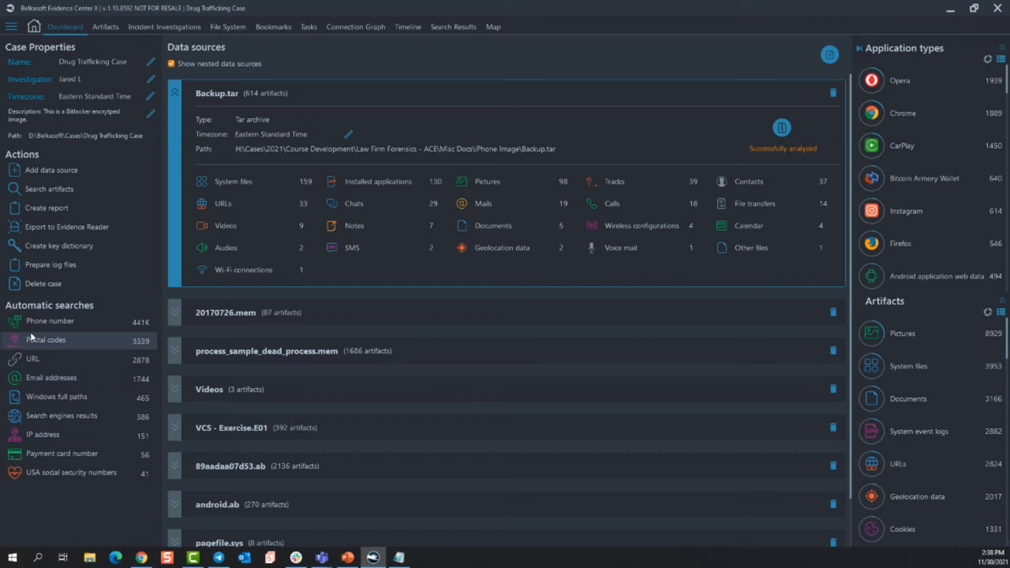
pyautogui.moveTo(35, 334)
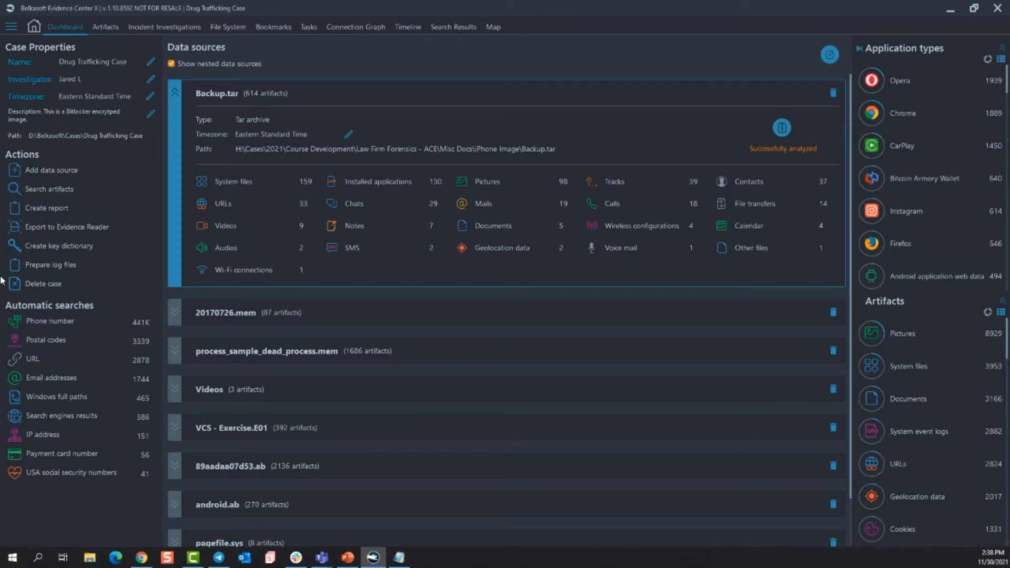
pyautogui.moveTo(551, 259)
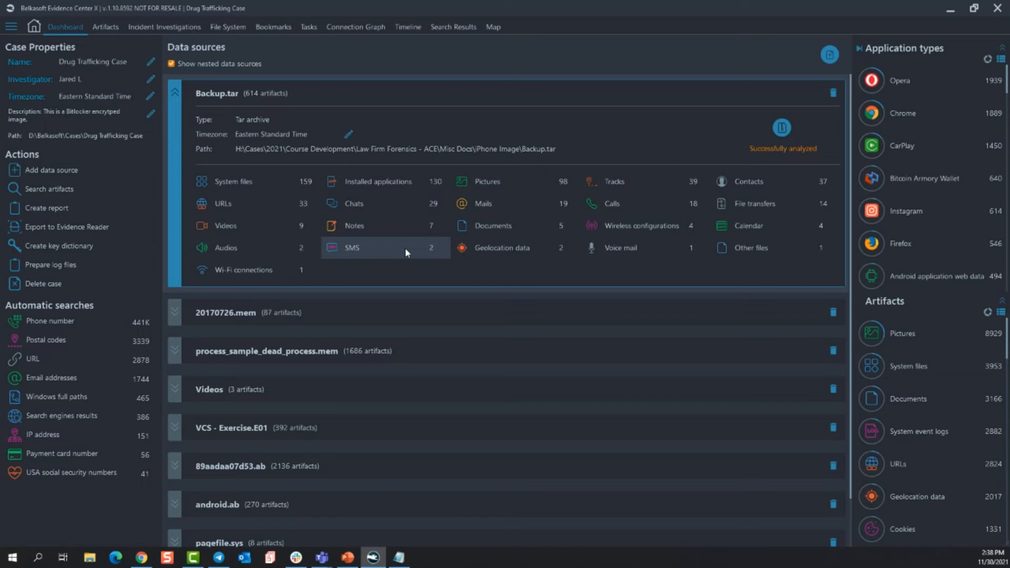
# Collapse the Backup.tar details and expand the 89aadaa07d53.ab Android ADB source's artifact counts.
pyautogui.click(174, 93)
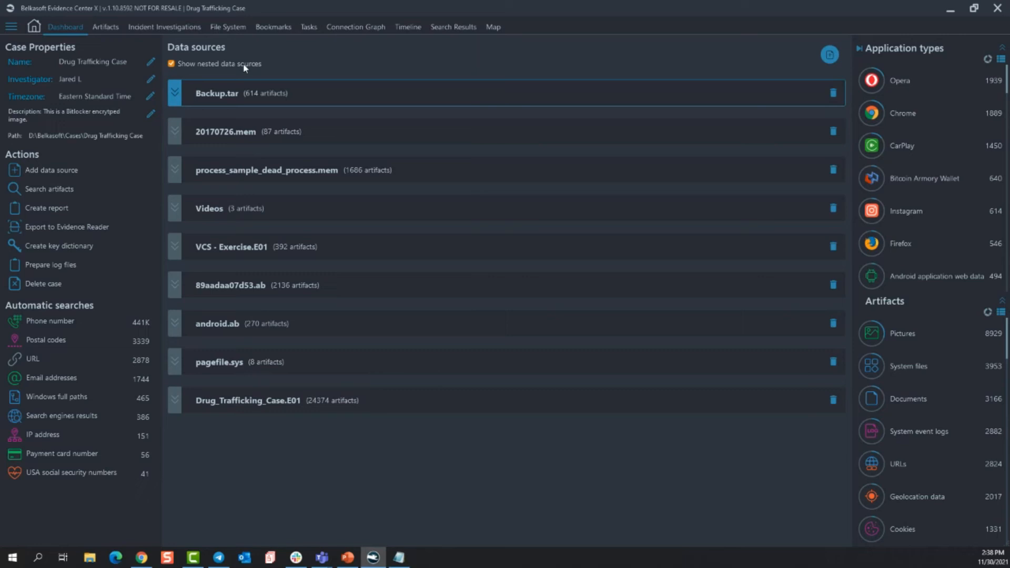
pyautogui.moveTo(309, 72)
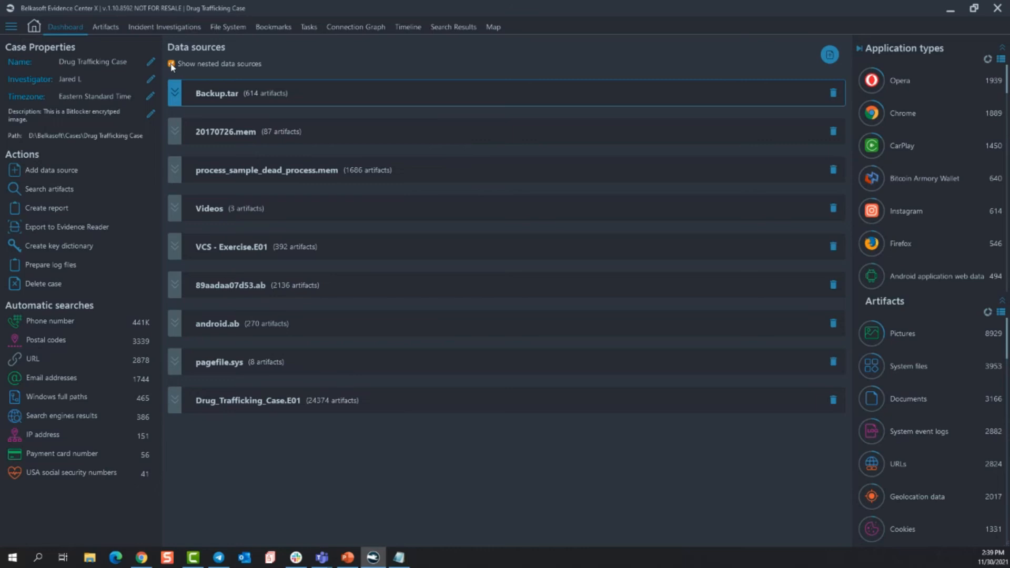
pyautogui.click(174, 285)
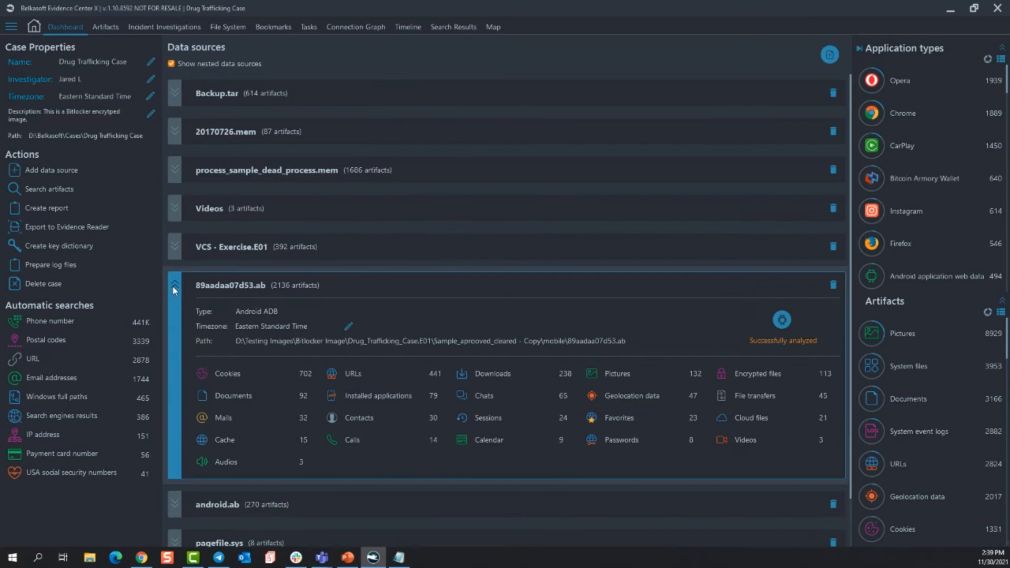
pyautogui.moveTo(585, 467)
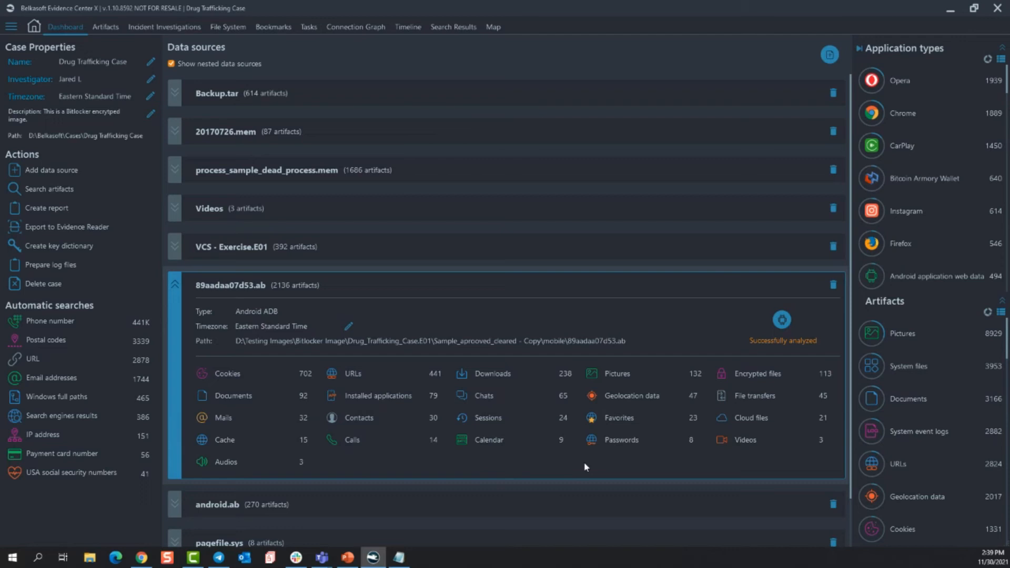
pyautogui.moveTo(556, 448)
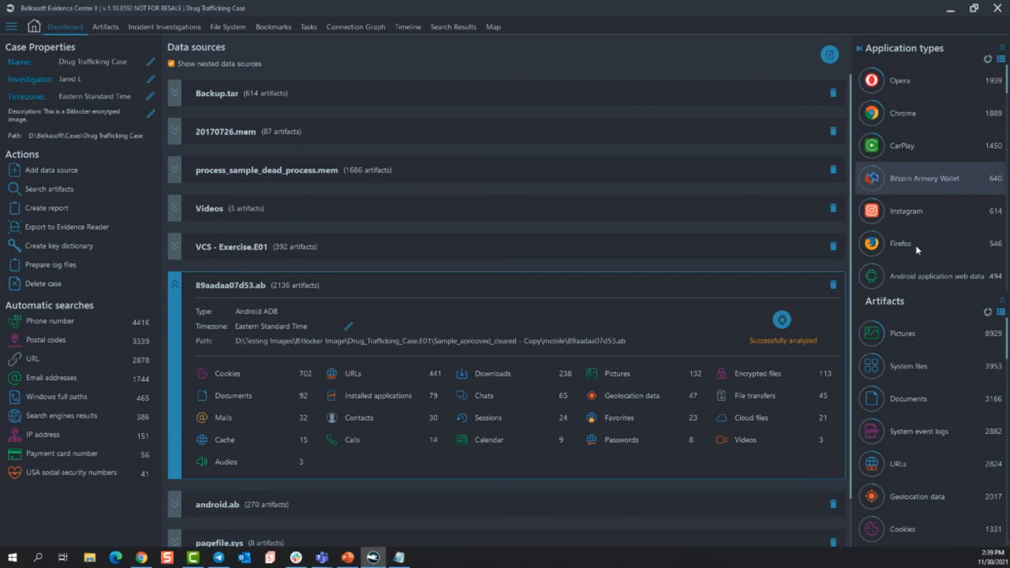
# Scroll the dashboard to the application types donut chart highlighting Mi Fit (470 artifacts).
pyautogui.scroll(-3)
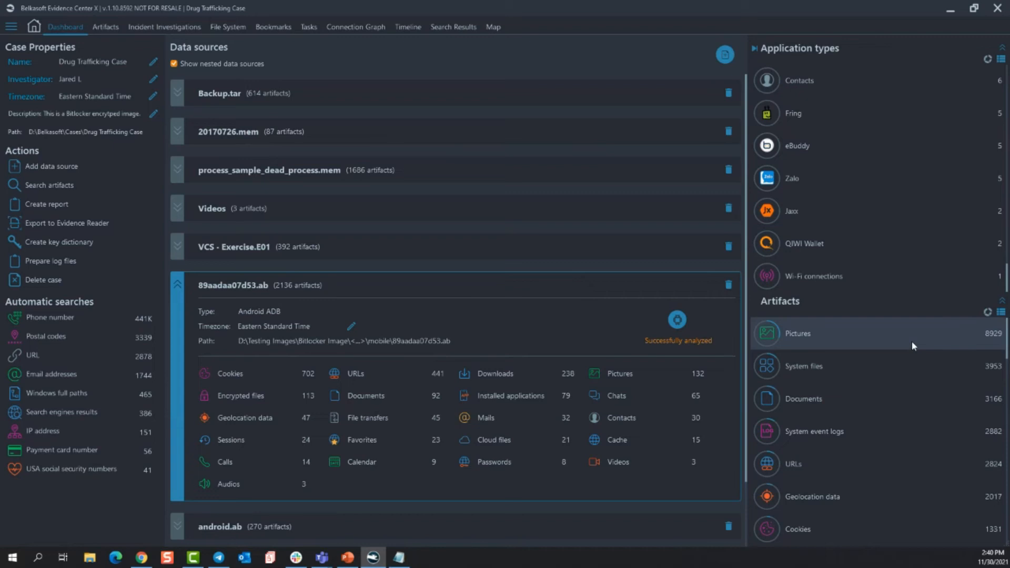
pyautogui.scroll(-3)
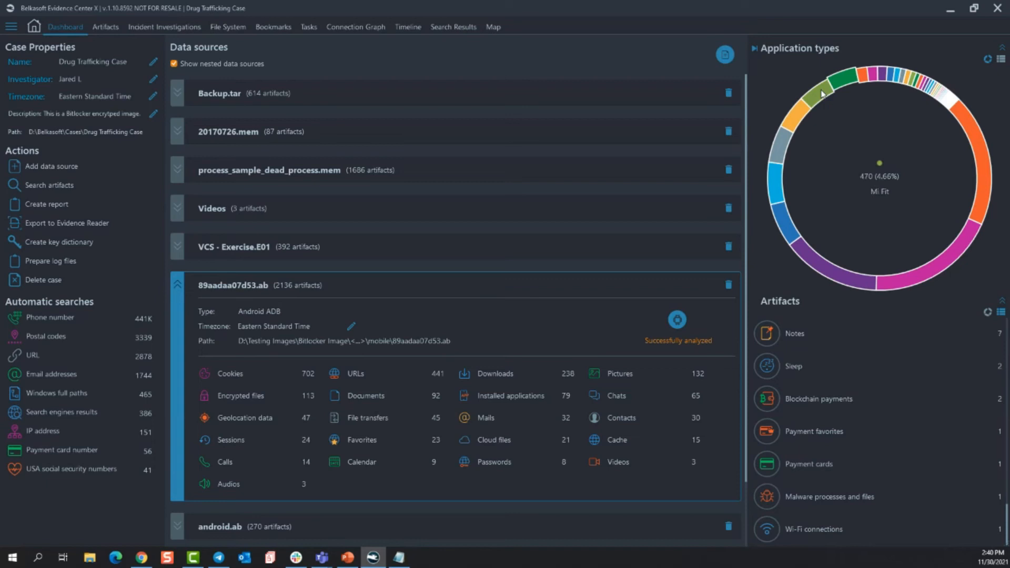
pyautogui.moveTo(977, 248)
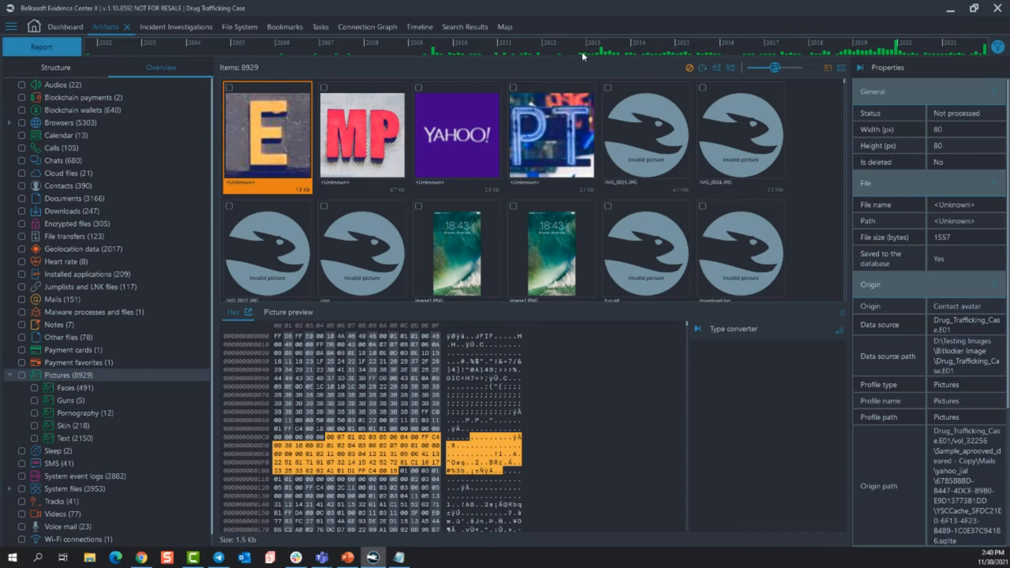
# Scroll the Pictures artifacts and pop out the JPEG's raw bytes in Hex Viewer.
pyautogui.scroll(-3)
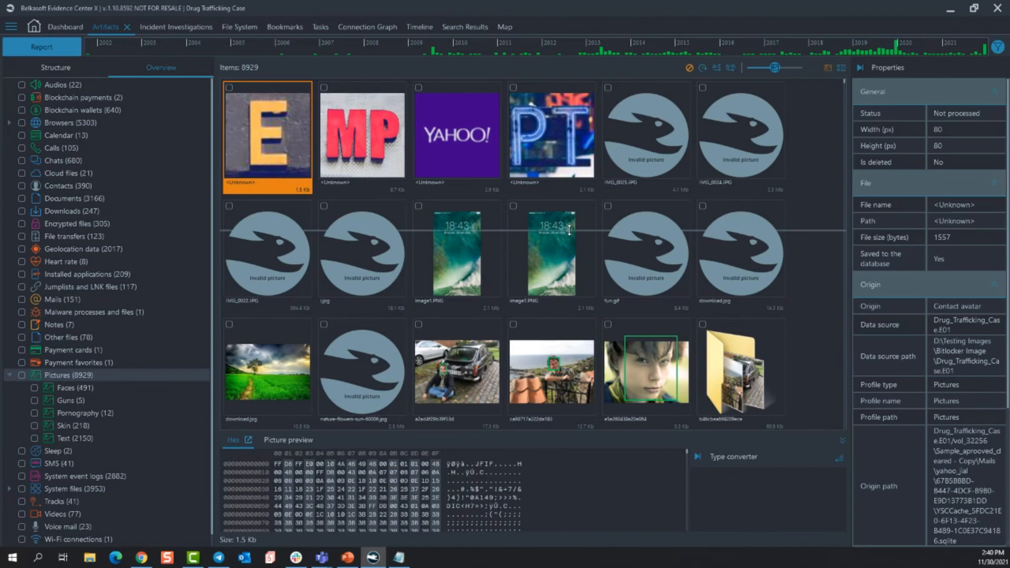
pyautogui.click(234, 440)
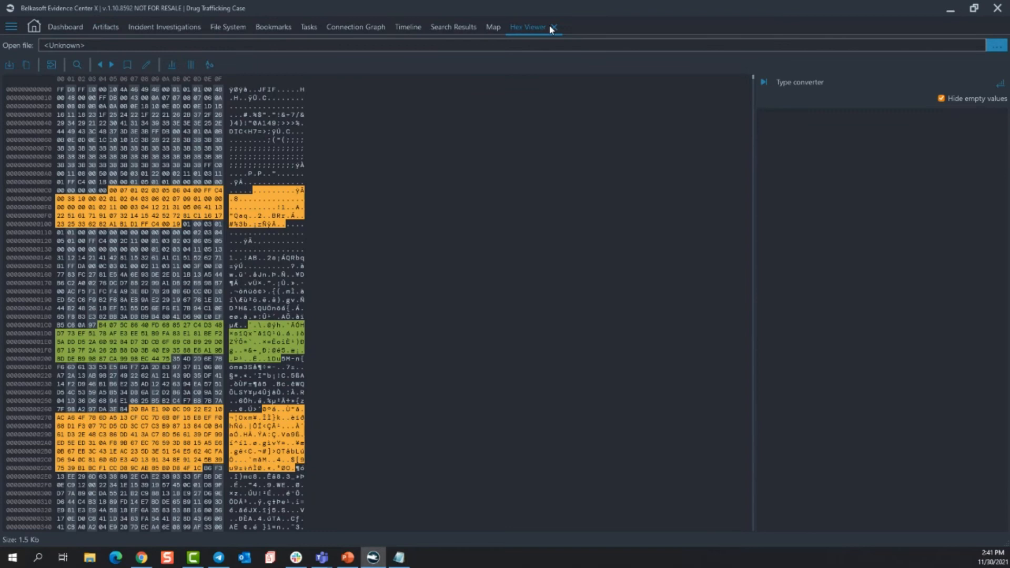
# Return to Artifacts, show Browsers > Cookies, and select a cookie row.
pyautogui.click(105, 27)
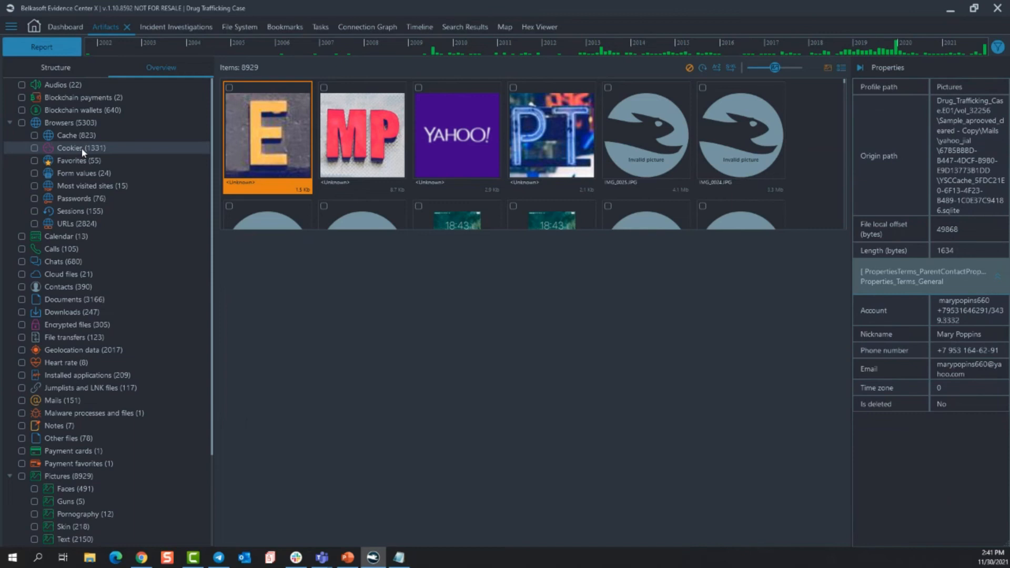
pyautogui.click(68, 147)
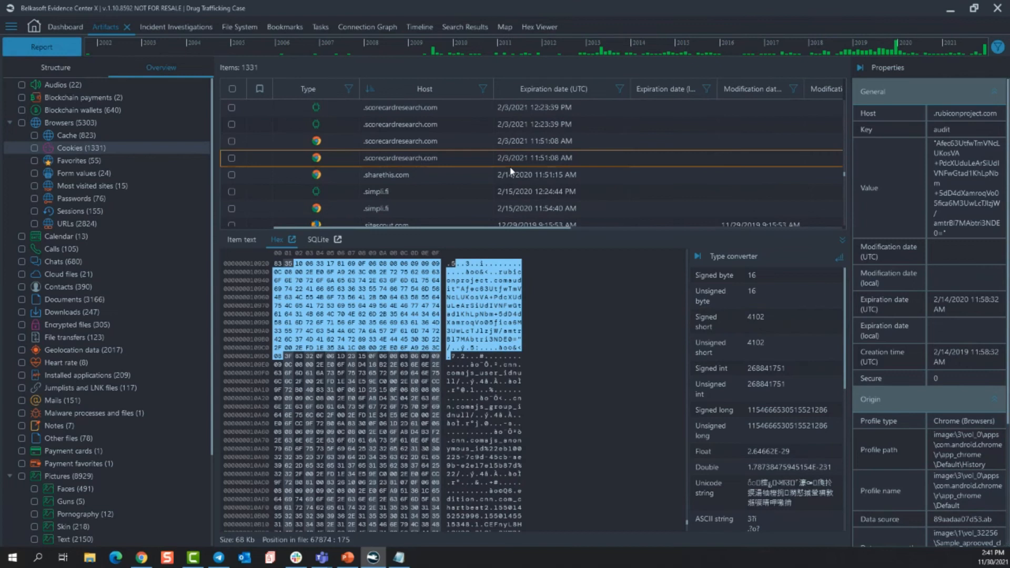
pyautogui.click(400, 192)
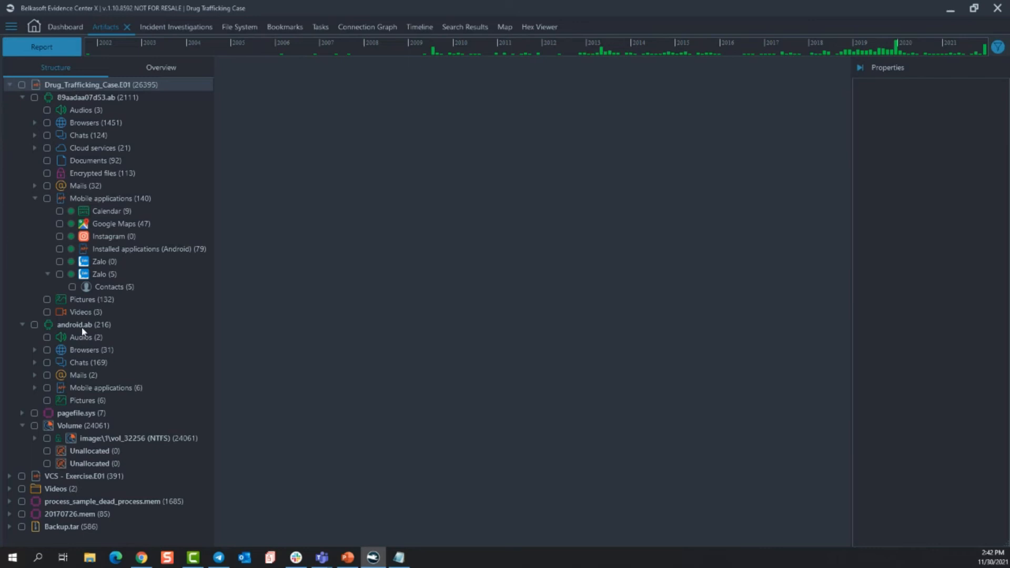
# From Overview's Geolocation data, plot the checked photo locations as map markers near St. Petersburg and Florida.
pyautogui.click(160, 68)
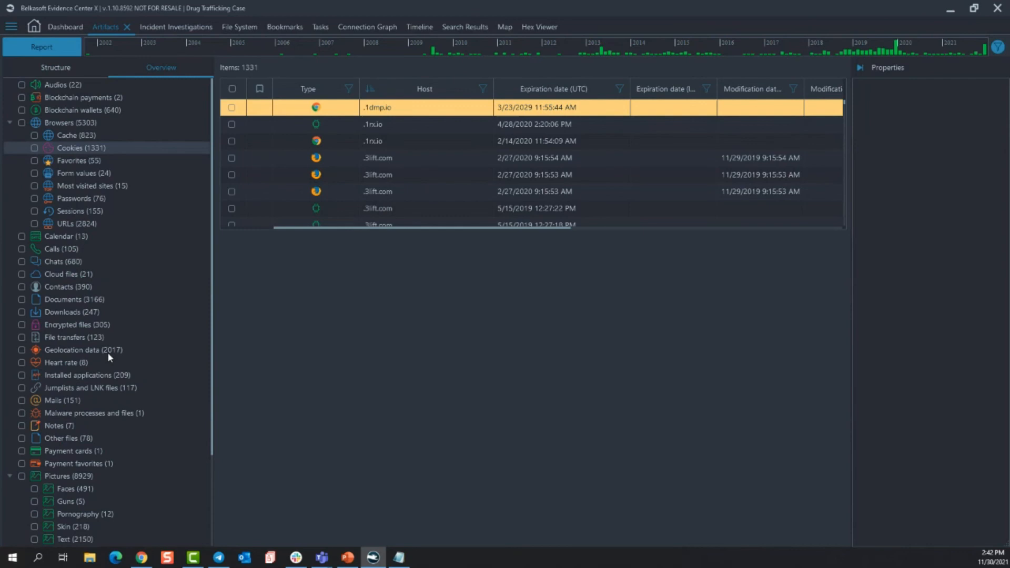
pyautogui.click(74, 350)
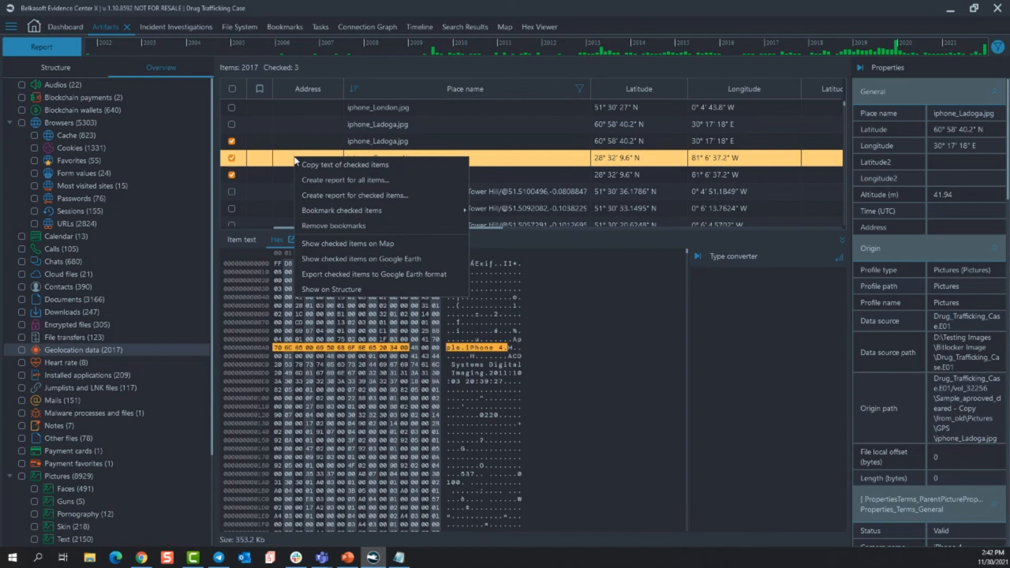
pyautogui.click(347, 243)
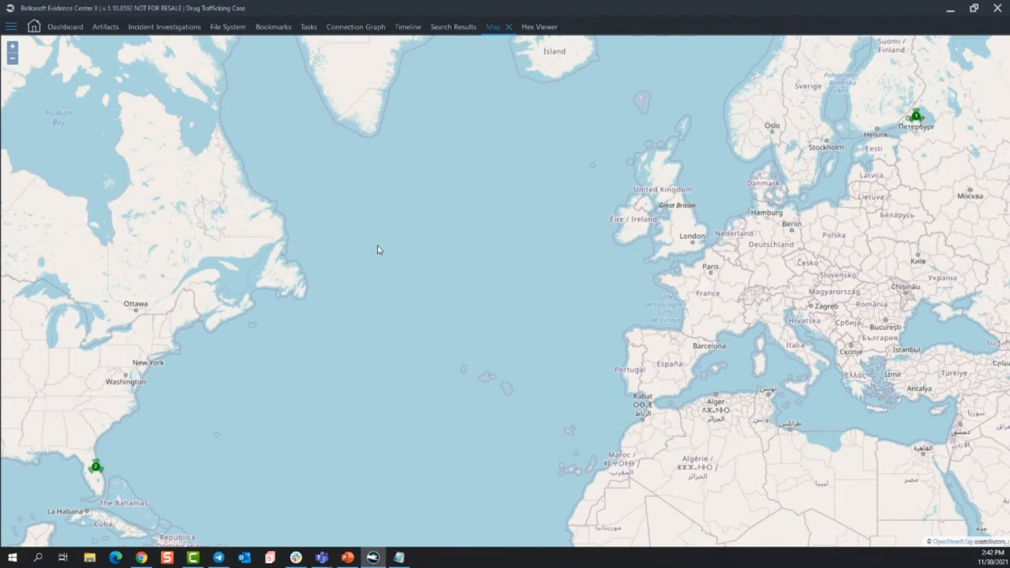
pyautogui.moveTo(98, 473)
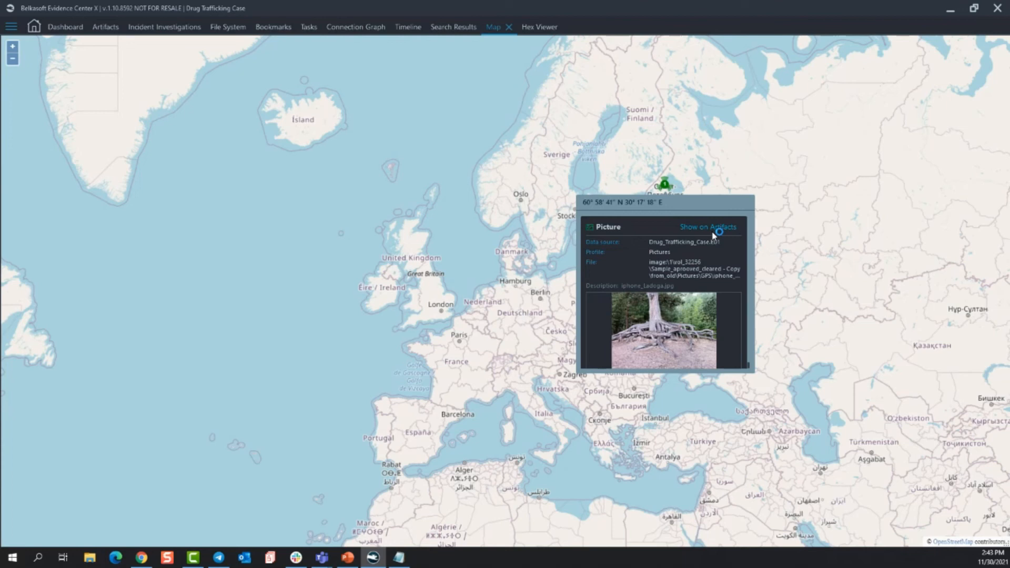
# Jump from the map marker to iphone_Ladoga.jpg in Pictures, then show it on Google Earth.
pyautogui.click(707, 226)
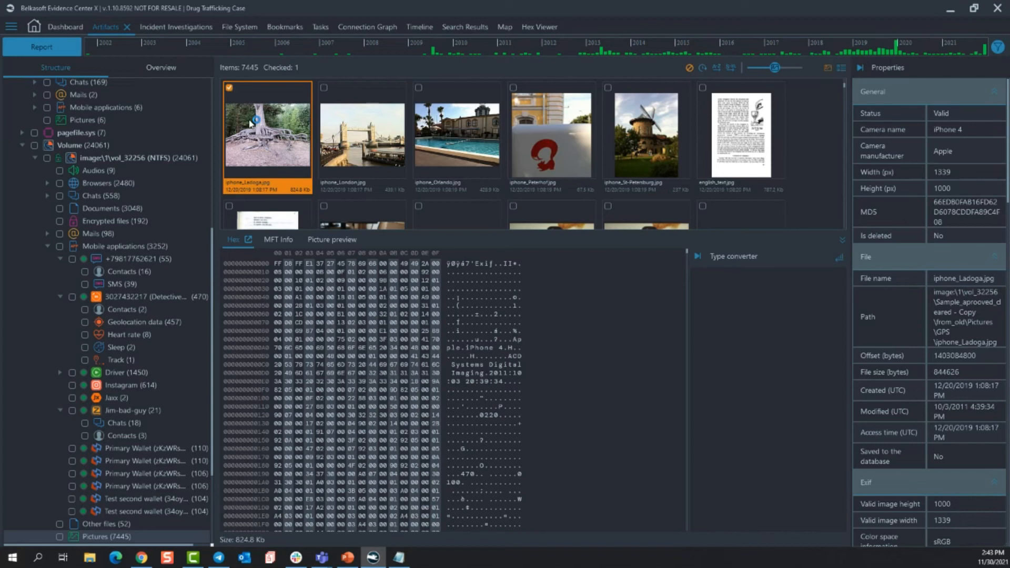
pyautogui.rightClick(256, 124)
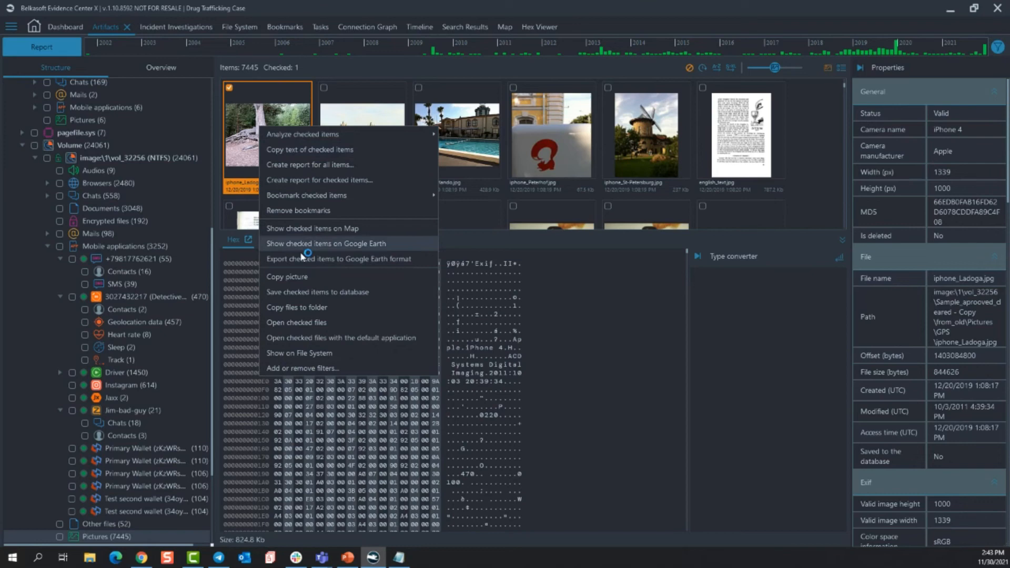
pyautogui.click(326, 243)
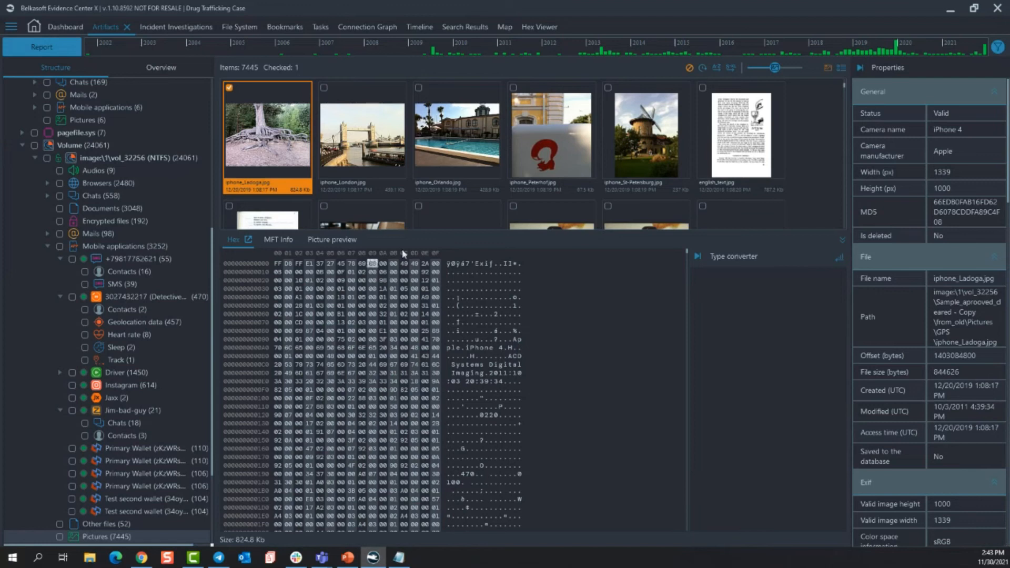
# View Ivan Grozni's Yahoo mailbox, its SQLite tables and SQLite Viewer, then return to Artifacts.
pyautogui.click(278, 240)
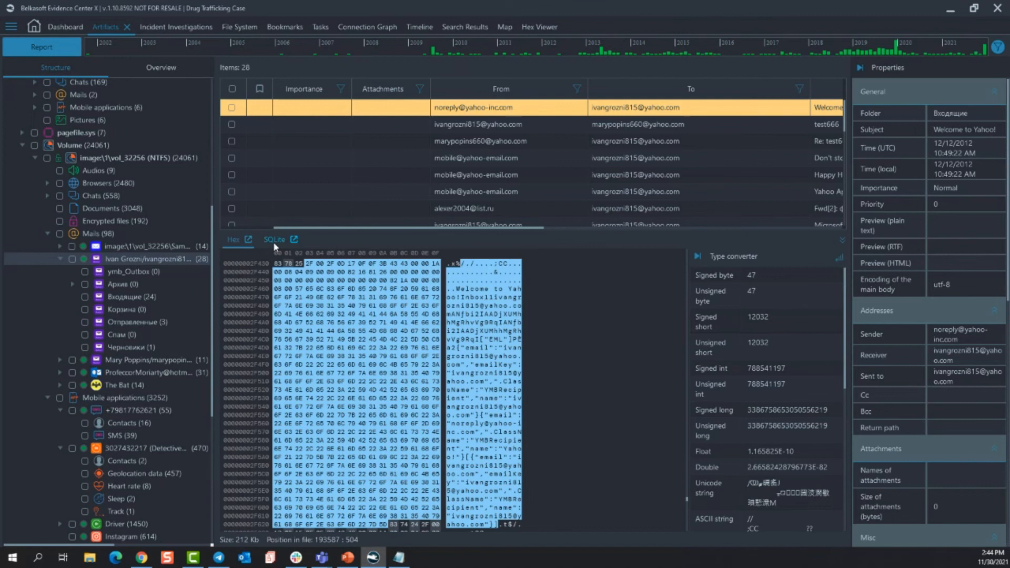
pyautogui.click(273, 239)
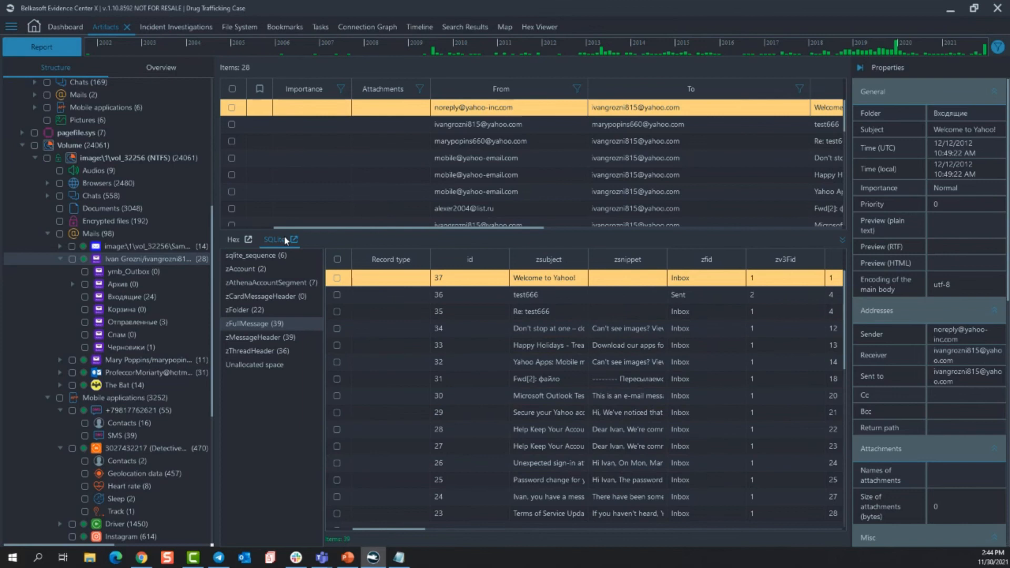
pyautogui.click(293, 240)
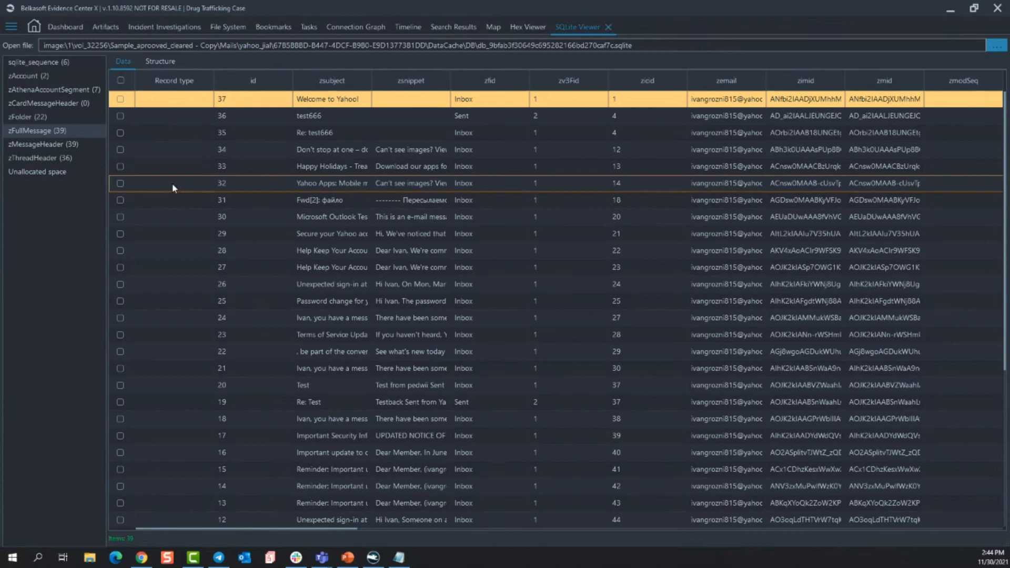
pyautogui.click(105, 27)
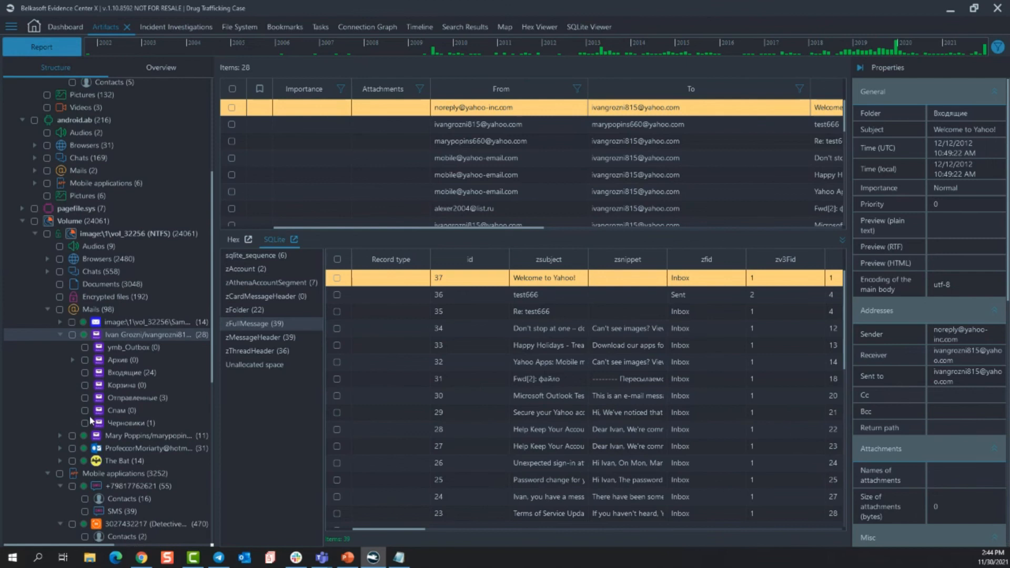
# Read the android.ab Facebook chat between Джеймс Мориарти and Себастьян Моран as text, then expand its sub-chats.
pyautogui.click(30, 158)
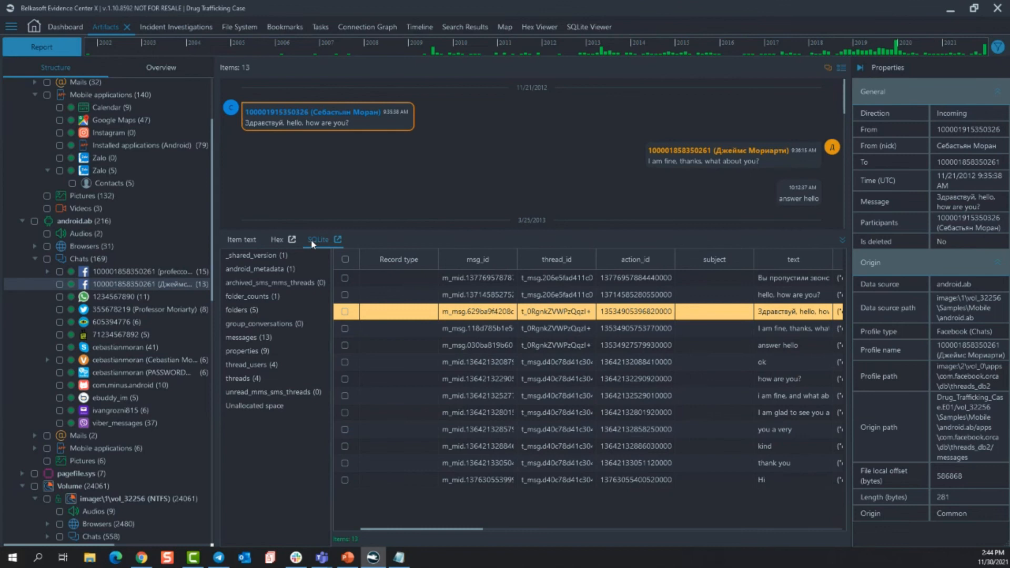
pyautogui.click(241, 240)
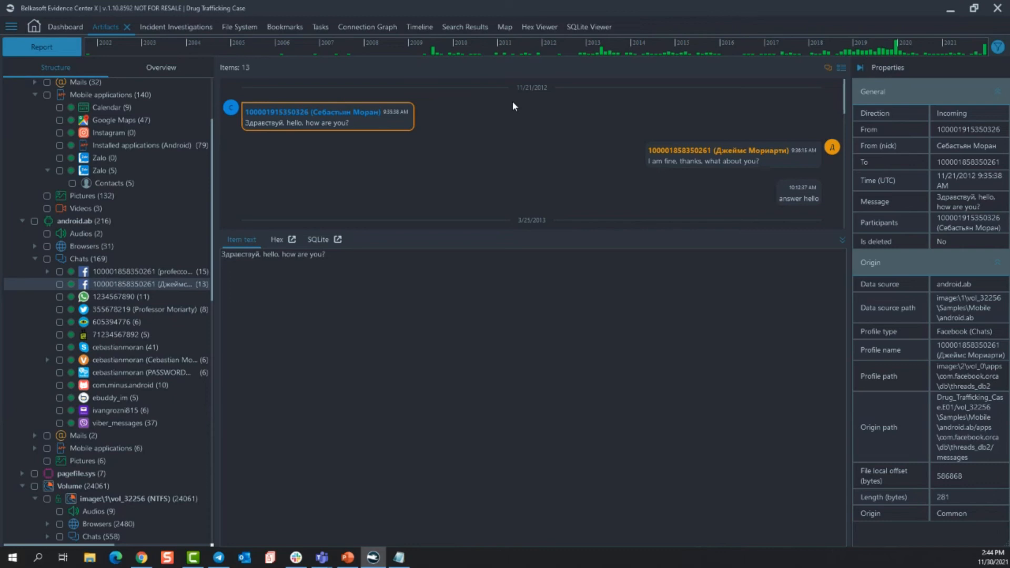
pyautogui.rightClick(770, 159)
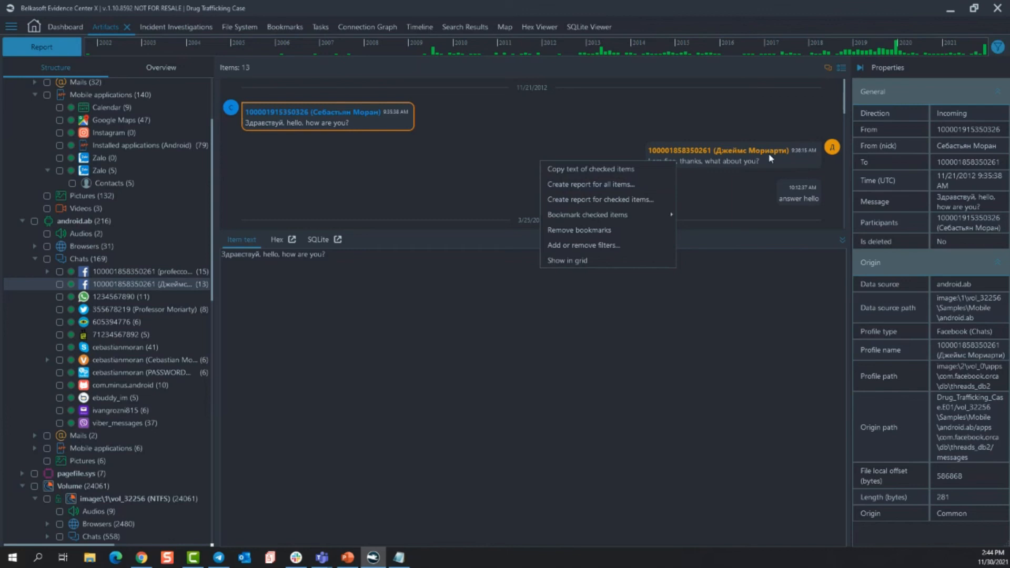
pyautogui.click(132, 286)
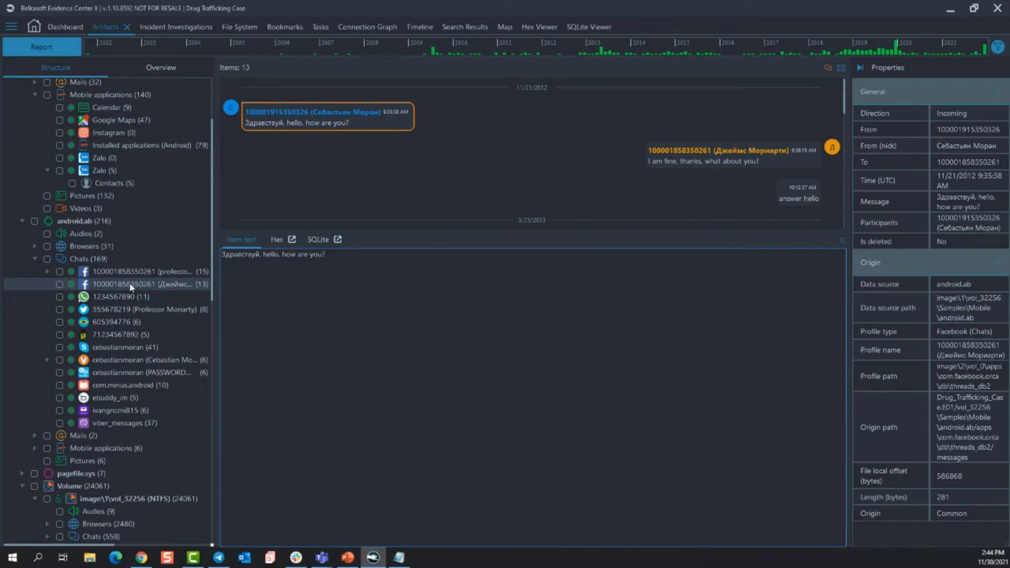
pyautogui.click(47, 284)
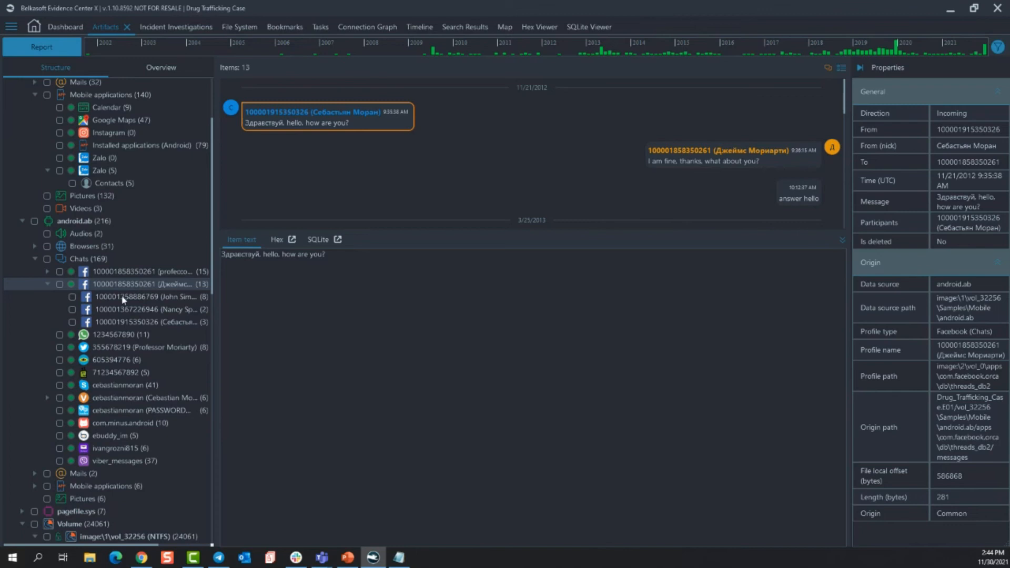
pyautogui.moveTo(185, 327)
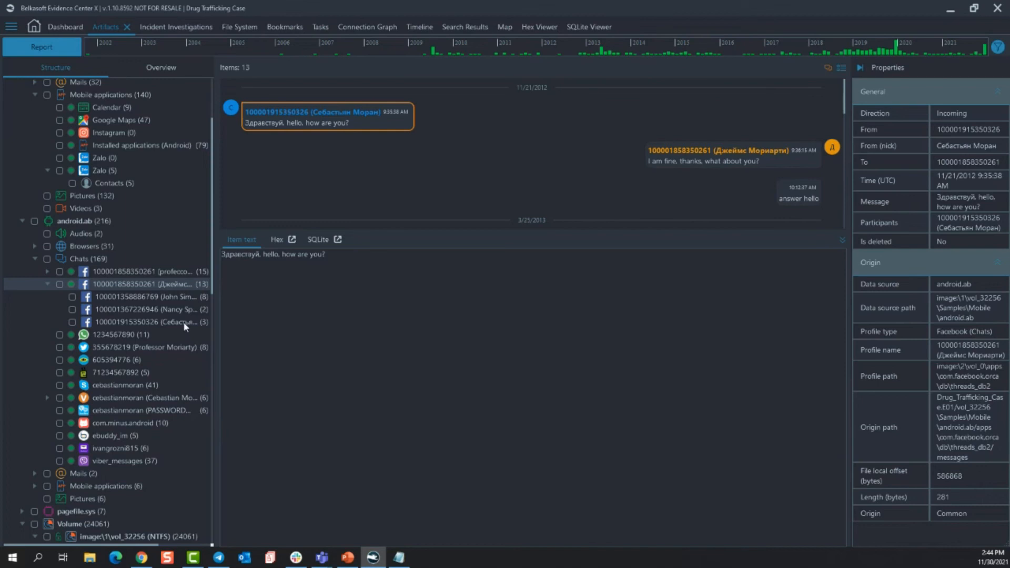
# Filter the artifact tree by a timeline range, then clear it to restore full category counts.
pyautogui.click(127, 423)
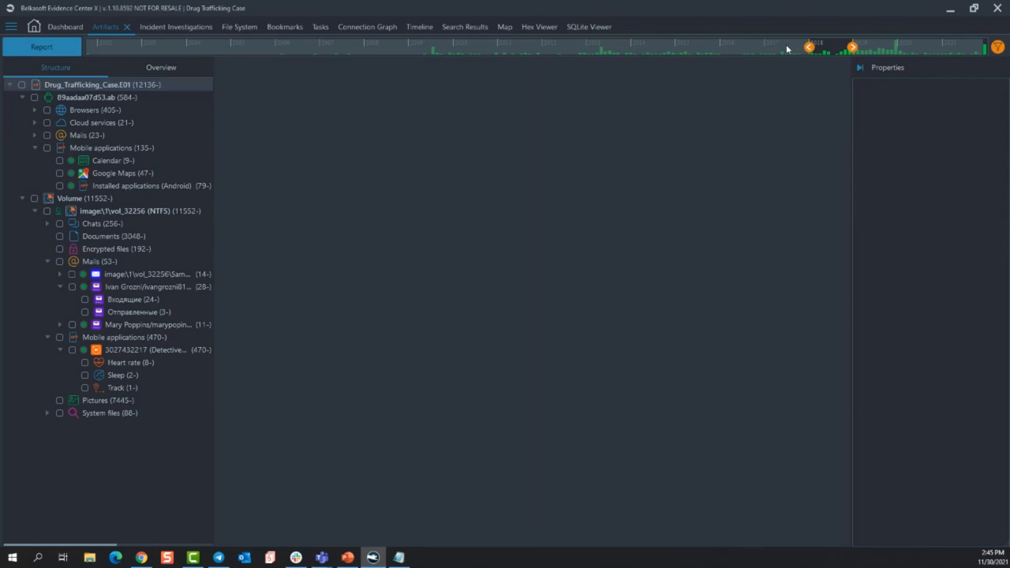
pyautogui.click(997, 48)
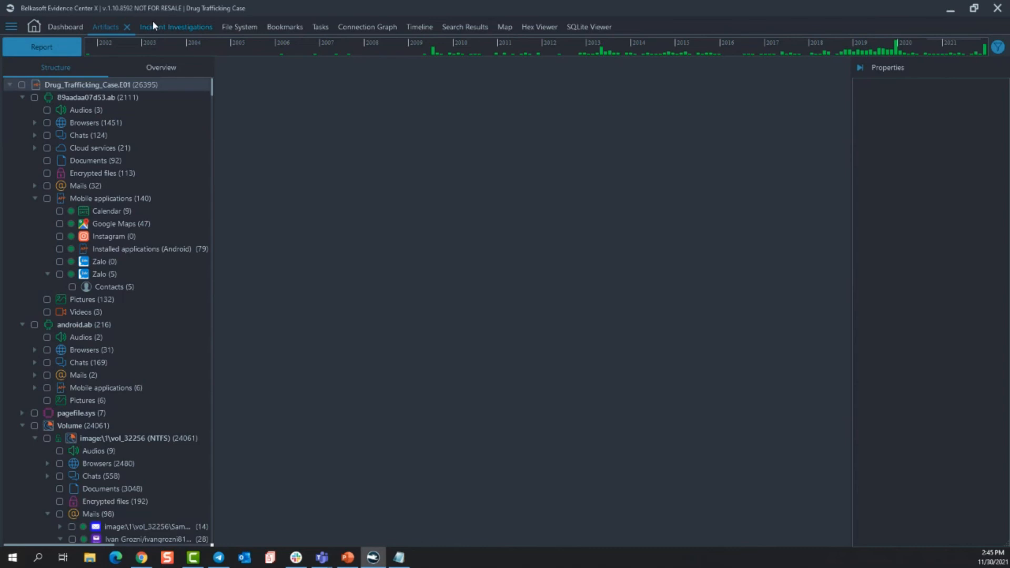
# Open Incident Investigations showing the 126 Execution > Explorer programs records.
pyautogui.click(175, 26)
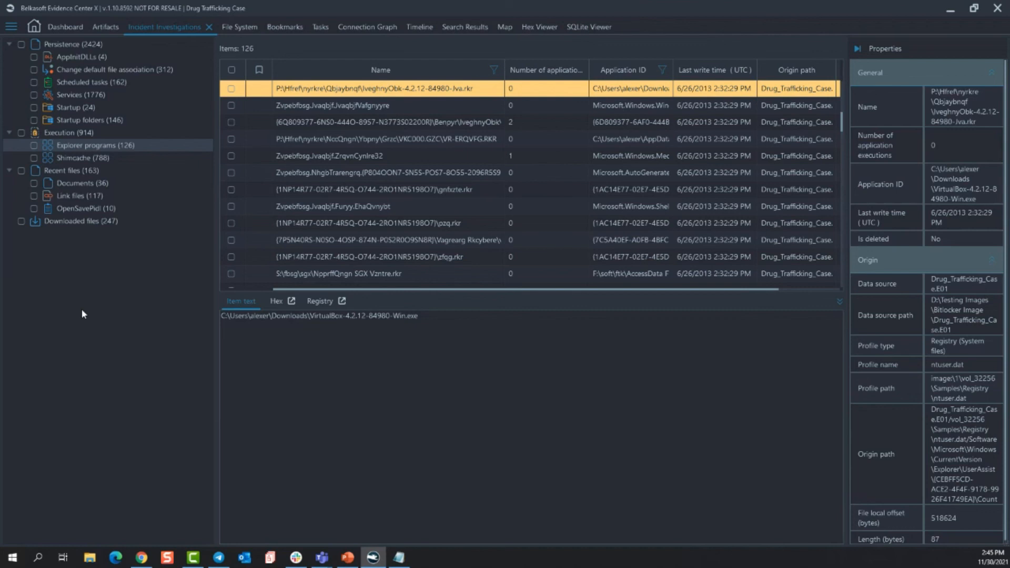
pyautogui.moveTo(76, 56)
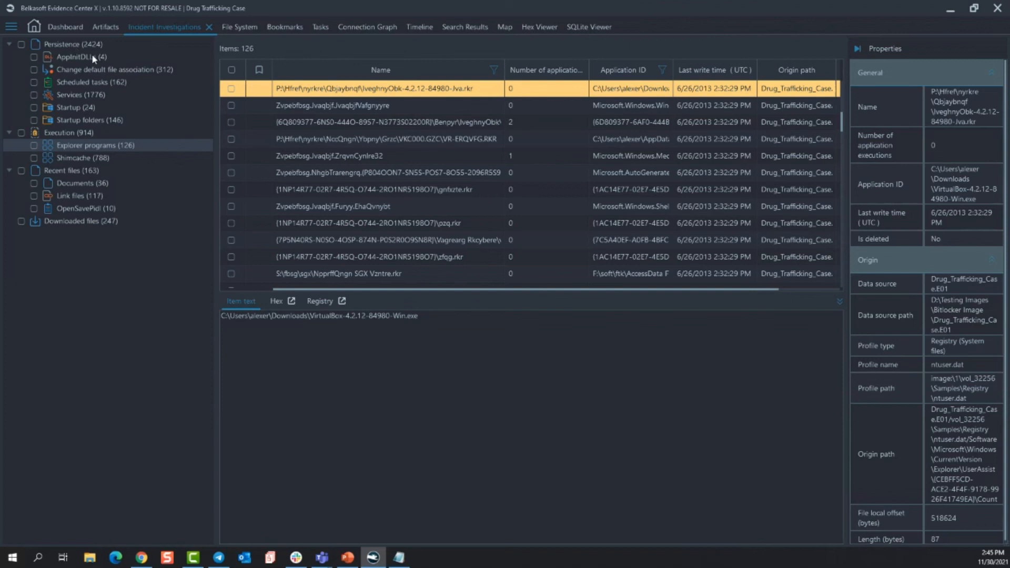
pyautogui.moveTo(75, 119)
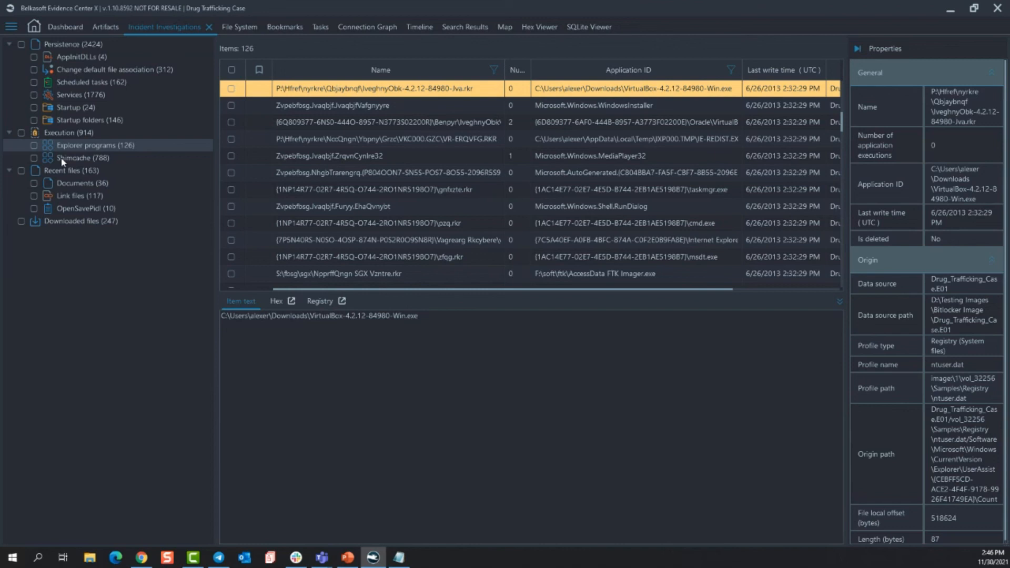
# Open the connection graph and inspect Sebastian Moran's node, with contact details and 84 linked contacts.
pyautogui.click(107, 26)
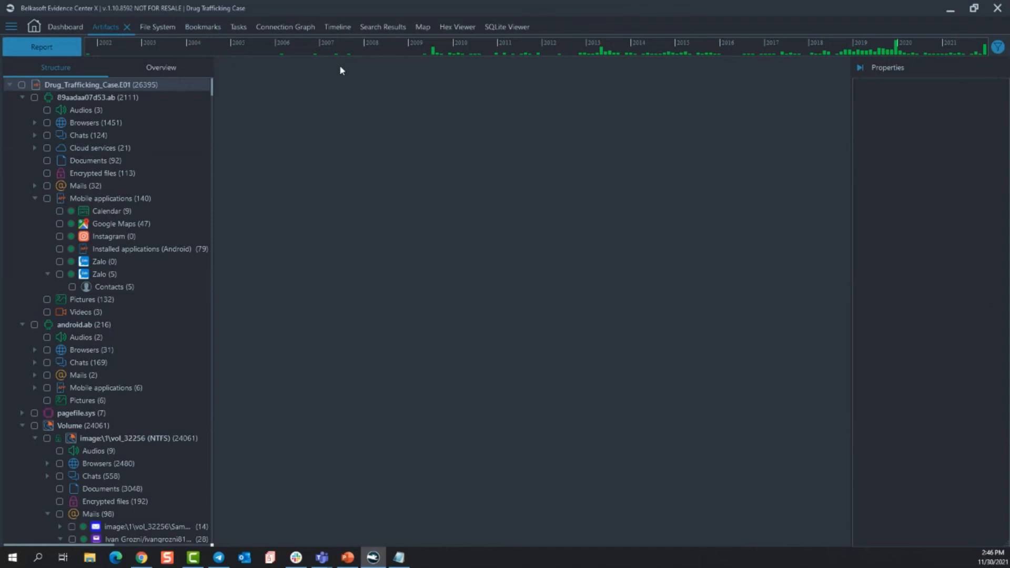
pyautogui.click(284, 26)
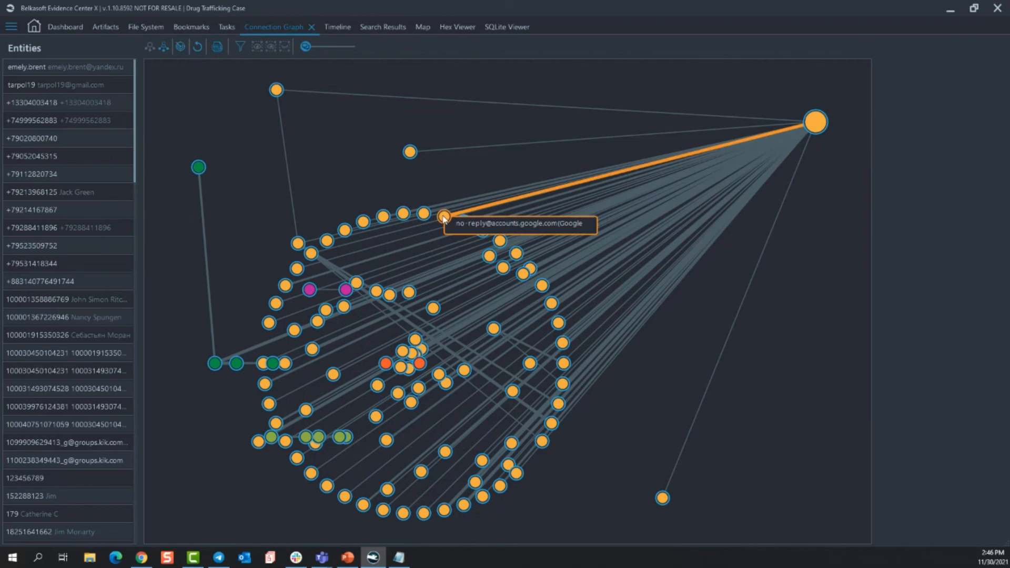
pyautogui.moveTo(215, 370)
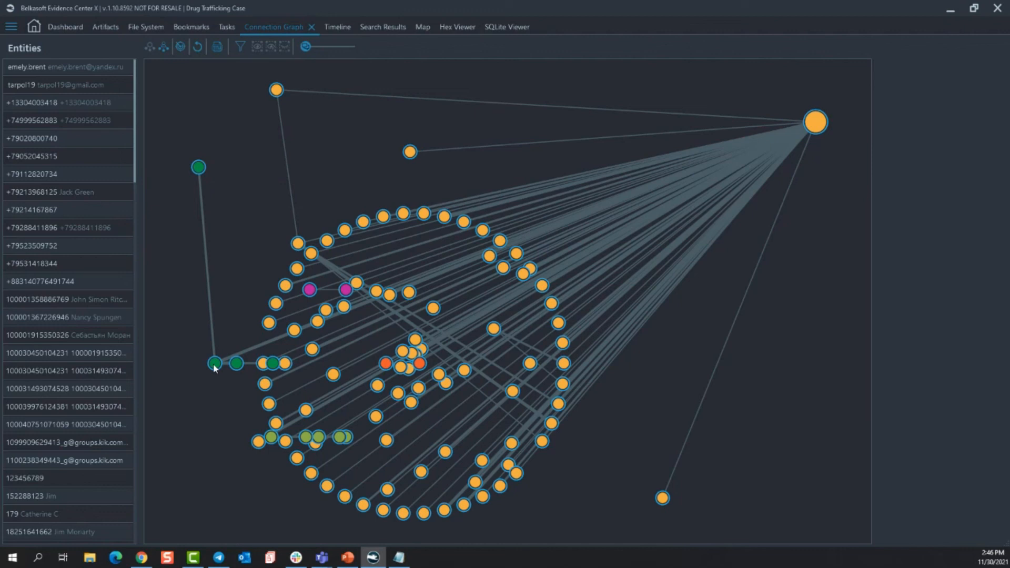
pyautogui.click(814, 121)
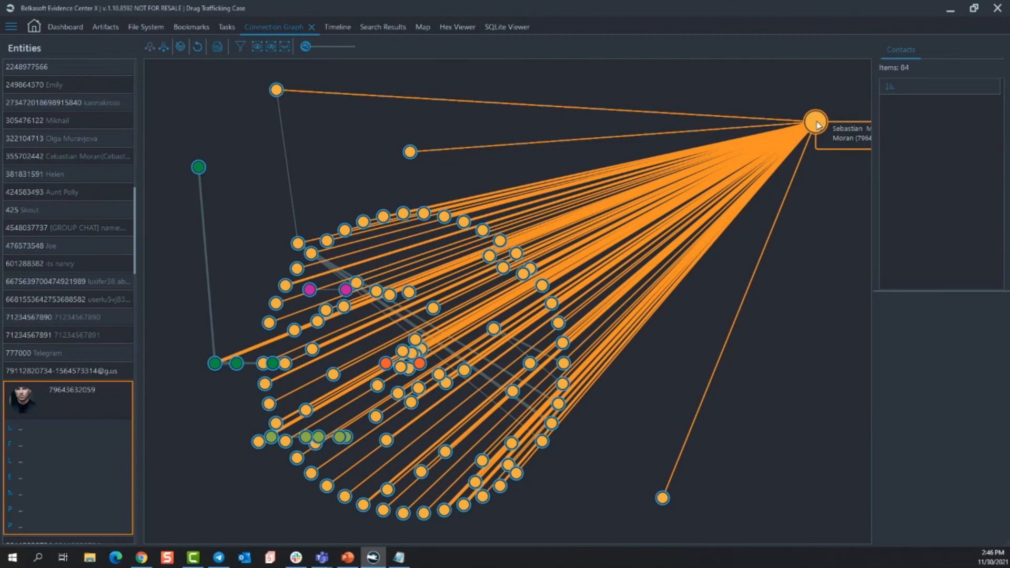
pyautogui.click(813, 124)
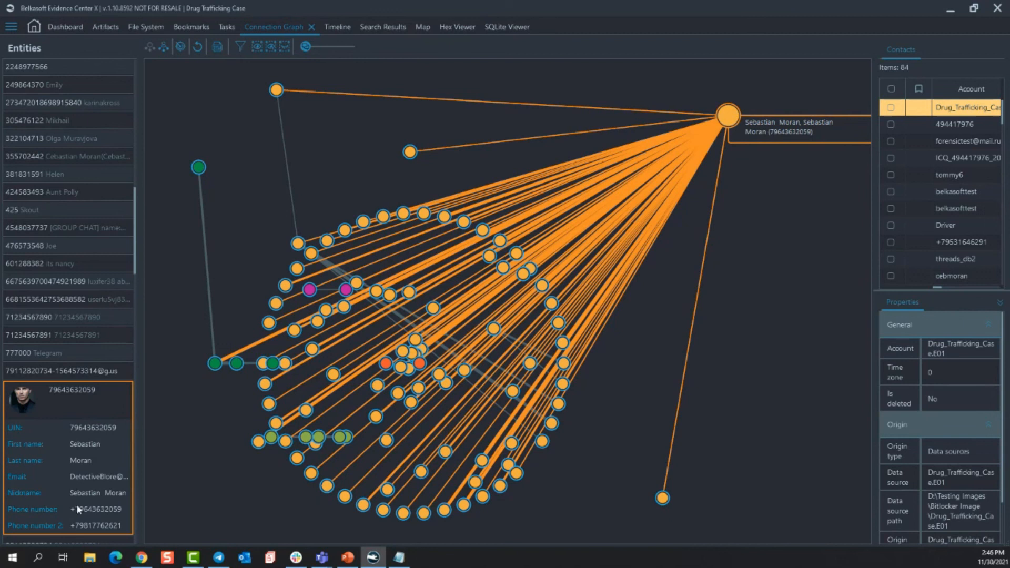
pyautogui.moveTo(58, 429)
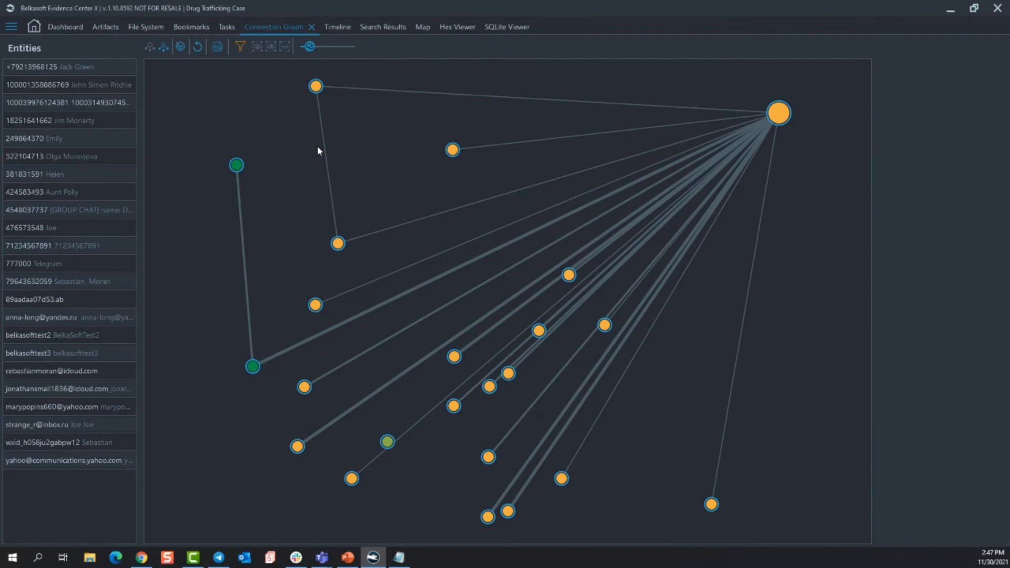
pyautogui.click(336, 243)
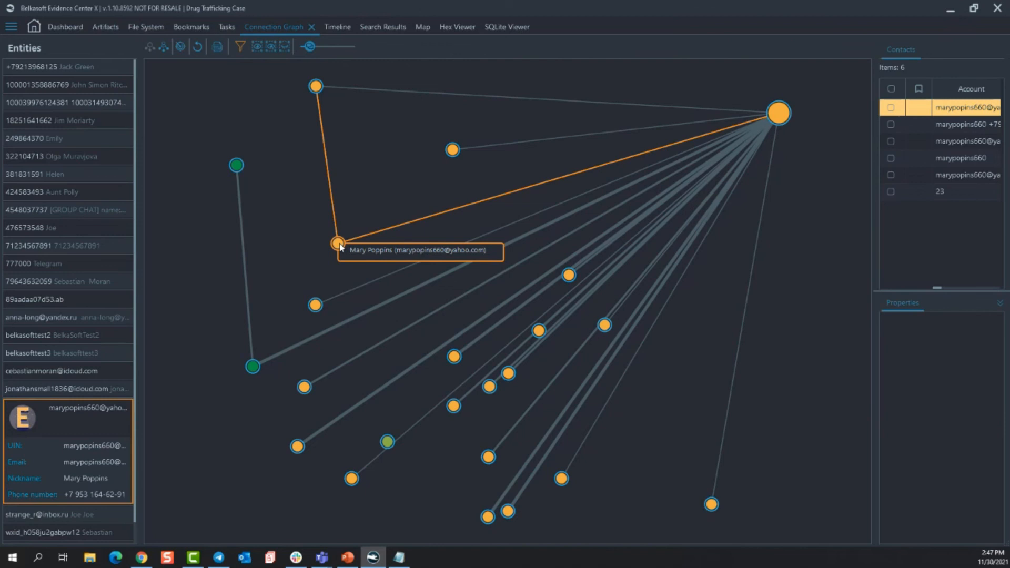
pyautogui.moveTo(777, 112)
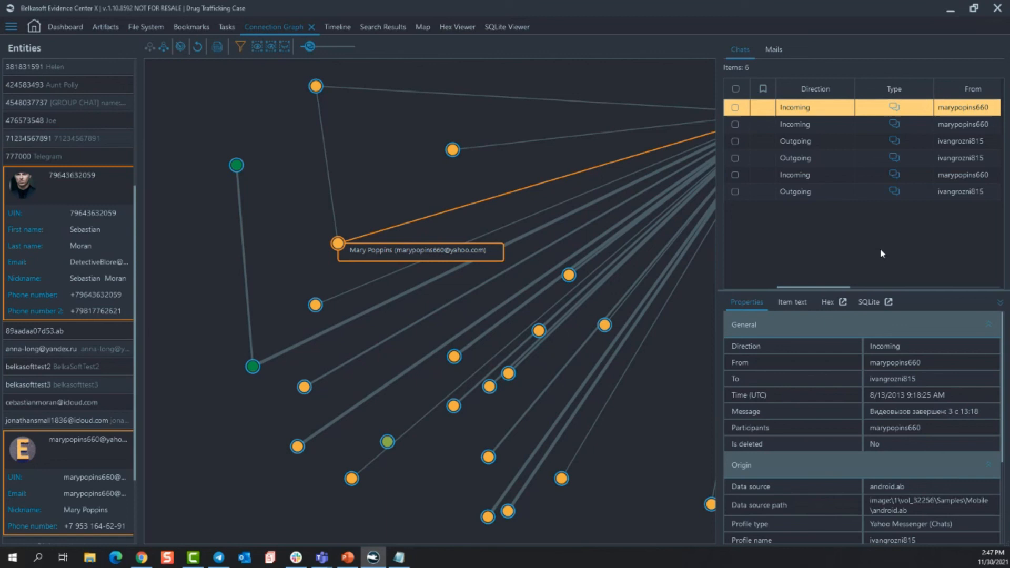
pyautogui.moveTo(778, 52)
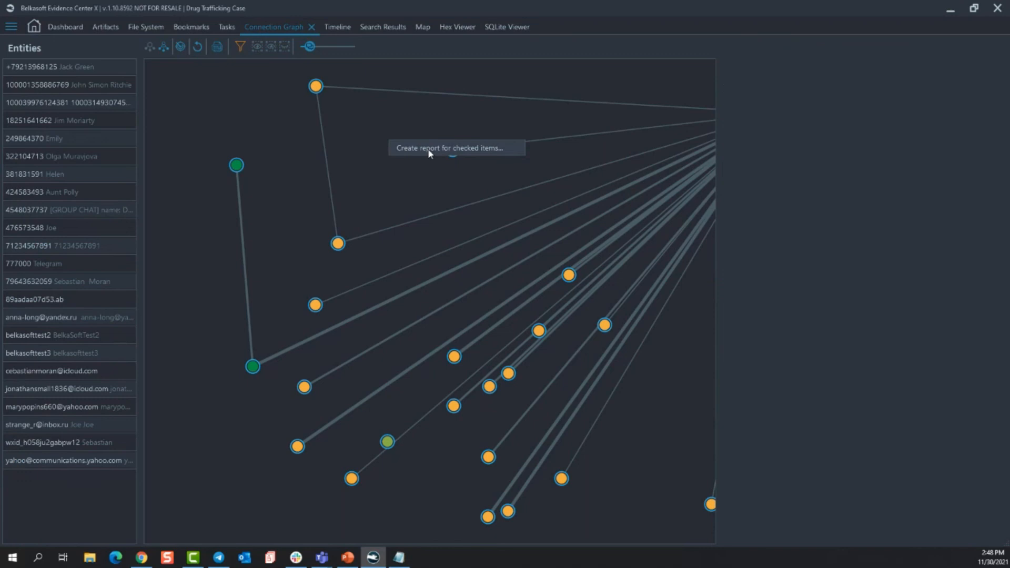
# Open File System for Drug_Trafficking_Case.E01 and expand the locked BitLocker partition.
pyautogui.click(11, 25)
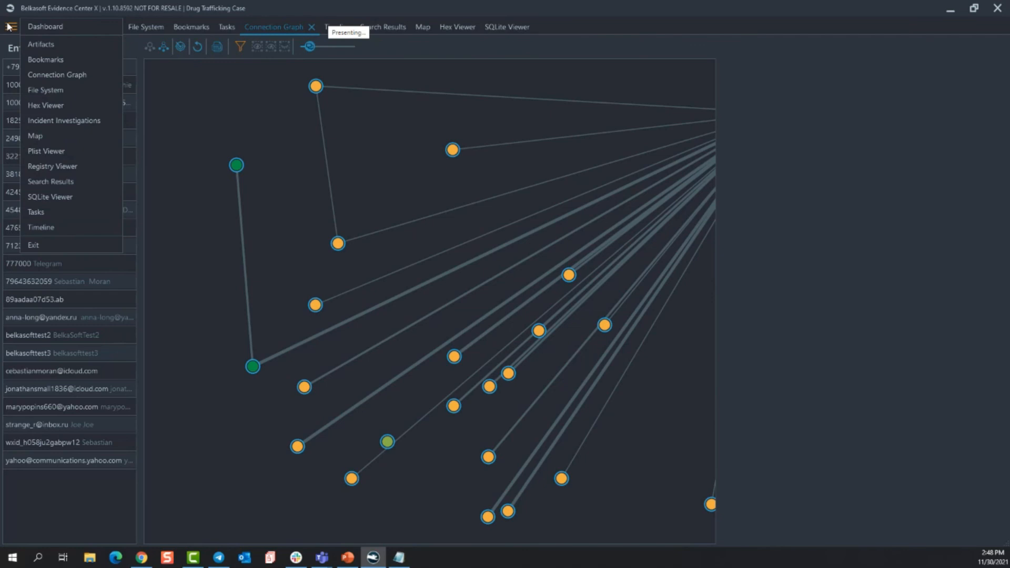
pyautogui.moveTo(57, 123)
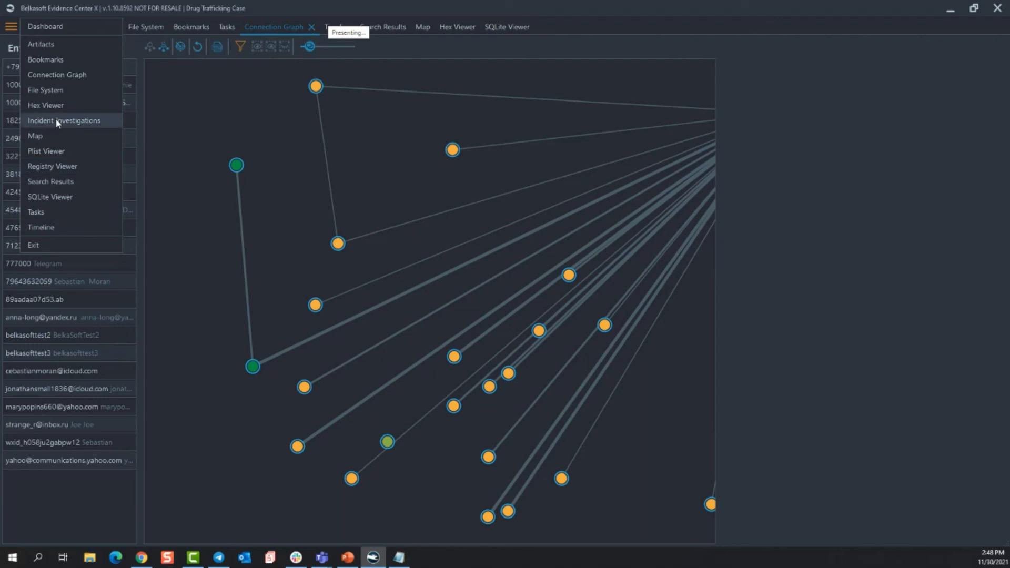
pyautogui.click(46, 90)
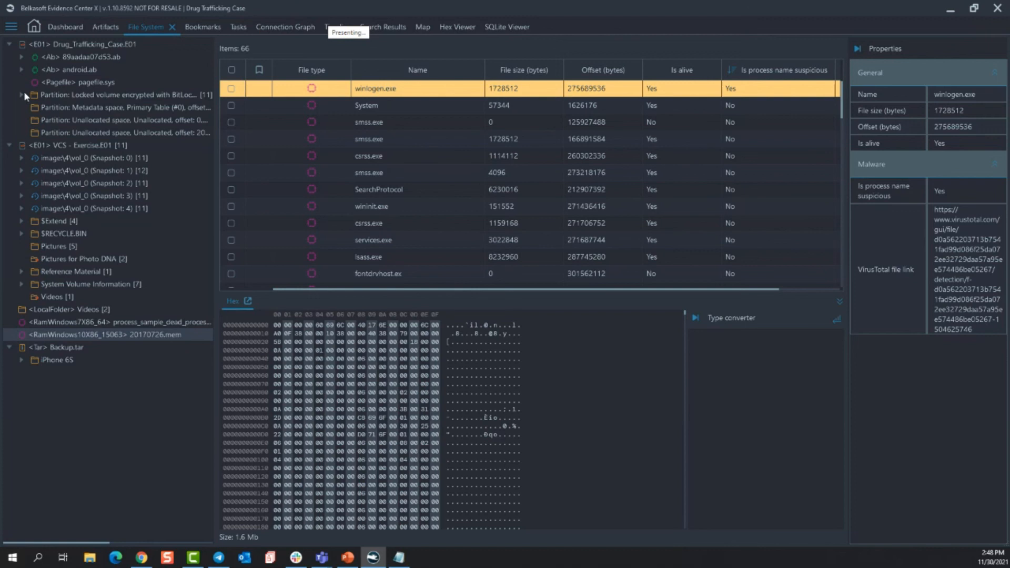
pyautogui.click(22, 97)
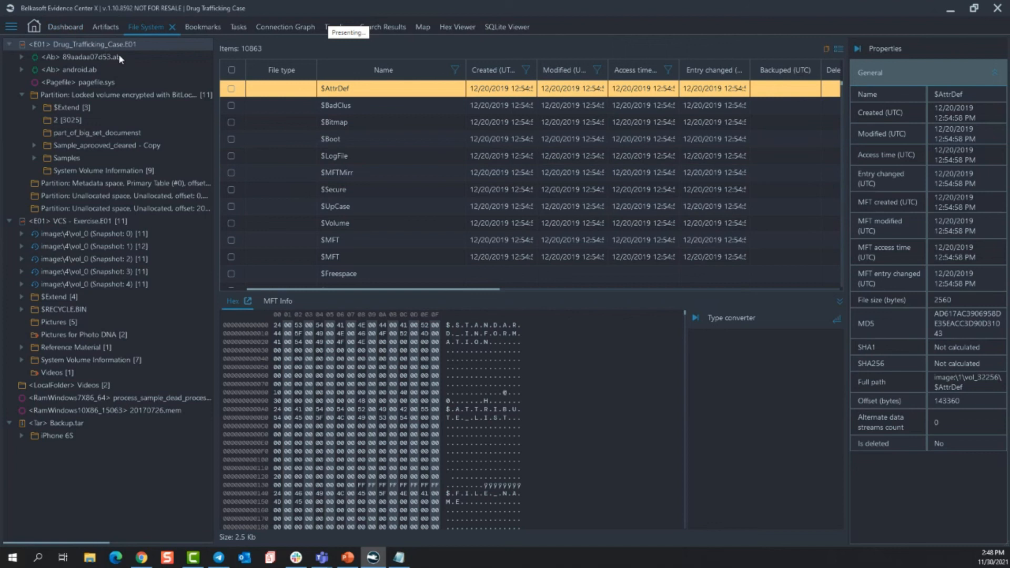
pyautogui.moveTo(235, 30)
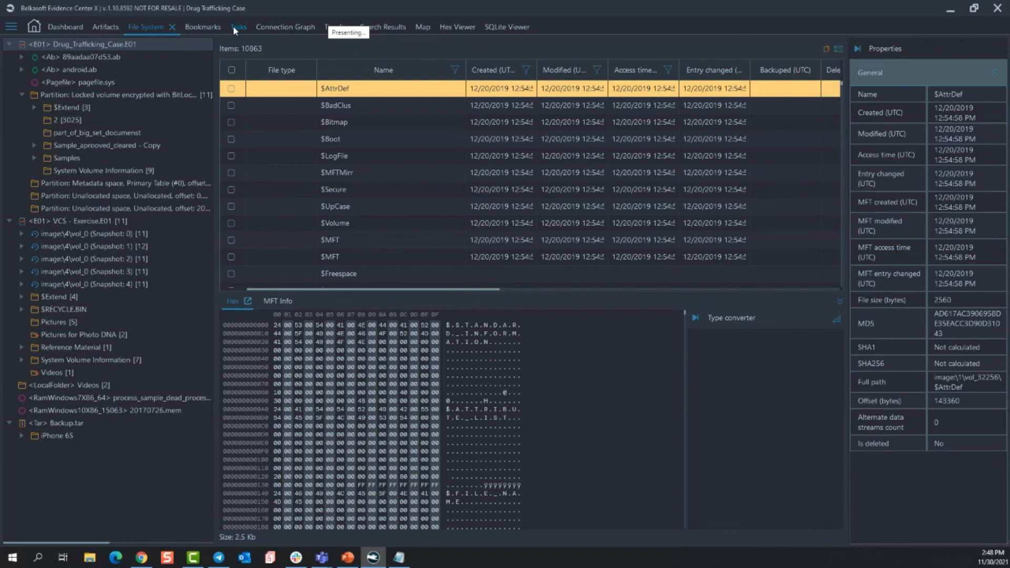
# Review the Tasks list, then return to Incident Investigations with its 126 Explorer programs records.
pyautogui.click(237, 27)
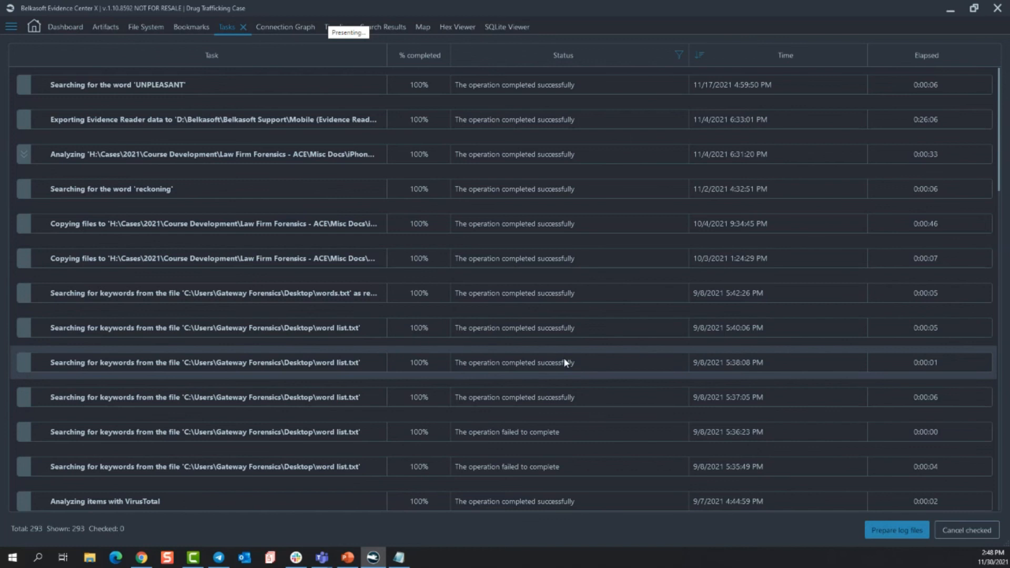
pyautogui.moveTo(409, 218)
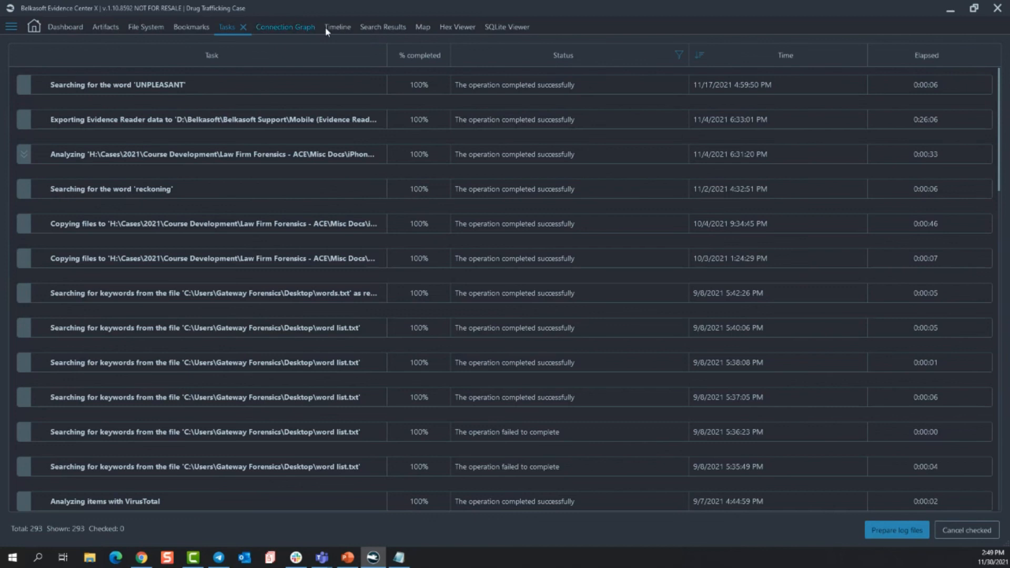
pyautogui.click(337, 26)
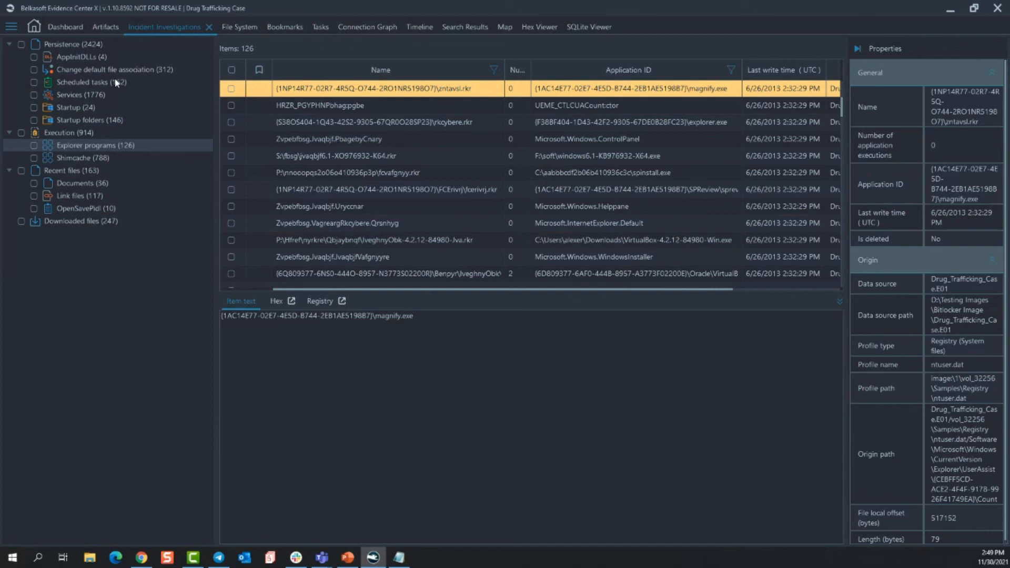
# Show the Timeline's 32256 events as a list and preview the data source filter criteria.
pyautogui.click(414, 26)
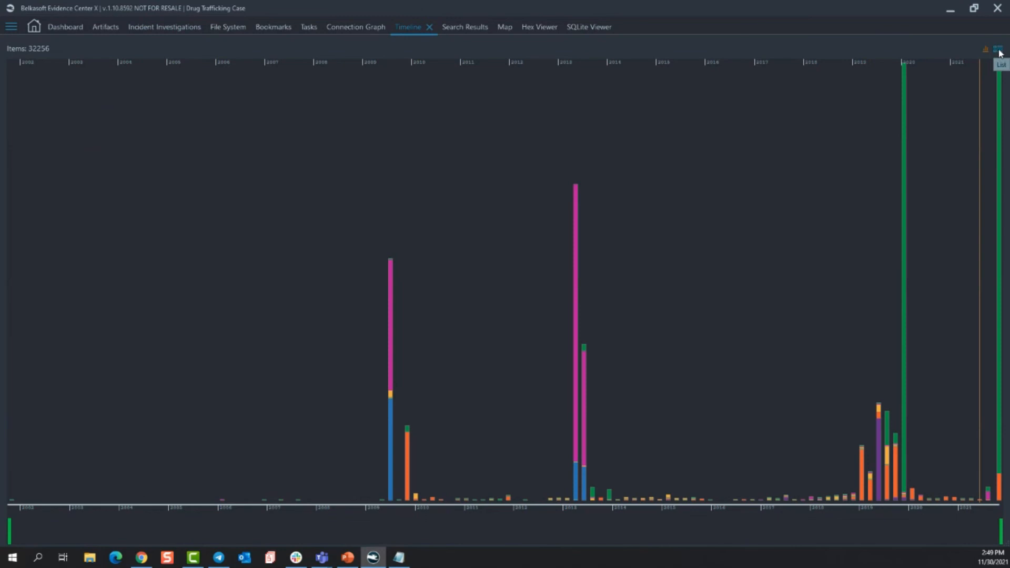
pyautogui.click(993, 48)
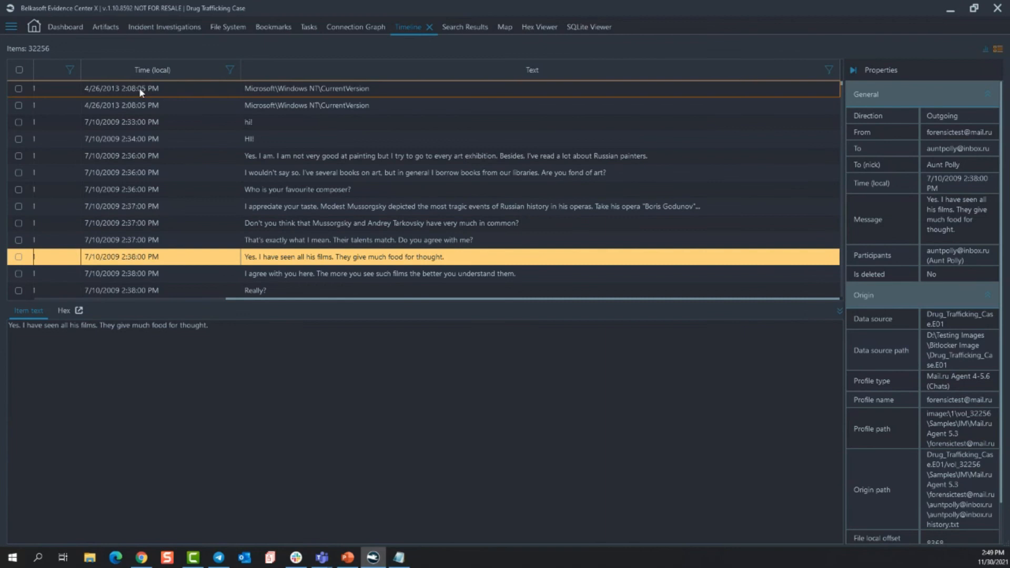
pyautogui.click(826, 69)
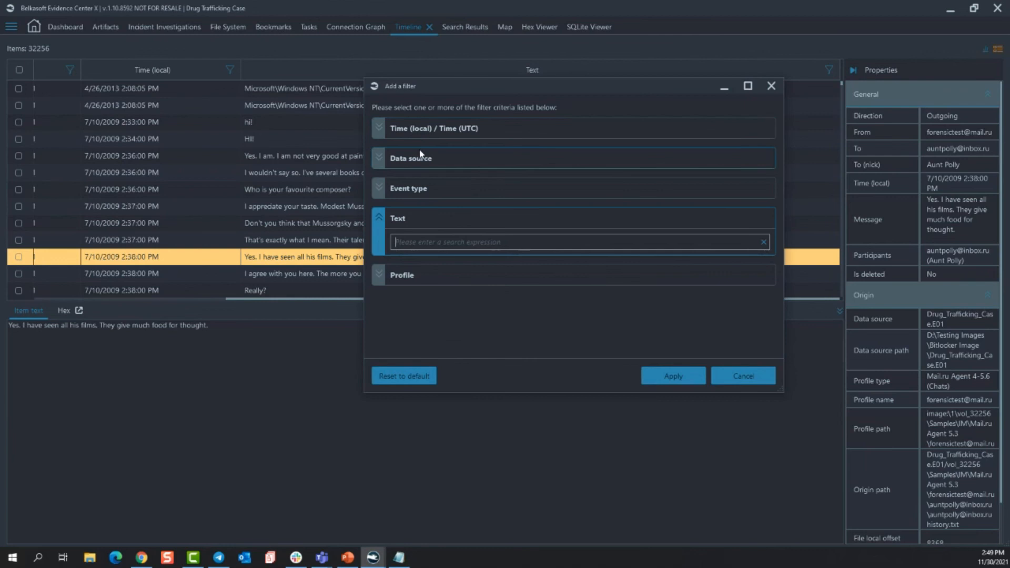
pyautogui.click(743, 376)
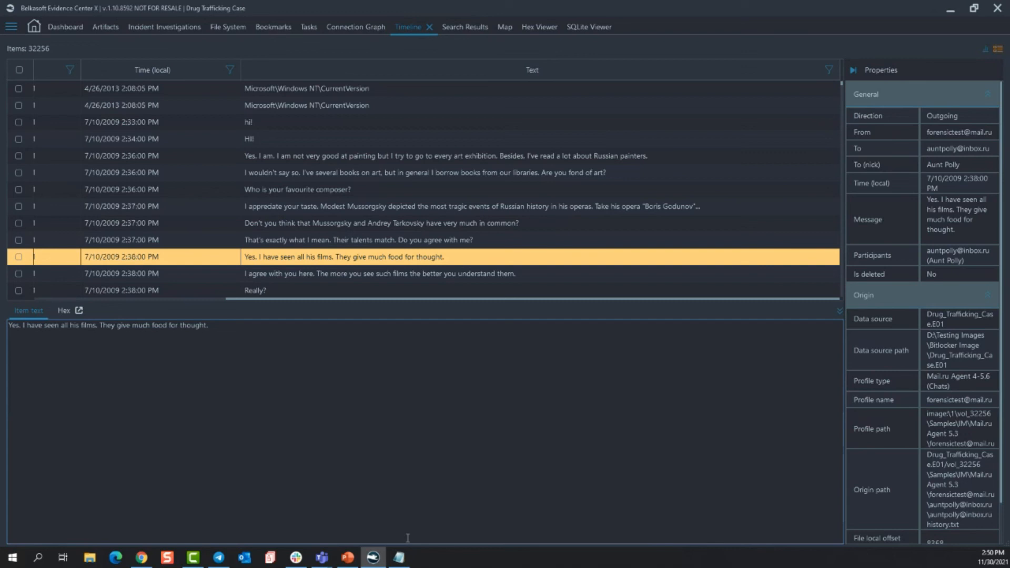
# Return to the Dashboard, then show the Artifacts structure tree with its android.ab sources.
pyautogui.click(64, 26)
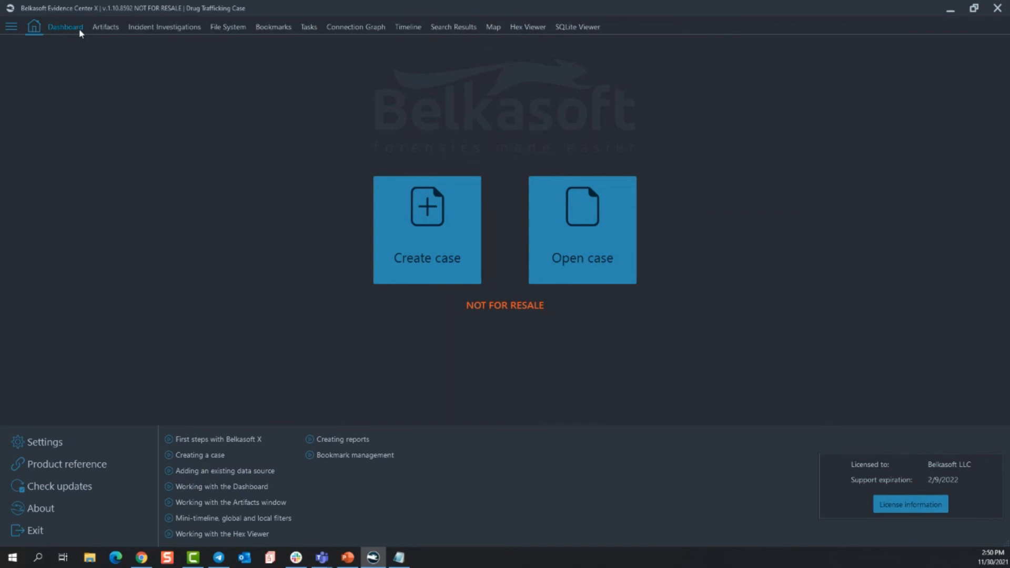
pyautogui.click(105, 27)
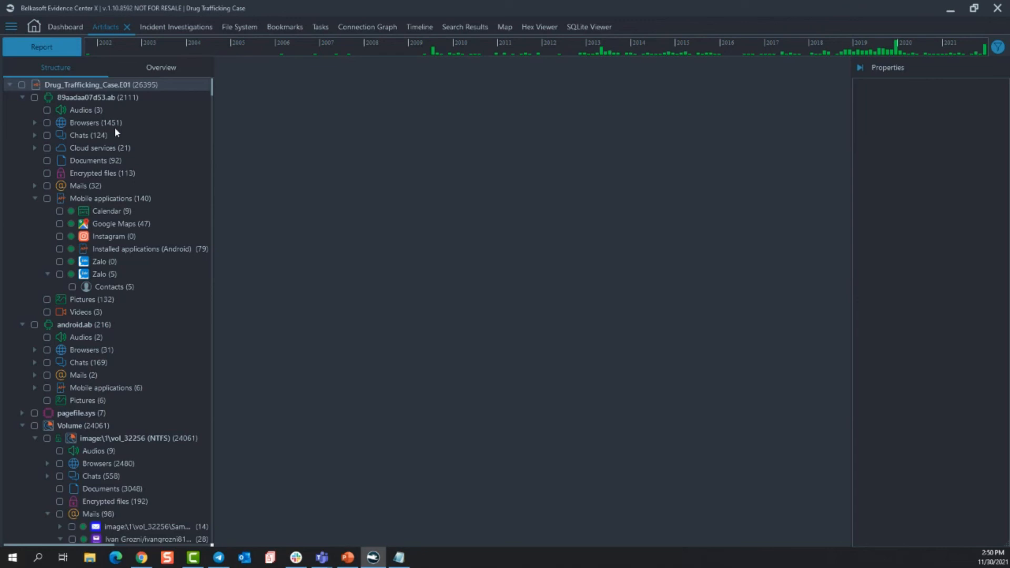
# List the 192 Encrypted files under Volume and inspect DARA M_4.doc's encryption properties.
pyautogui.click(83, 400)
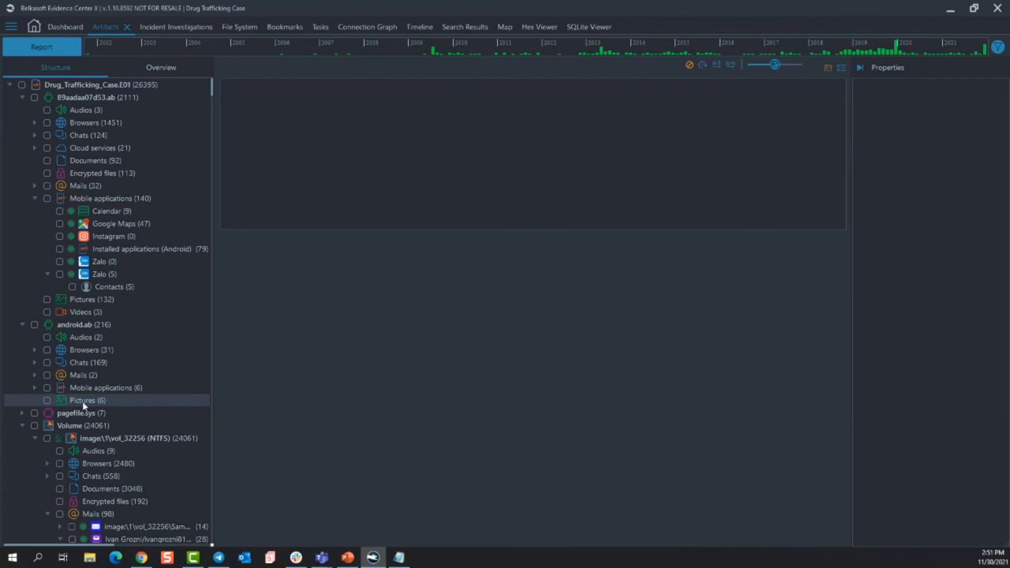
pyautogui.click(82, 400)
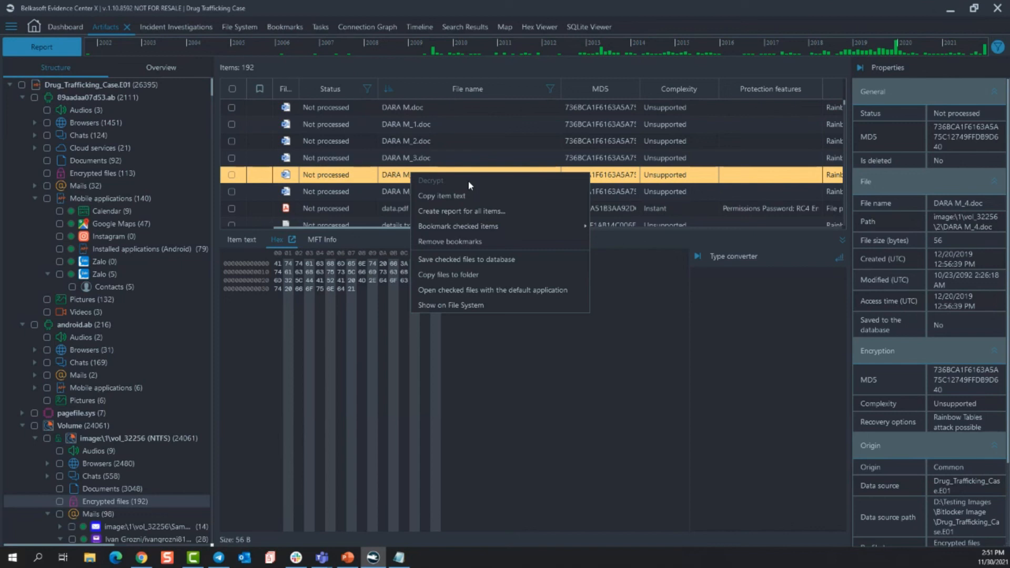
pyautogui.click(542, 453)
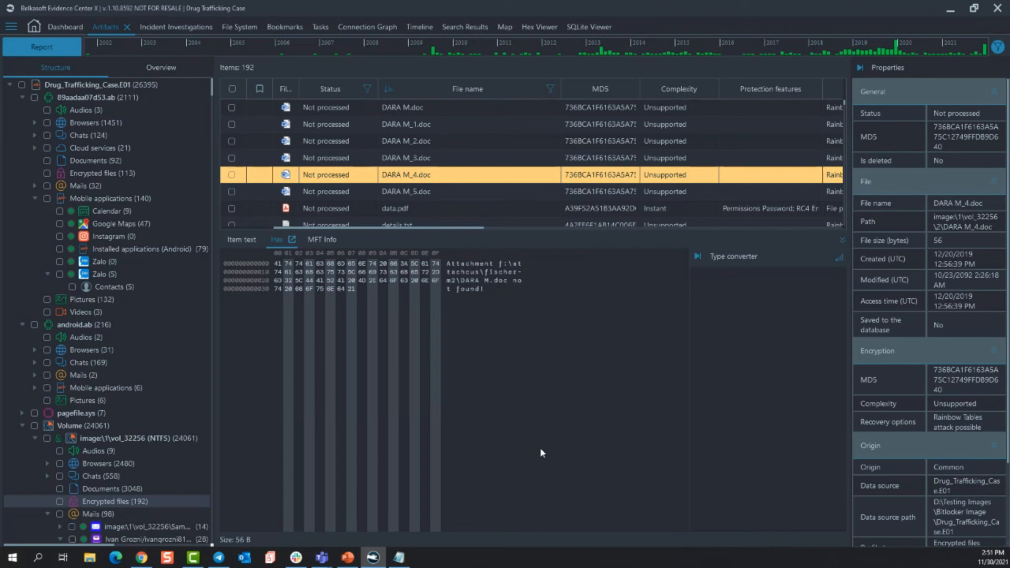